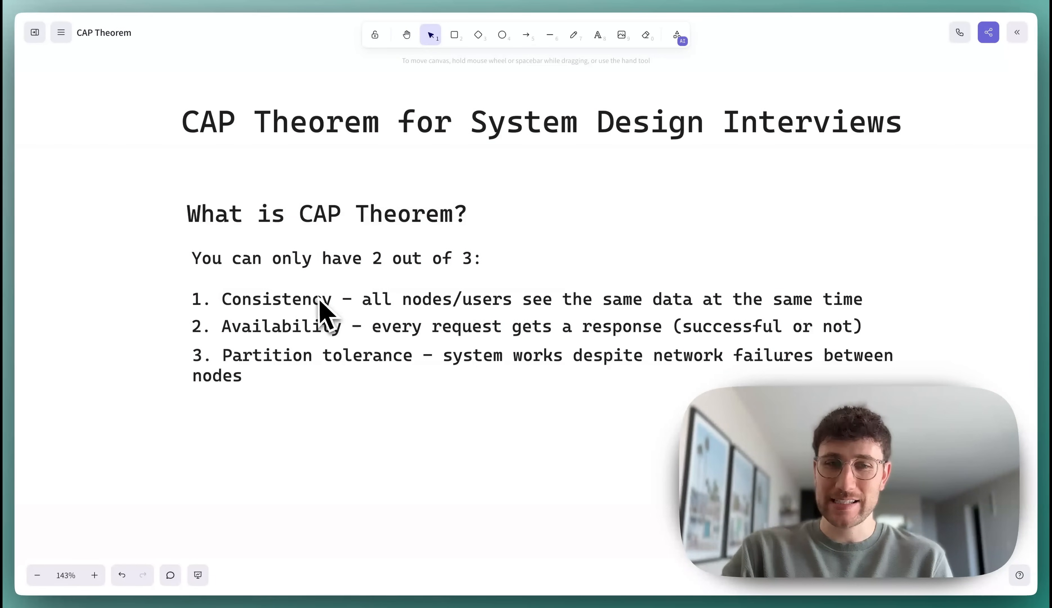
{"action": "mouse_move", "coordinate": [326, 379]}
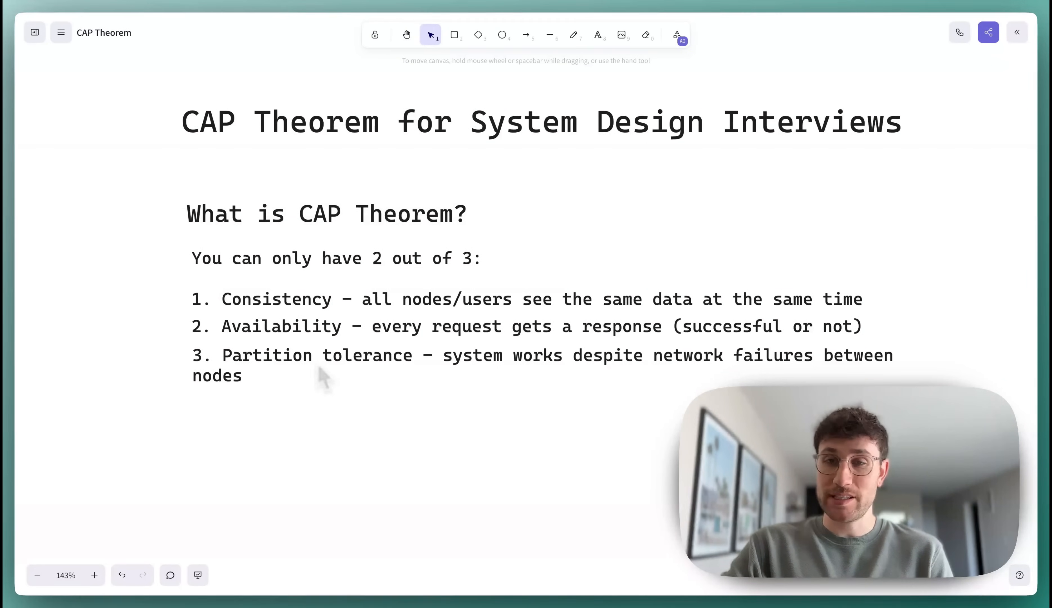
{"action": "mouse_move", "coordinate": [416, 188]}
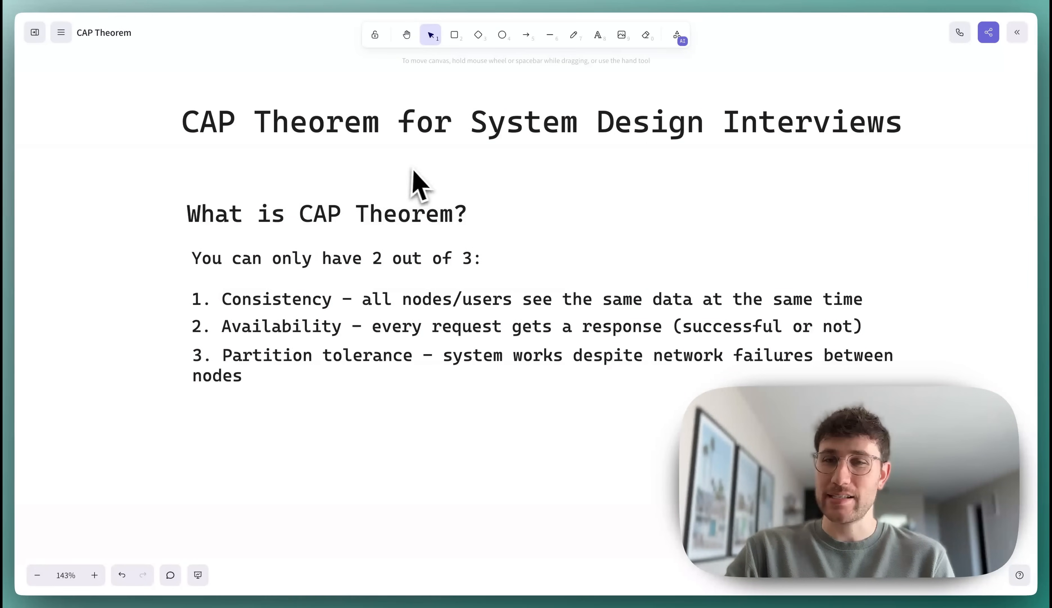
{"action": "mouse_move", "coordinate": [303, 316]}
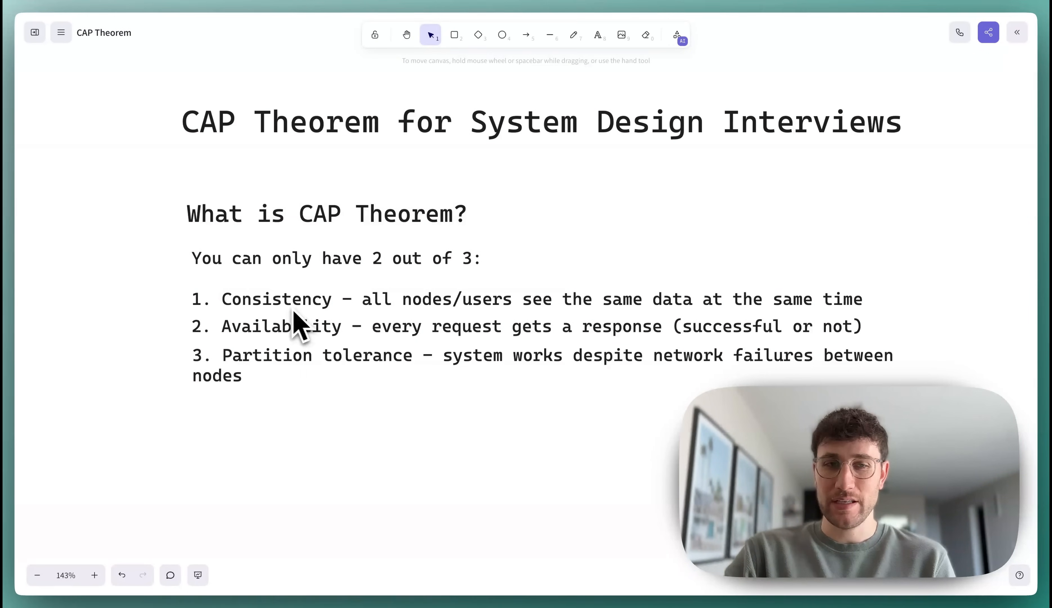
{"action": "mouse_move", "coordinate": [272, 316]}
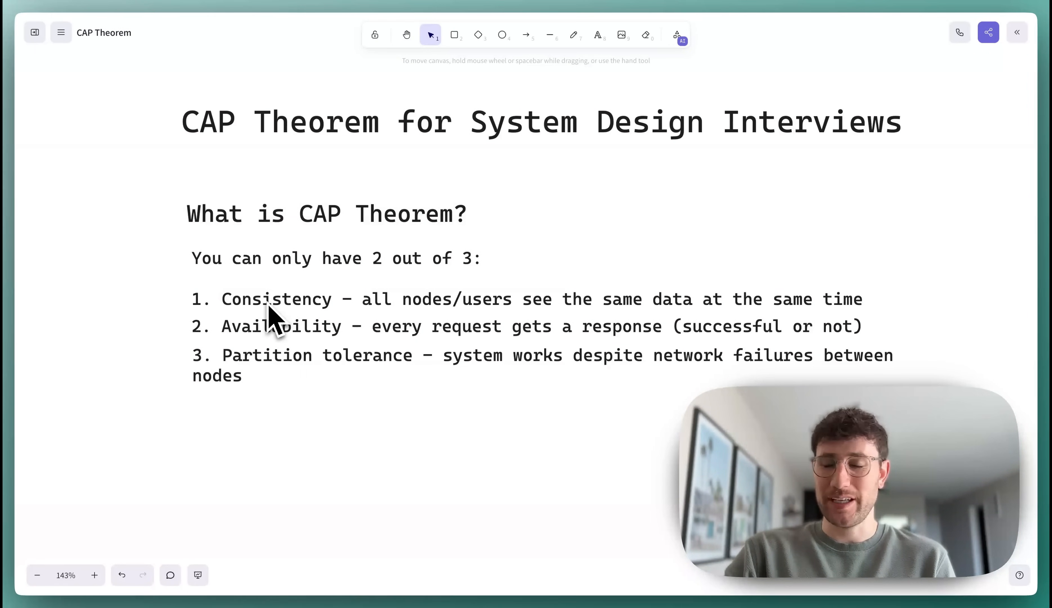
{"action": "mouse_move", "coordinate": [319, 315]}
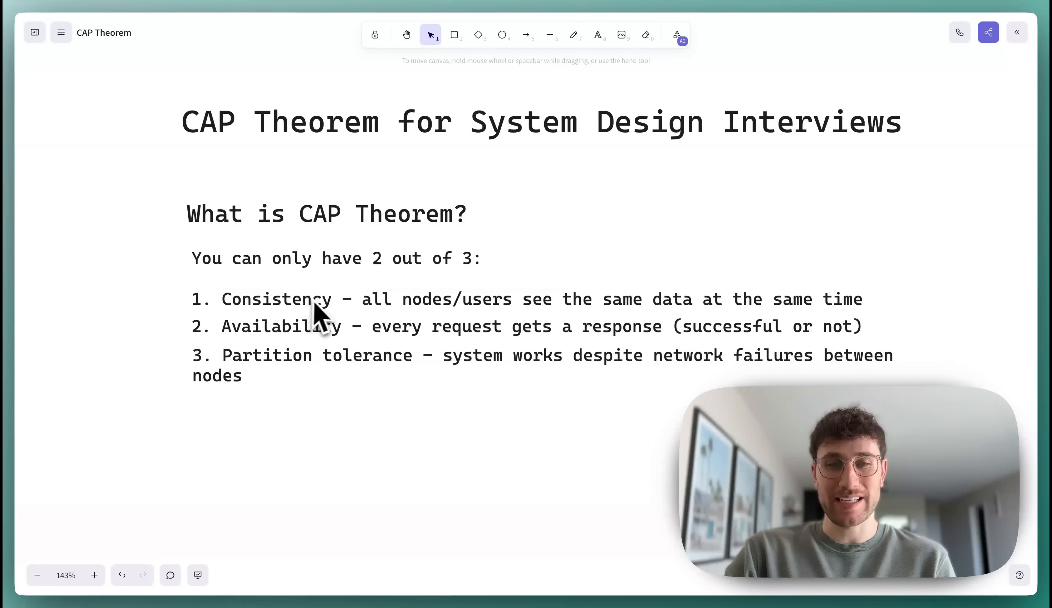
{"action": "mouse_move", "coordinate": [379, 324]}
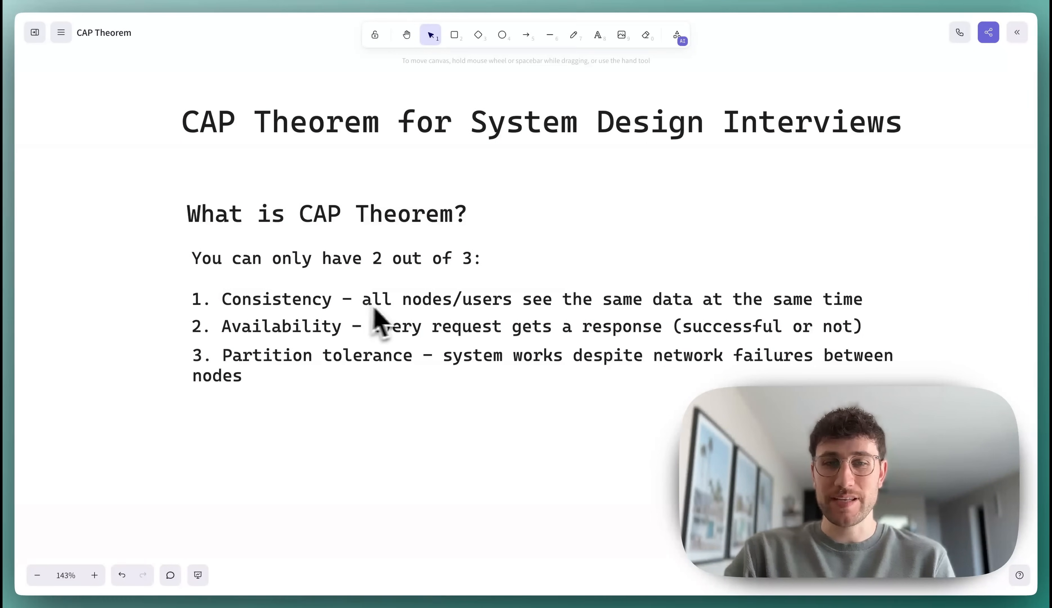
{"action": "mouse_move", "coordinate": [530, 315]}
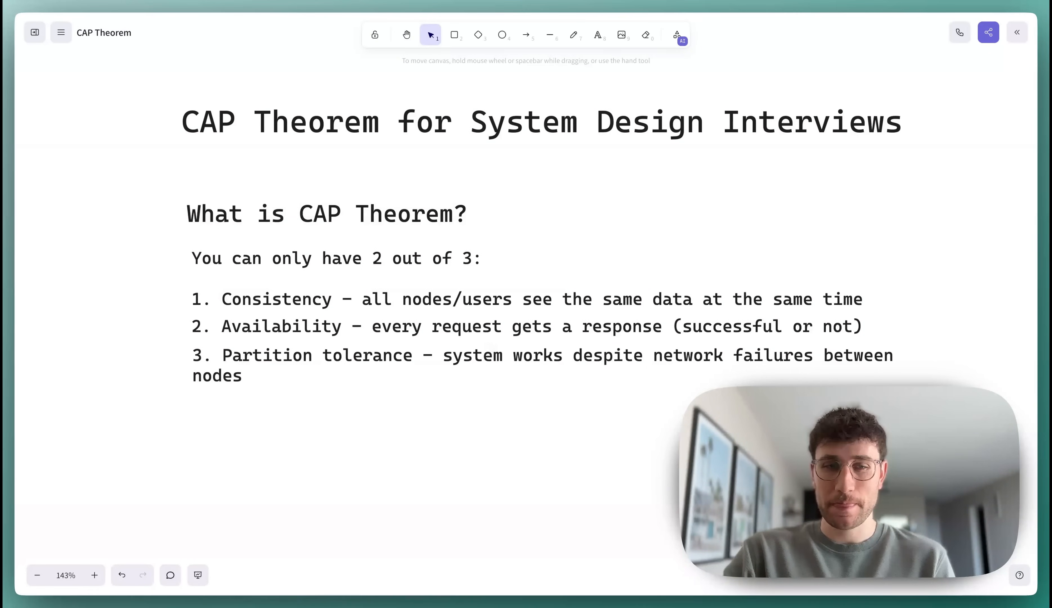
{"action": "mouse_move", "coordinate": [413, 393]}
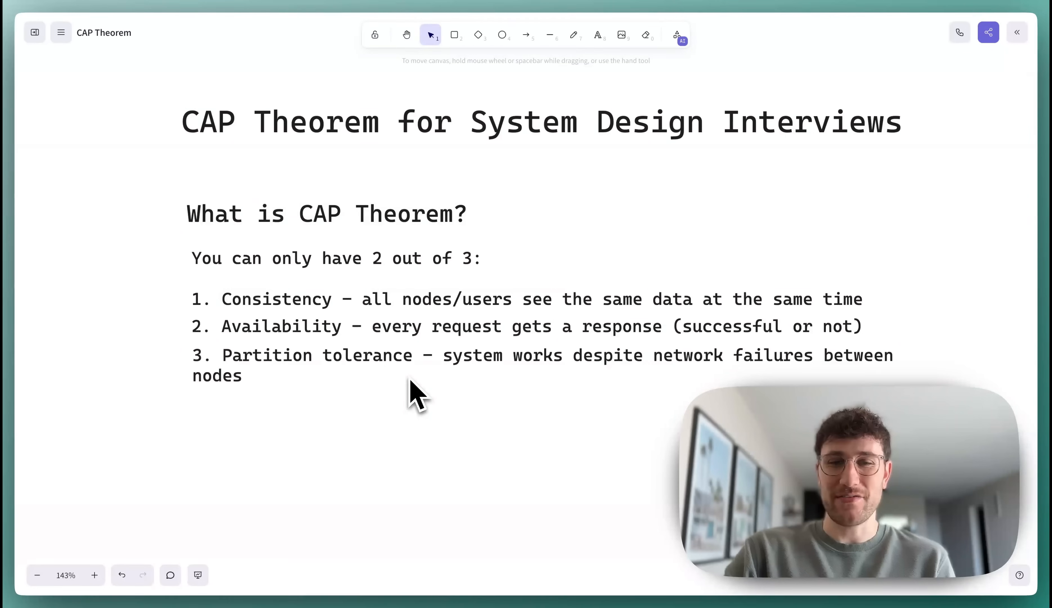
{"action": "mouse_move", "coordinate": [443, 386]}
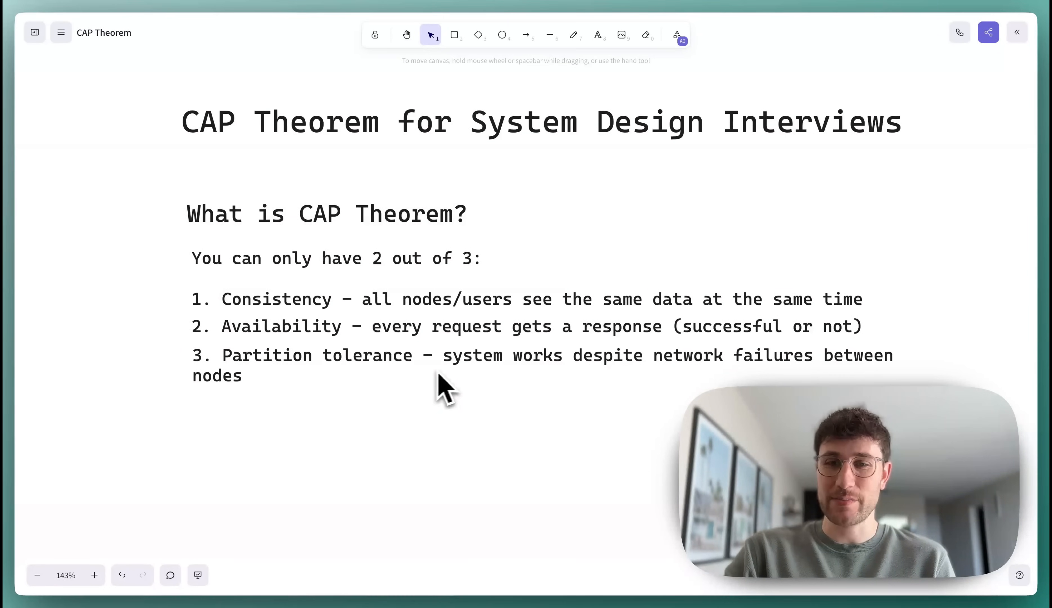
{"action": "mouse_move", "coordinate": [527, 388]}
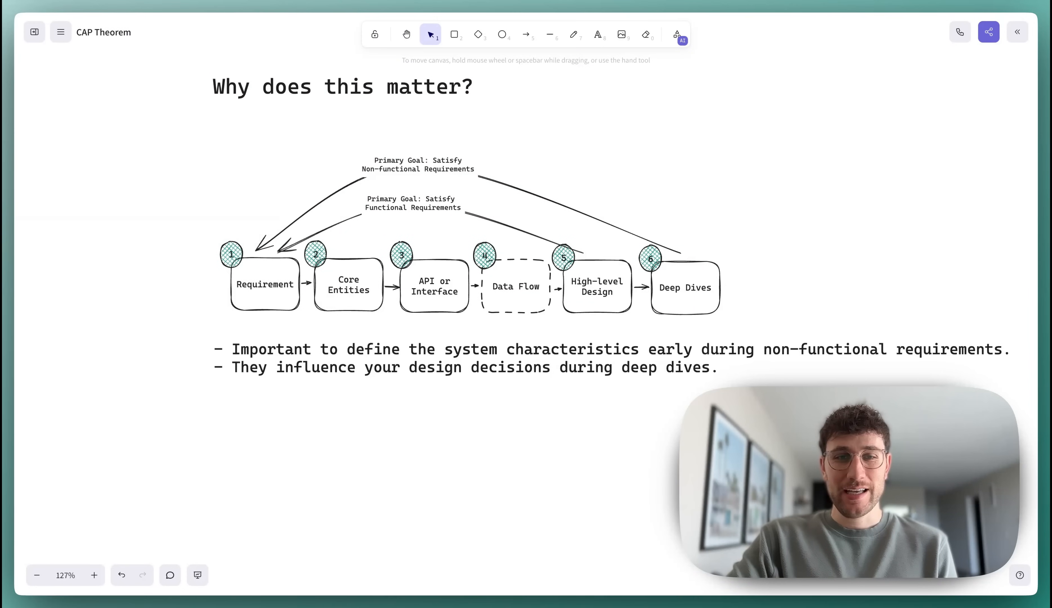
{"action": "mouse_move", "coordinate": [262, 321]}
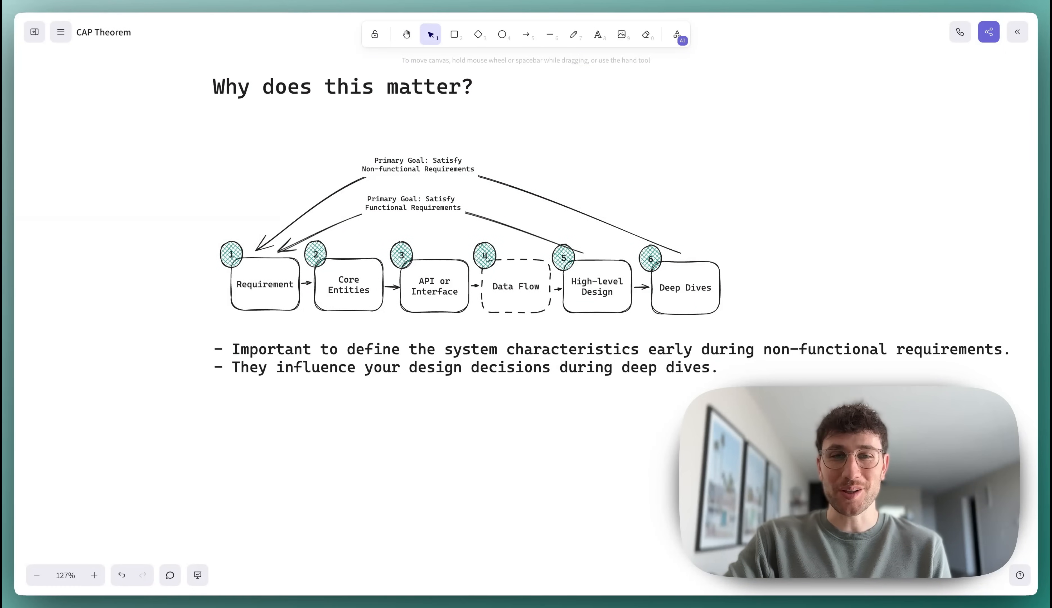
{"action": "mouse_move", "coordinate": [257, 310]}
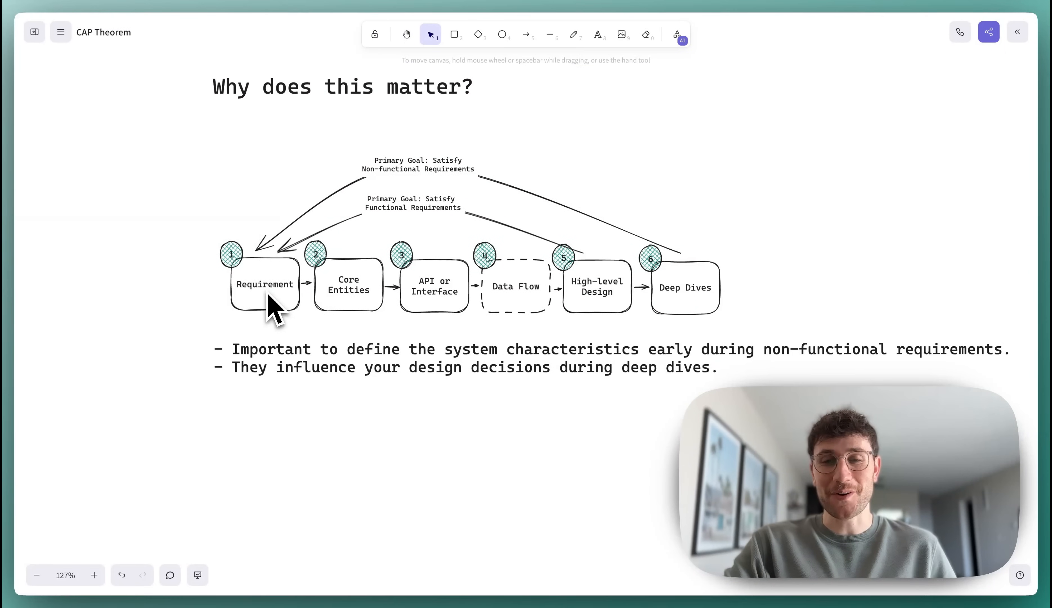
{"action": "mouse_move", "coordinate": [329, 405]}
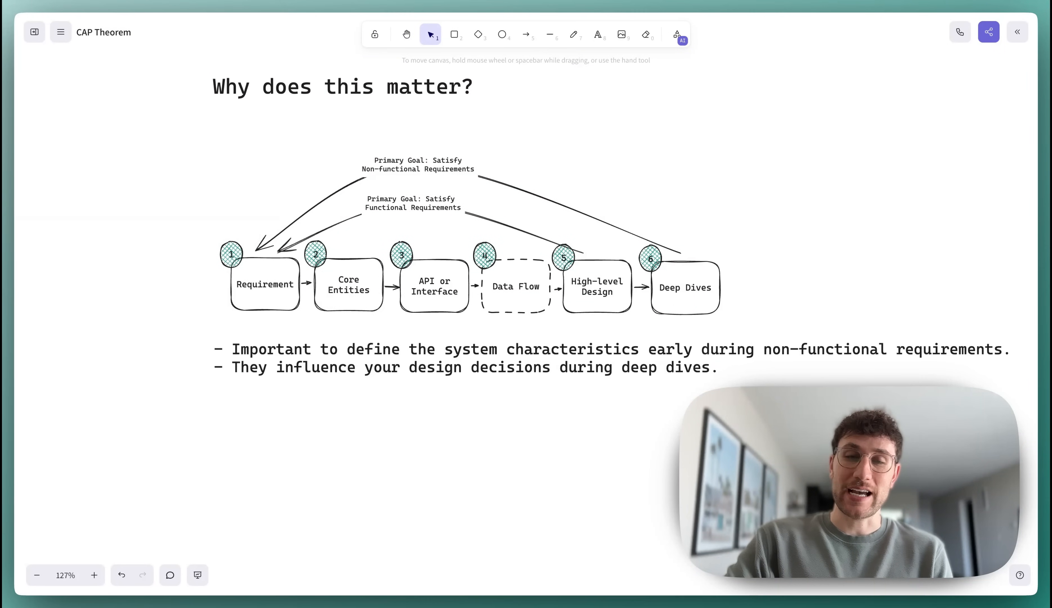
{"action": "mouse_move", "coordinate": [328, 405]}
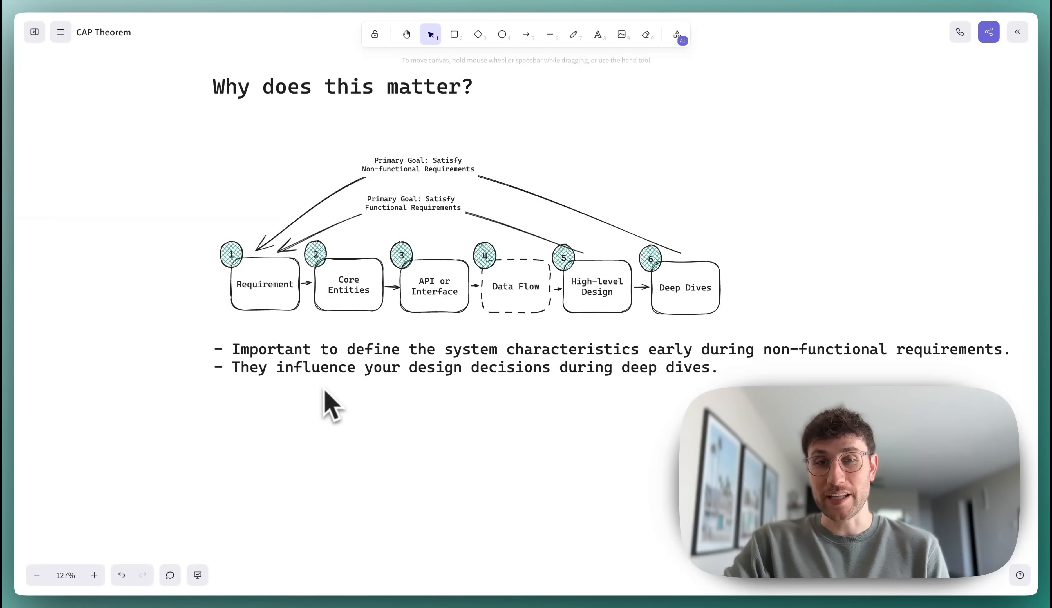
{"action": "mouse_move", "coordinate": [369, 392]}
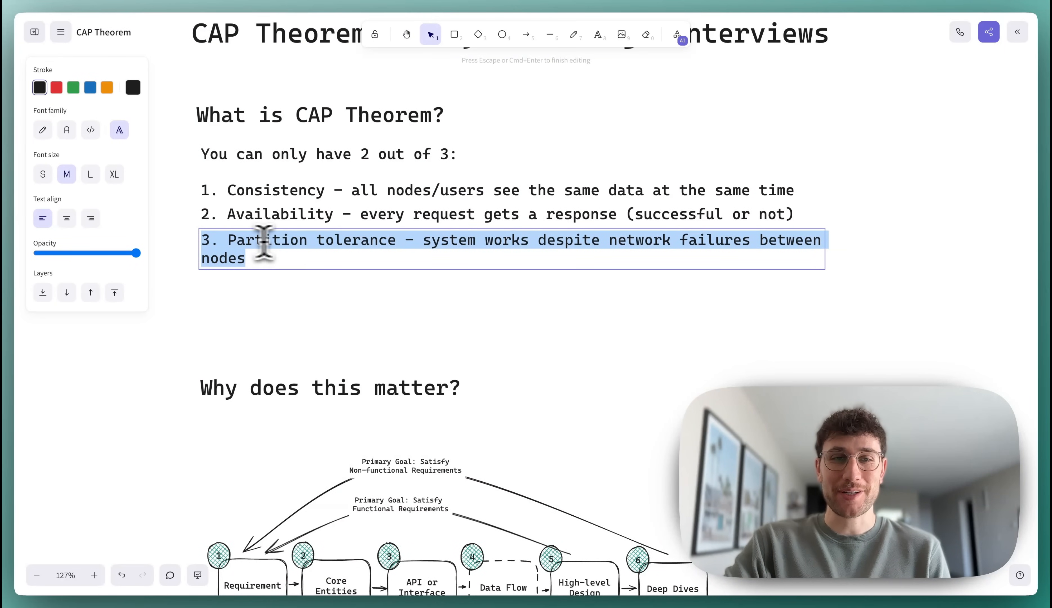
Step: Colour the Partition tolerance line green and return to the 'Why does this matter?' section
{"action": "left_click", "coordinate": [73, 88]}
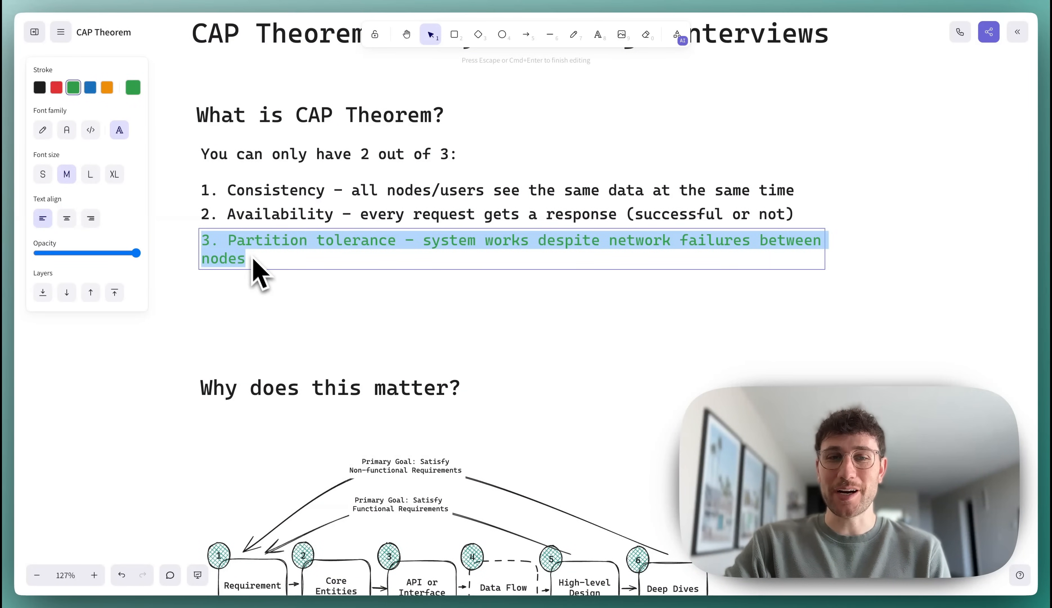
{"action": "left_click", "coordinate": [280, 302]}
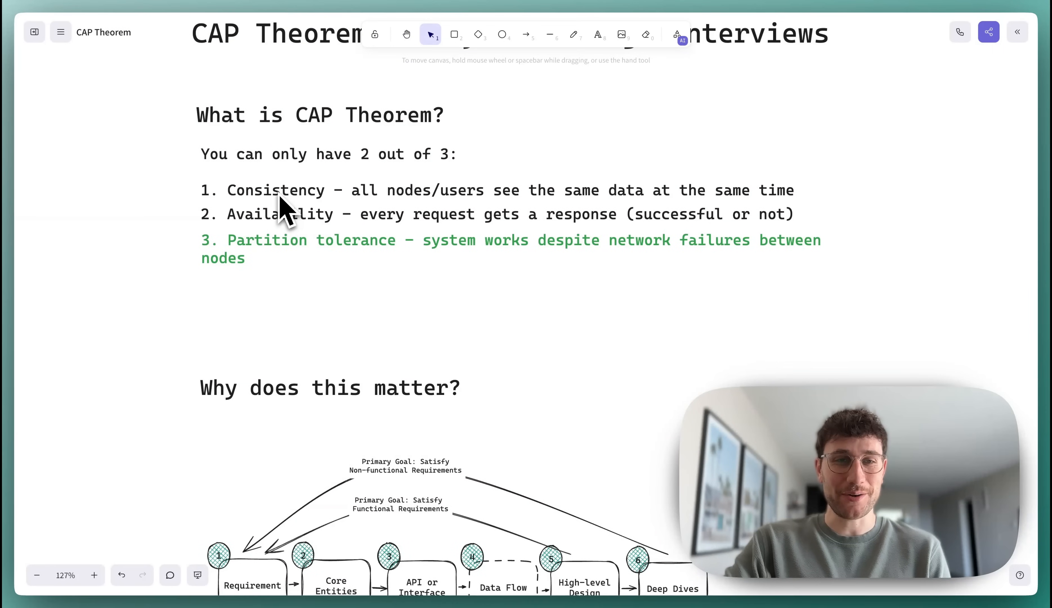
{"action": "scroll", "scroll_direction": "down", "scroll_amount": 3}
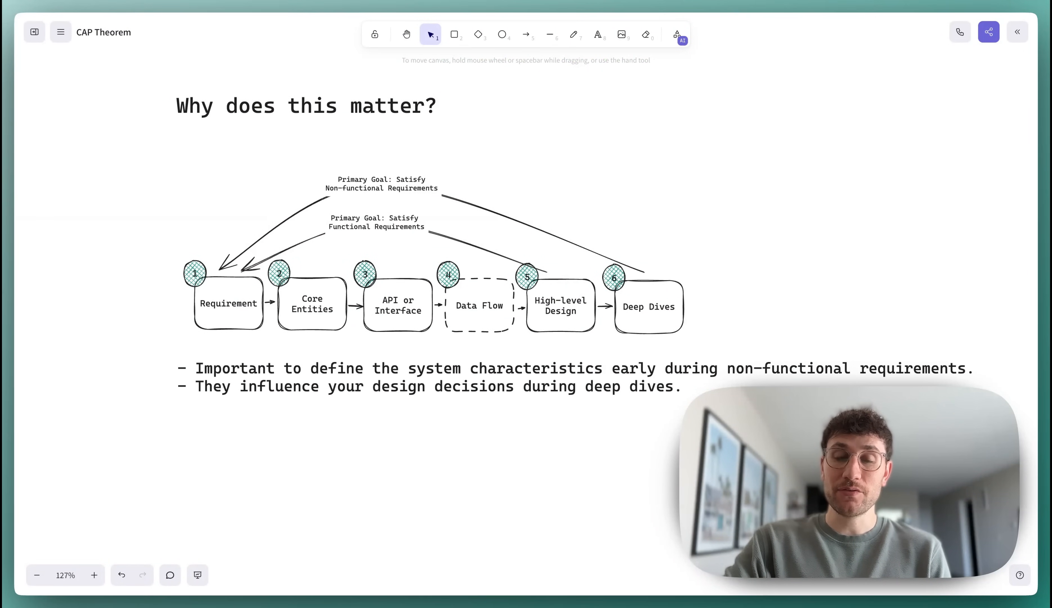
{"action": "mouse_move", "coordinate": [287, 429]}
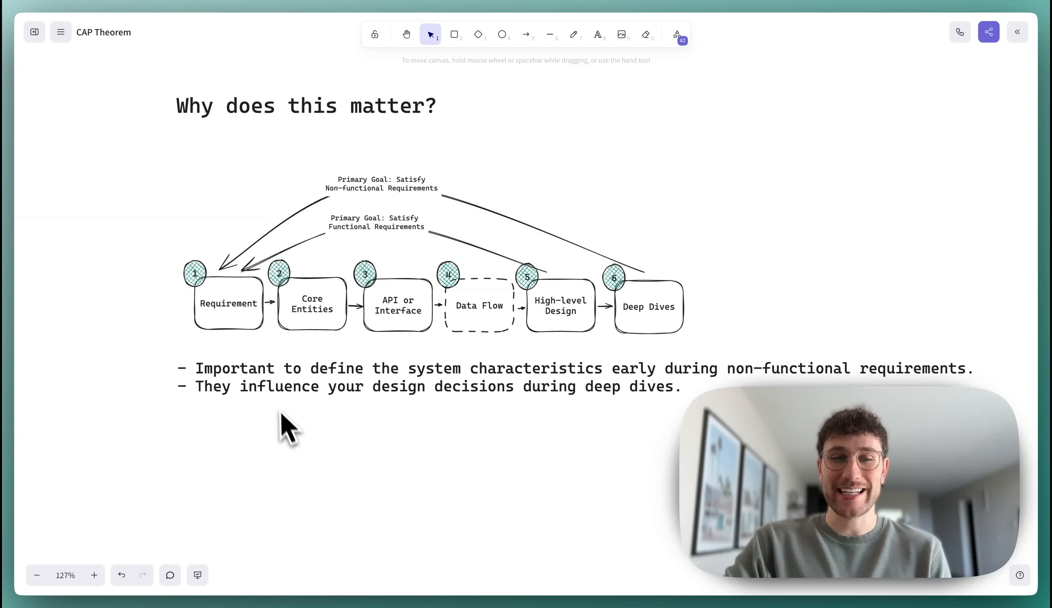
{"action": "mouse_move", "coordinate": [476, 412]}
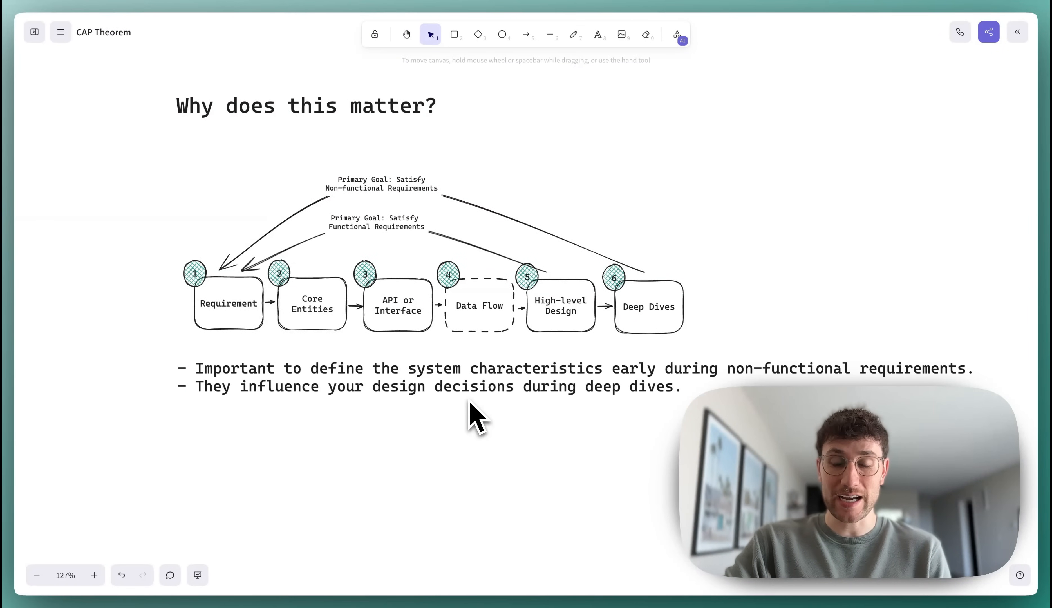
{"action": "mouse_move", "coordinate": [439, 489]}
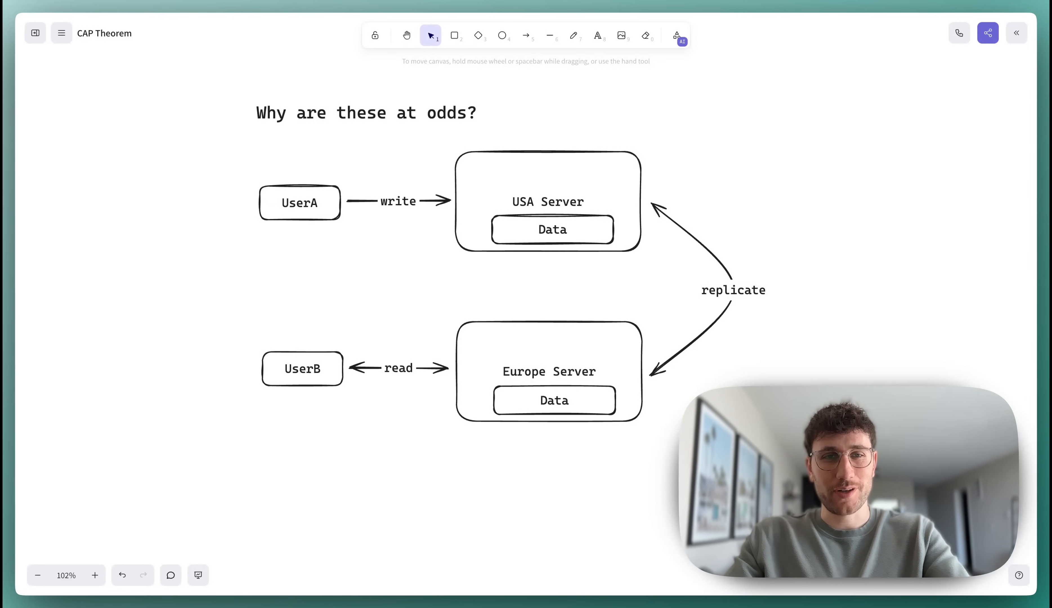
{"action": "mouse_move", "coordinate": [367, 151]}
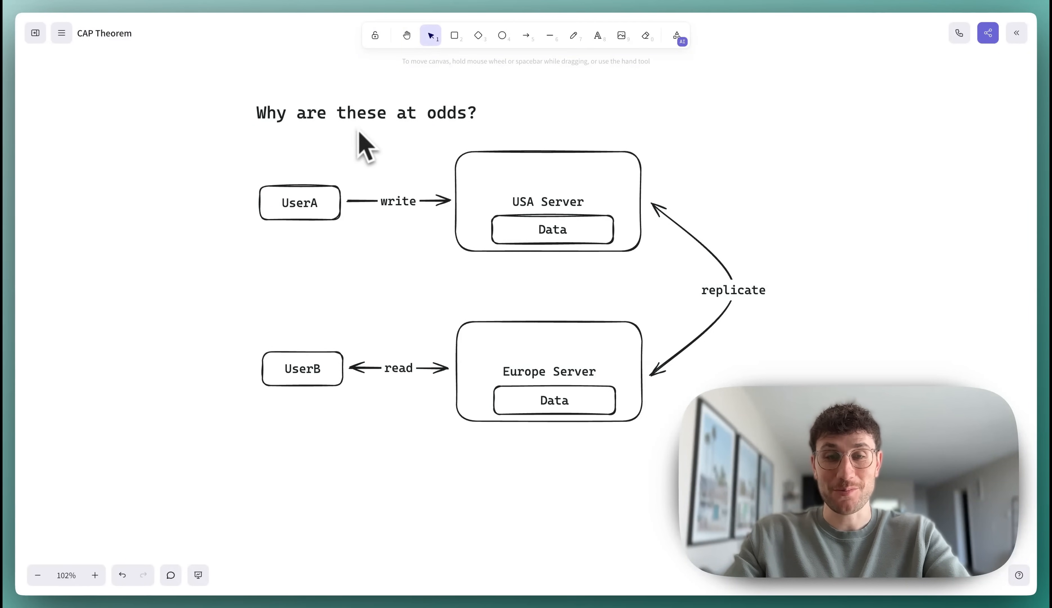
{"action": "mouse_move", "coordinate": [468, 300]}
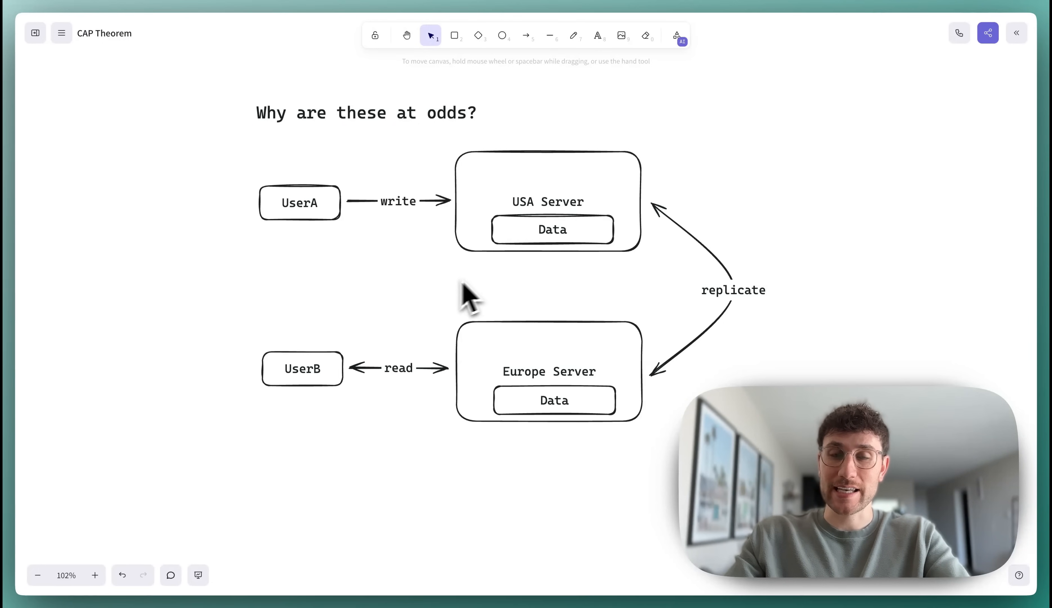
{"action": "mouse_move", "coordinate": [457, 308]}
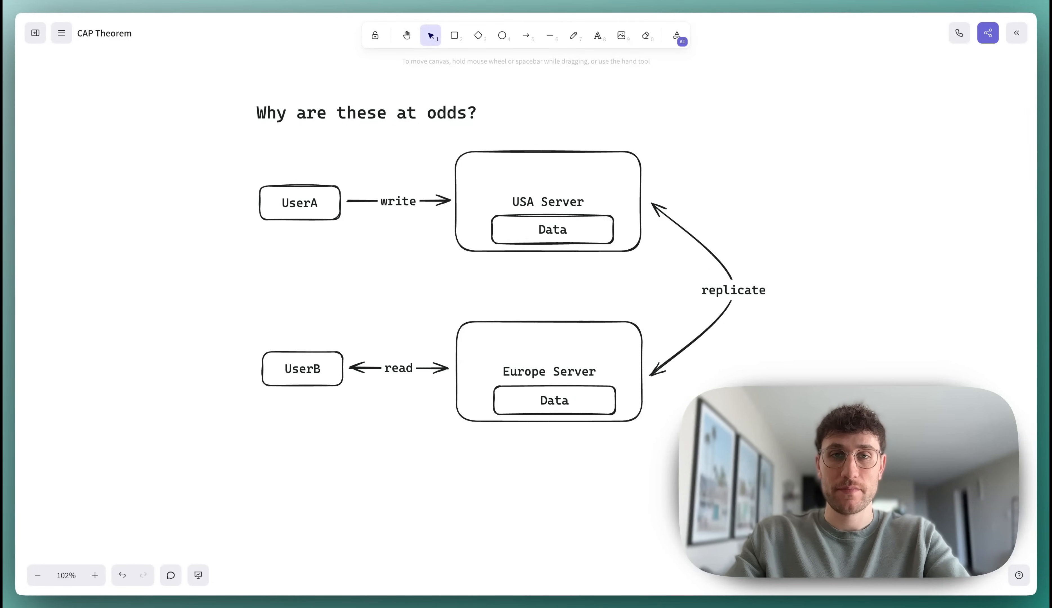
{"action": "mouse_move", "coordinate": [502, 247]}
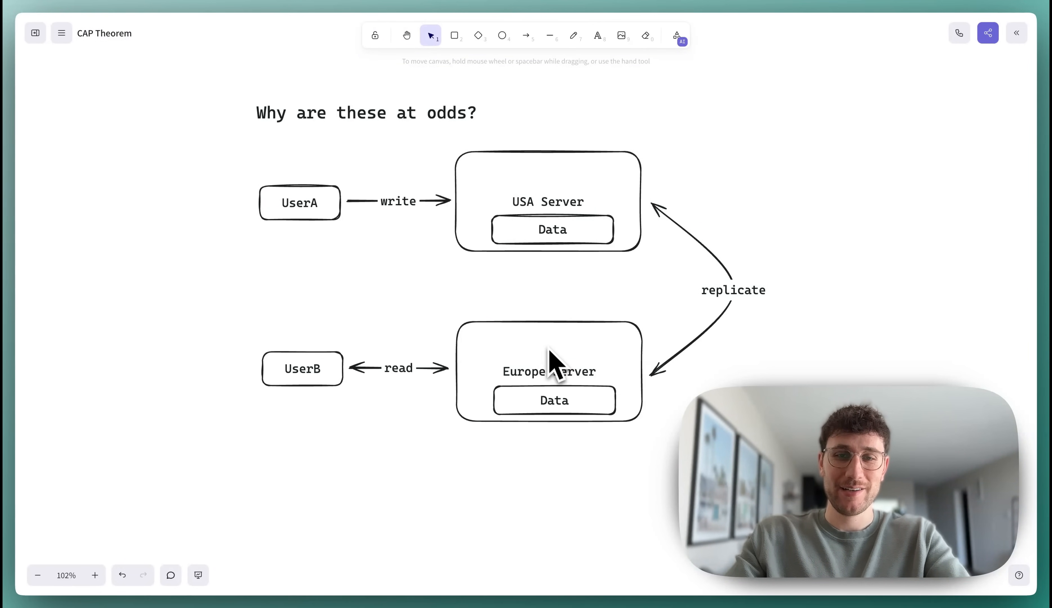
{"action": "mouse_move", "coordinate": [463, 329]}
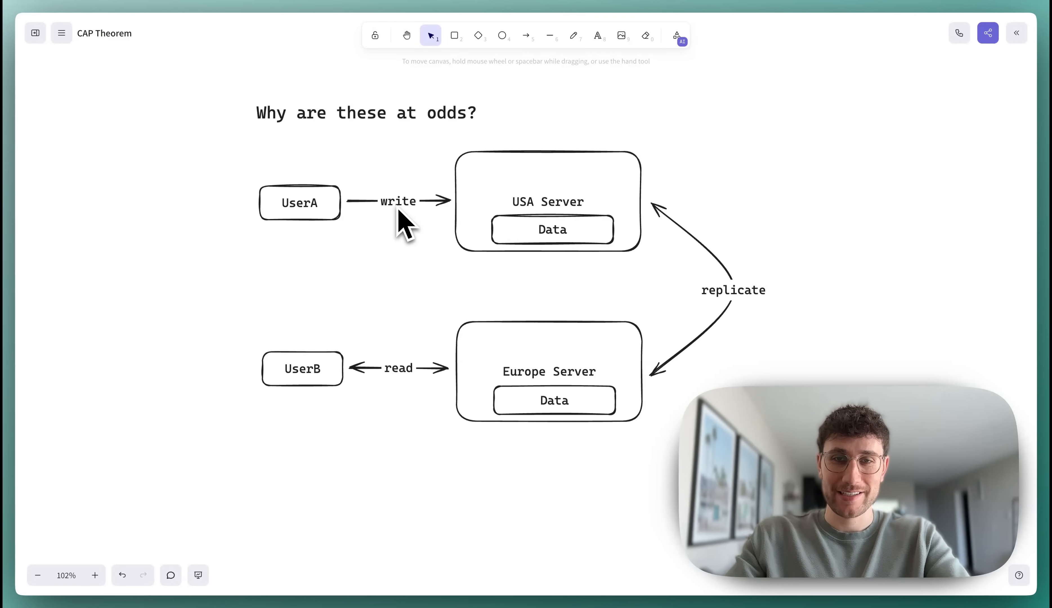
{"action": "mouse_move", "coordinate": [567, 214]}
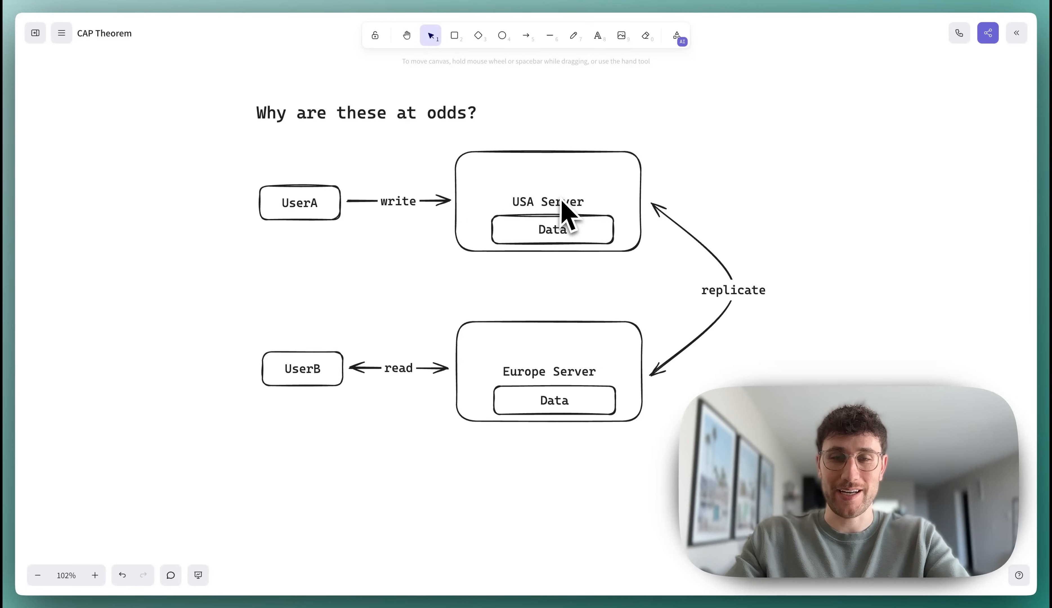
{"action": "mouse_move", "coordinate": [399, 225]}
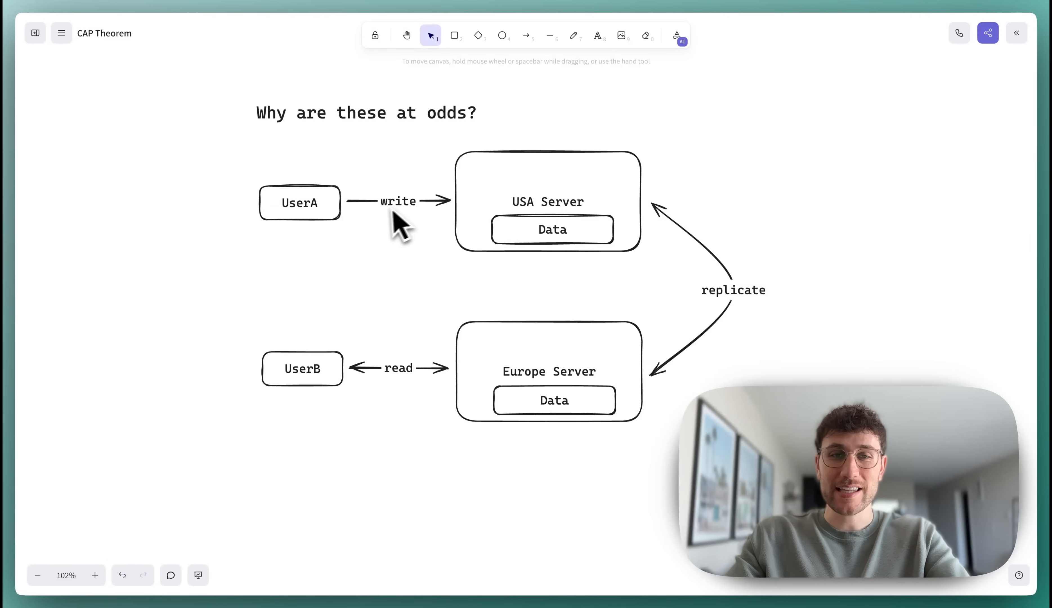
{"action": "mouse_move", "coordinate": [388, 221]}
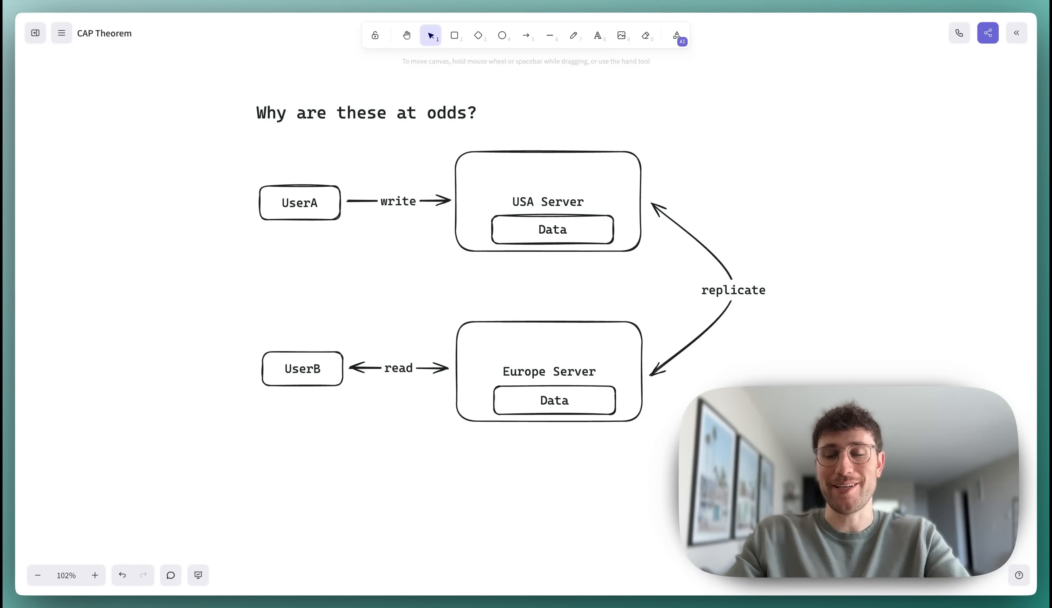
{"action": "mouse_move", "coordinate": [653, 229]}
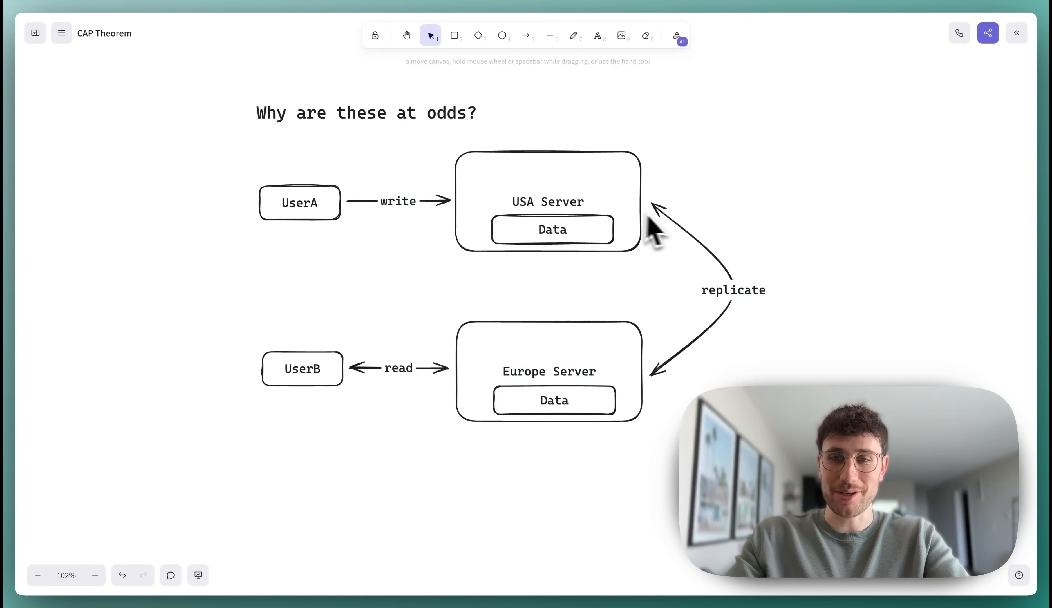
{"action": "mouse_move", "coordinate": [672, 380]}
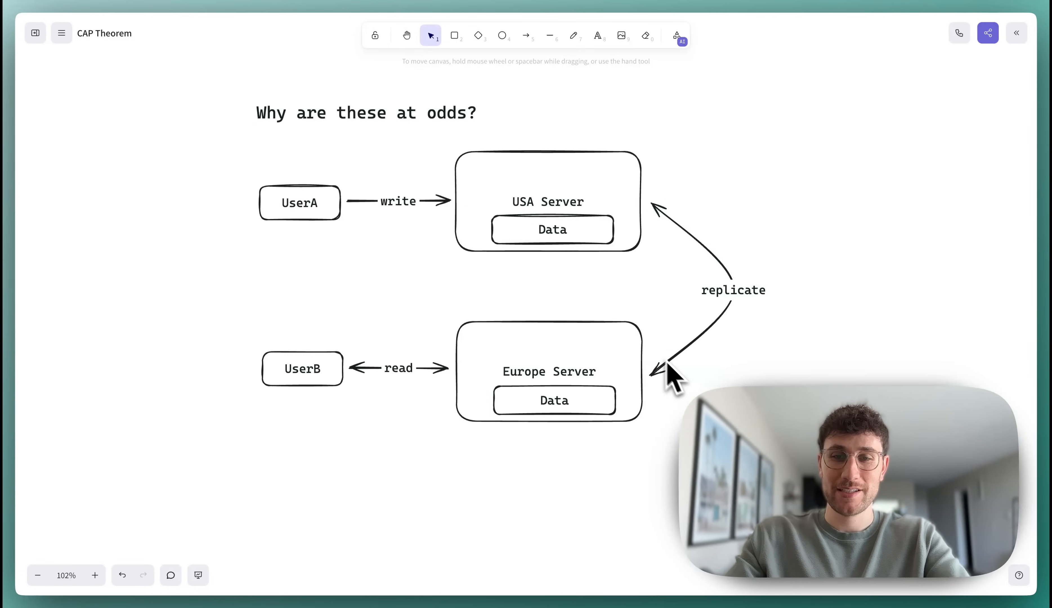
{"action": "mouse_move", "coordinate": [293, 403]}
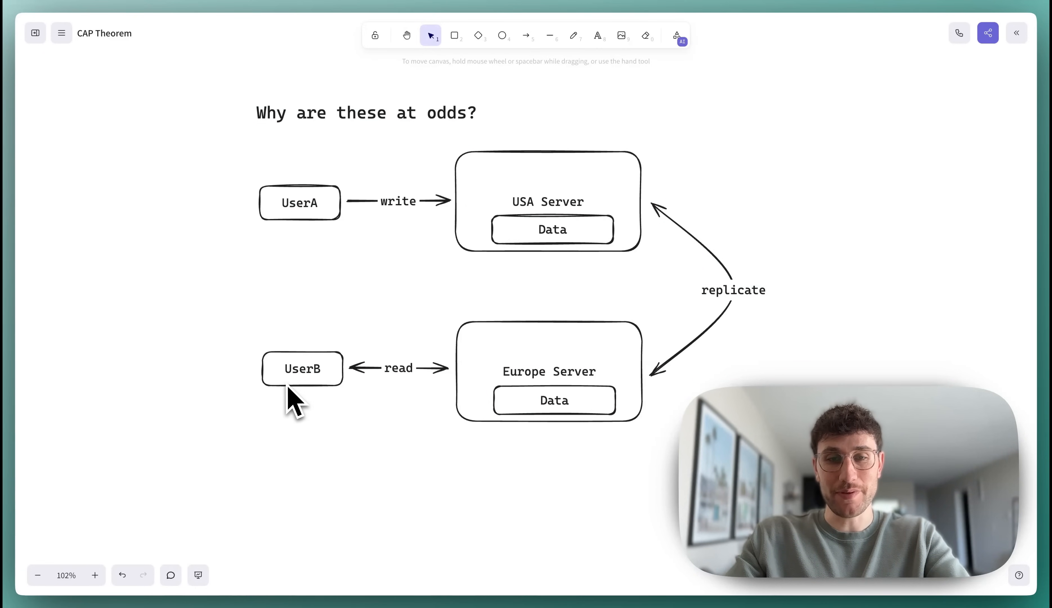
{"action": "mouse_move", "coordinate": [505, 396]}
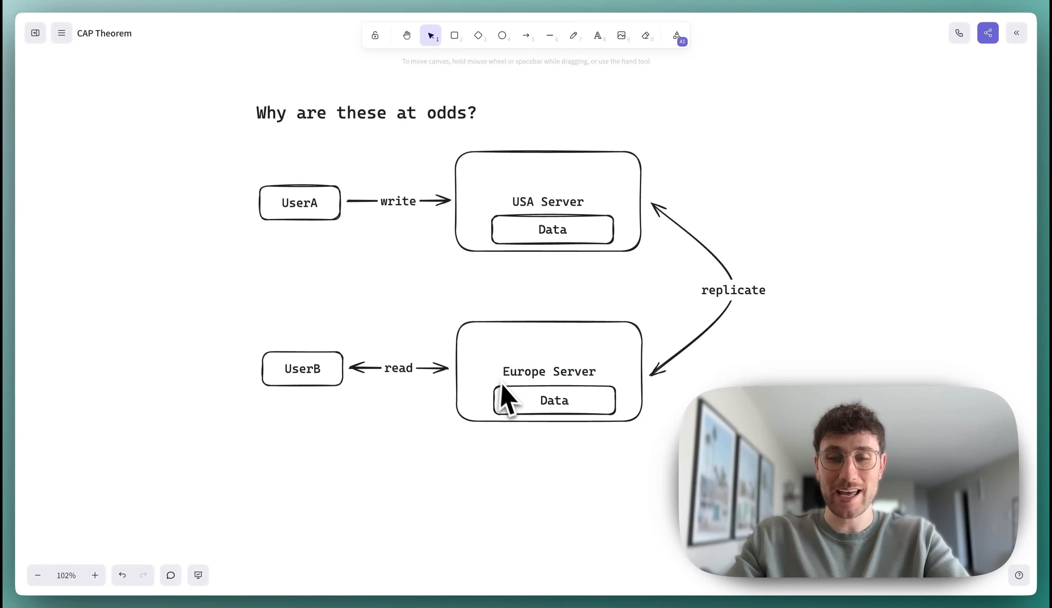
{"action": "mouse_move", "coordinate": [568, 432]}
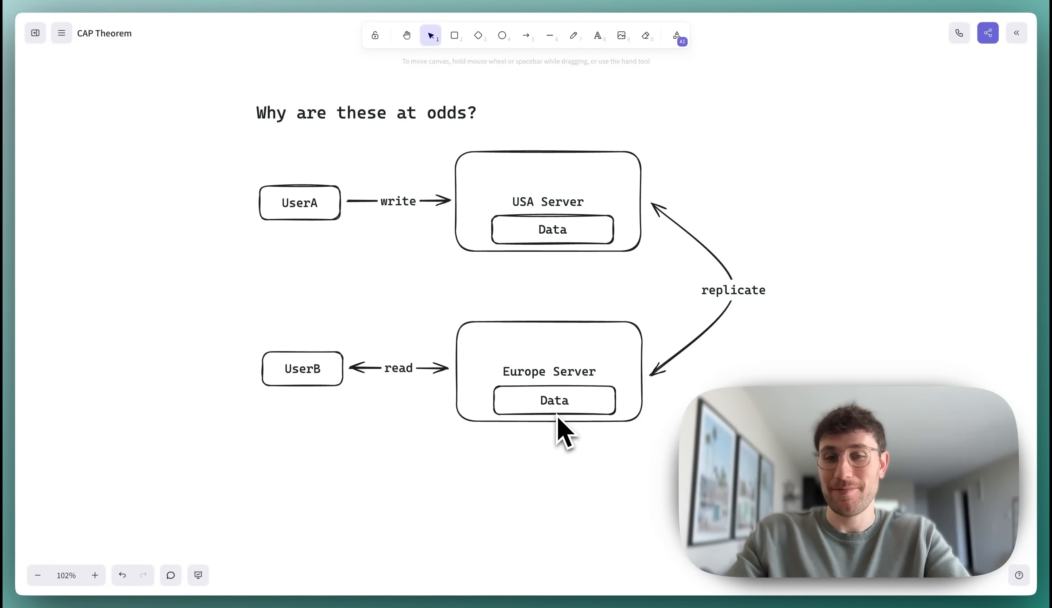
{"action": "mouse_move", "coordinate": [577, 101]}
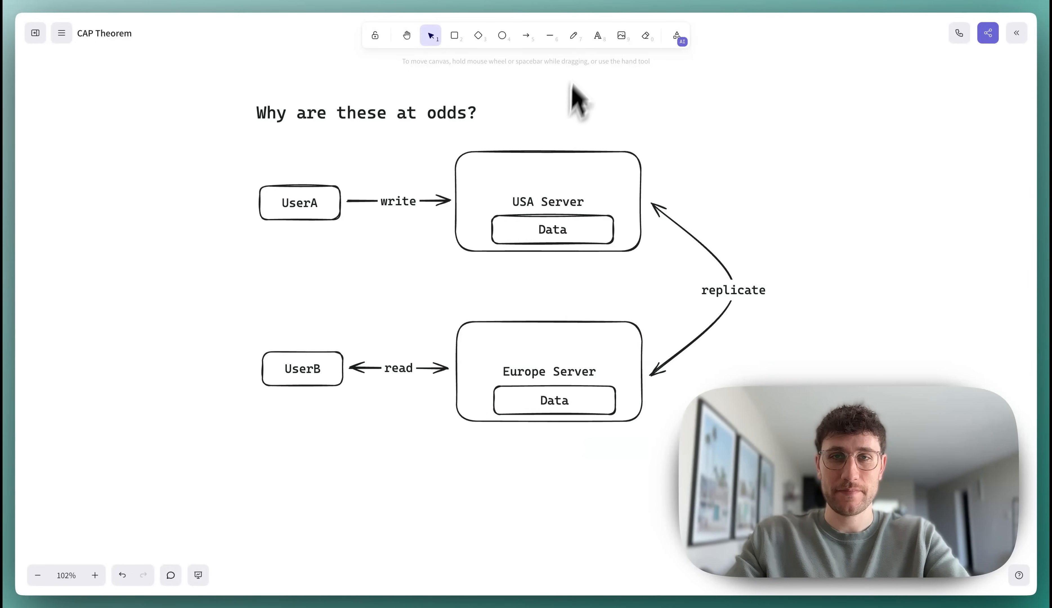
Step: Strike a red freehand X across the replicate label, then restore black stroke
{"action": "left_click", "coordinate": [573, 35]}
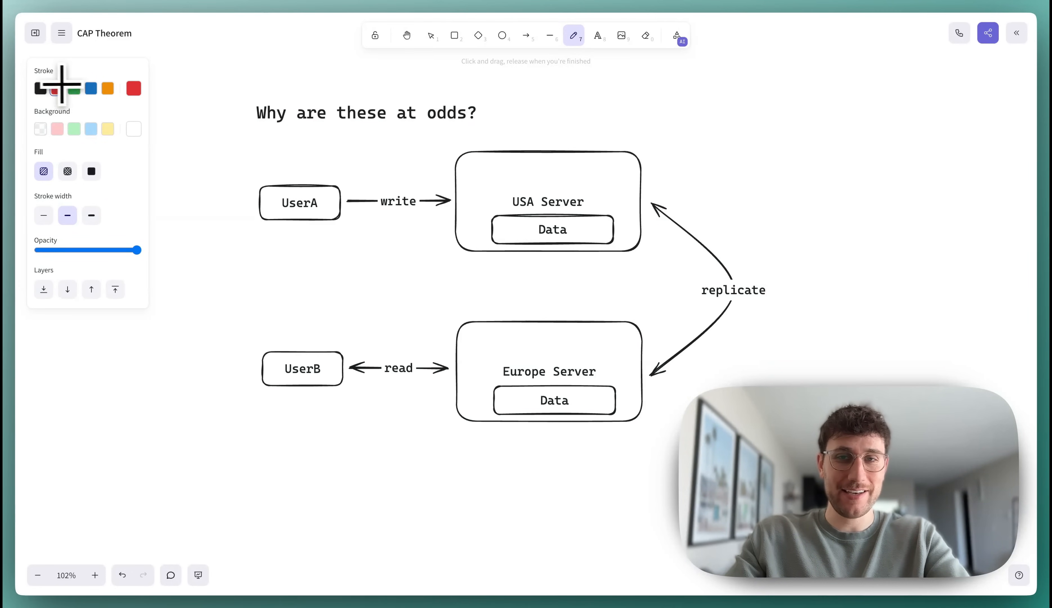
{"action": "left_click_drag", "start_coordinate": [686, 255], "coordinate": [784, 314]}
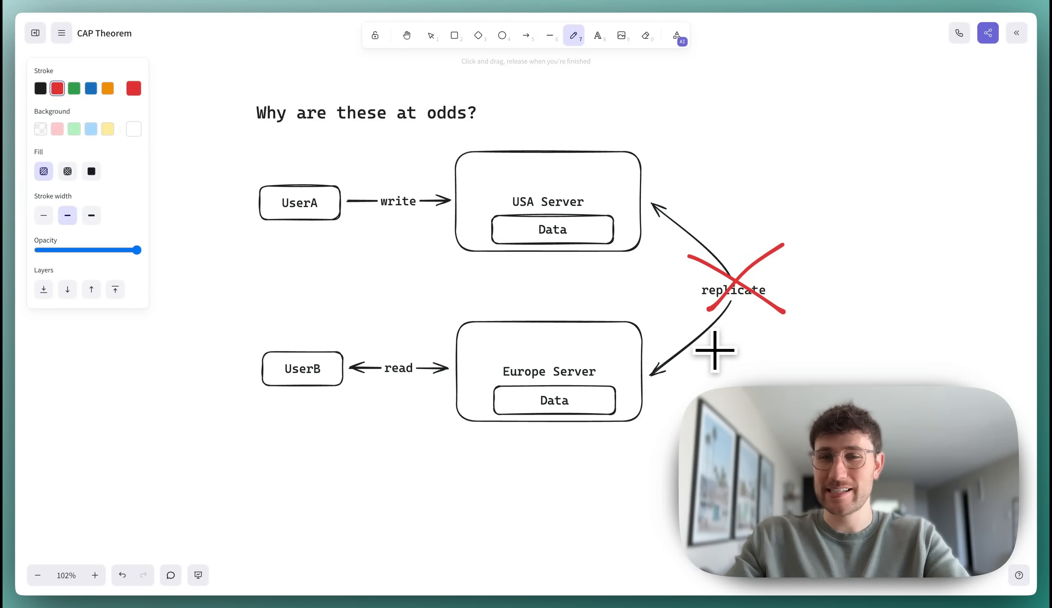
{"action": "mouse_move", "coordinate": [714, 352]}
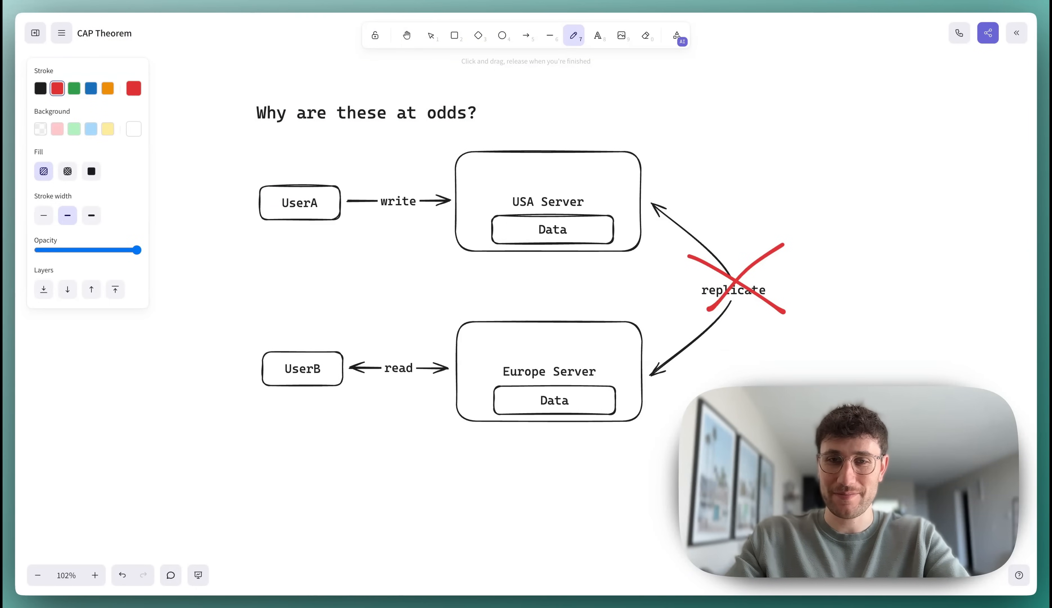
{"action": "left_click", "coordinate": [40, 88]}
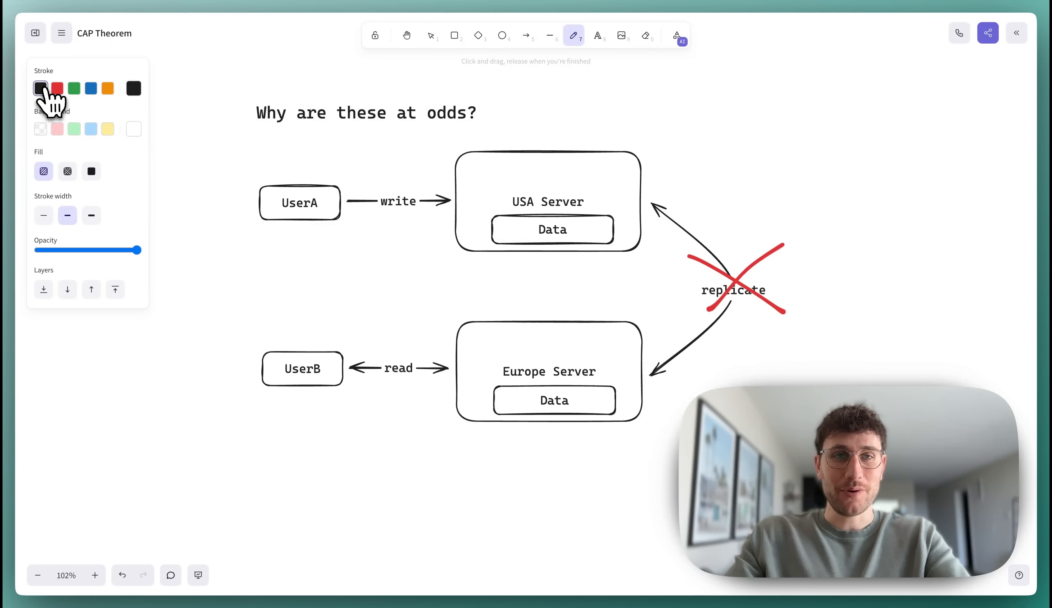
{"action": "left_click", "coordinate": [596, 35]}
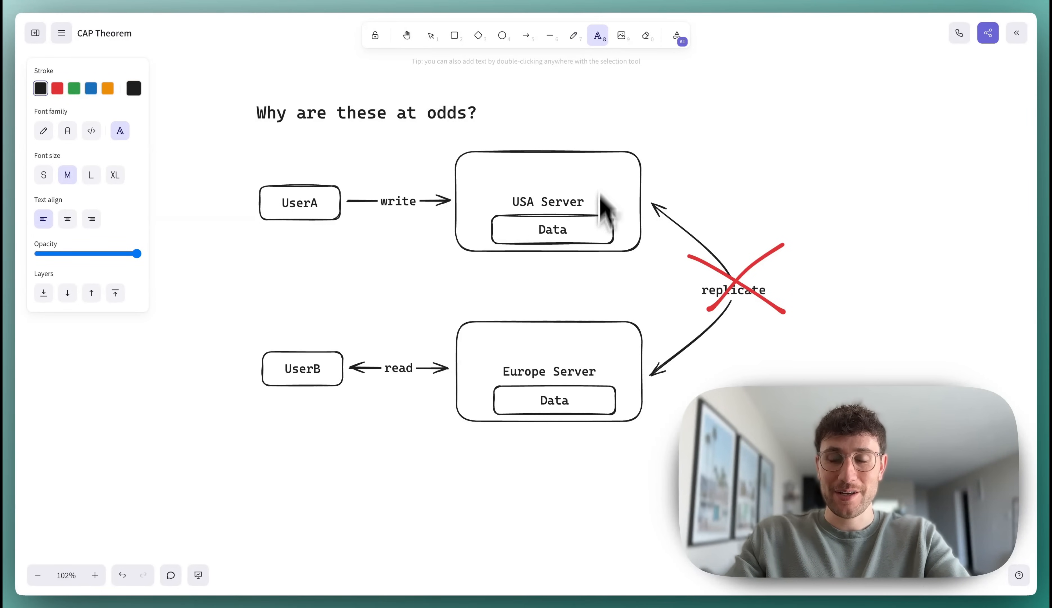
{"action": "mouse_move", "coordinate": [702, 262]}
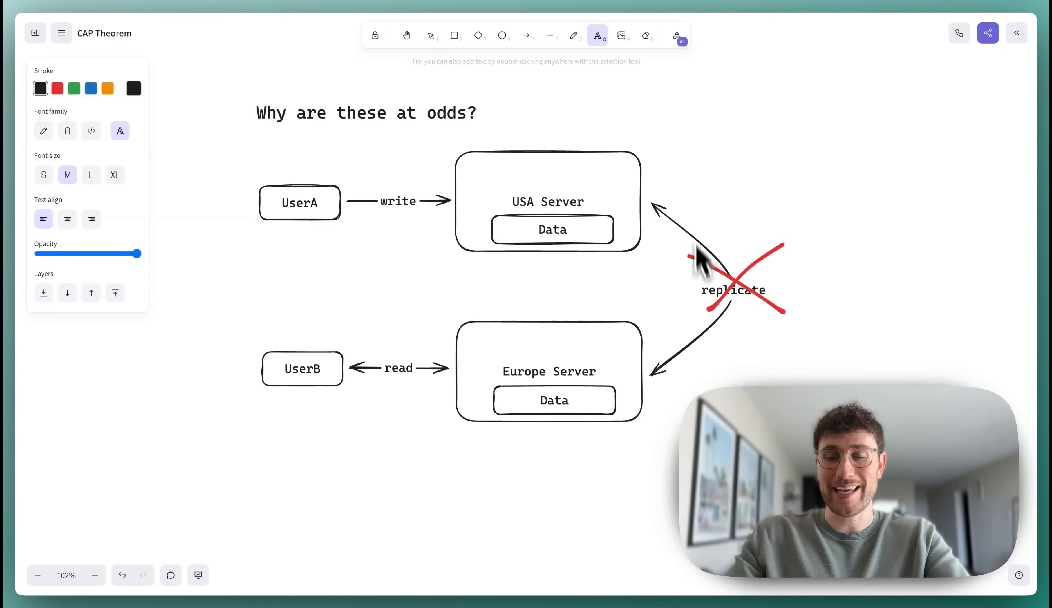
{"action": "mouse_move", "coordinate": [648, 225]}
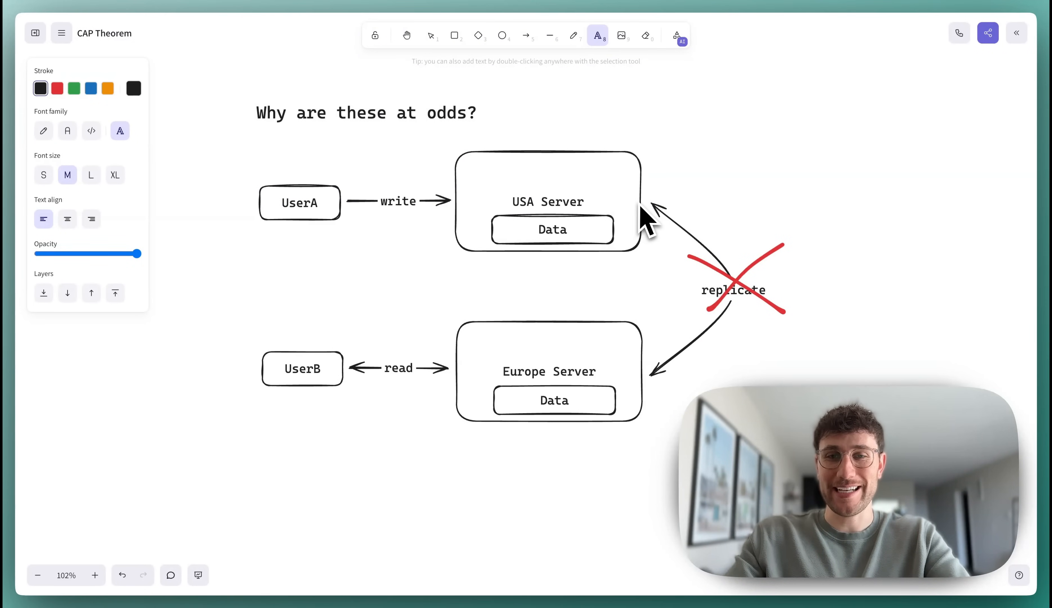
{"action": "mouse_move", "coordinate": [654, 402]}
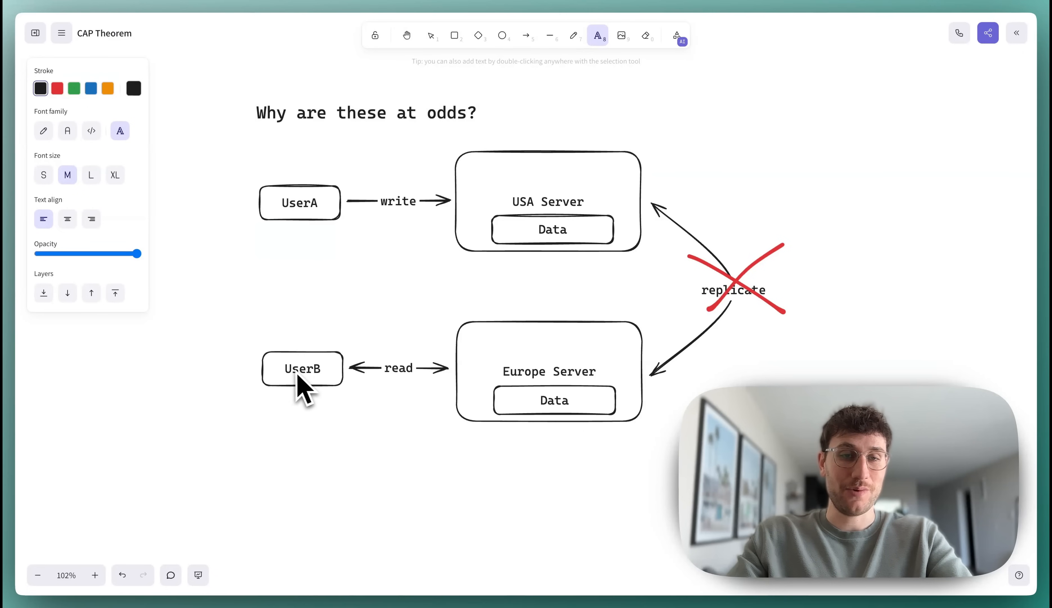
{"action": "mouse_move", "coordinate": [468, 395]}
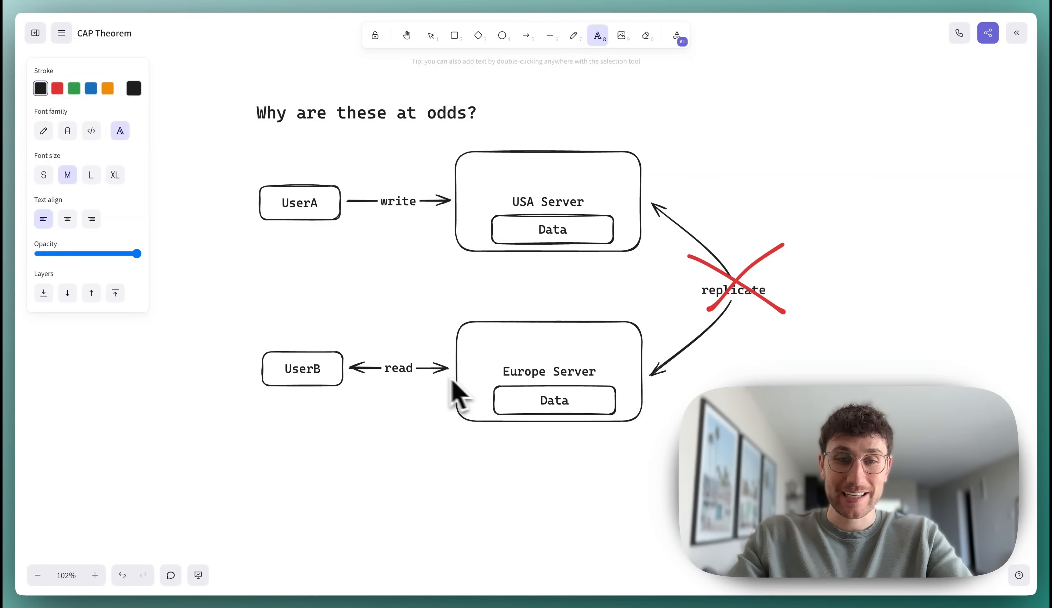
{"action": "mouse_move", "coordinate": [517, 409]}
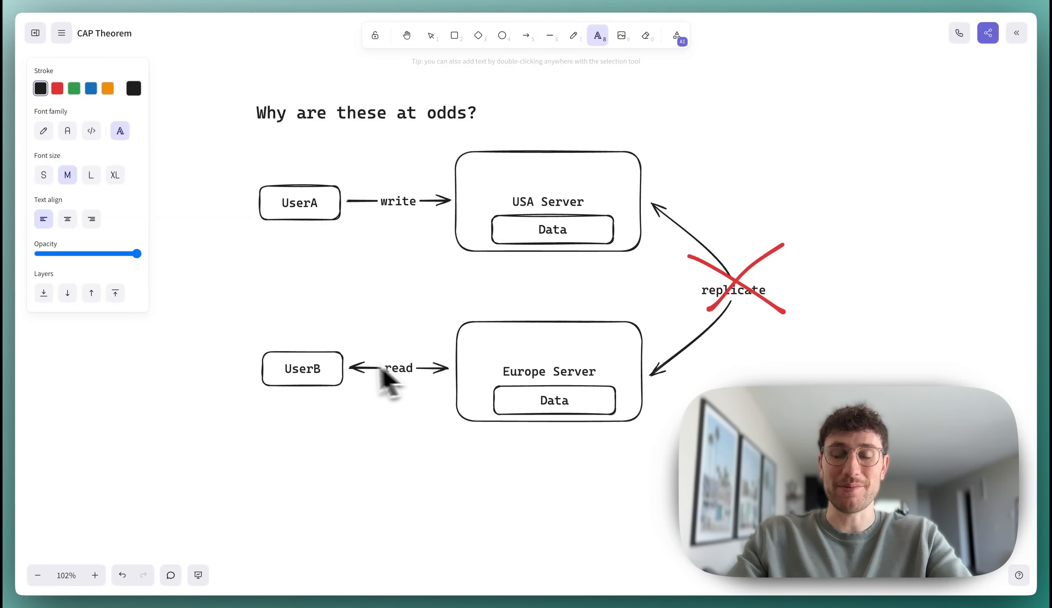
{"action": "mouse_move", "coordinate": [346, 382]}
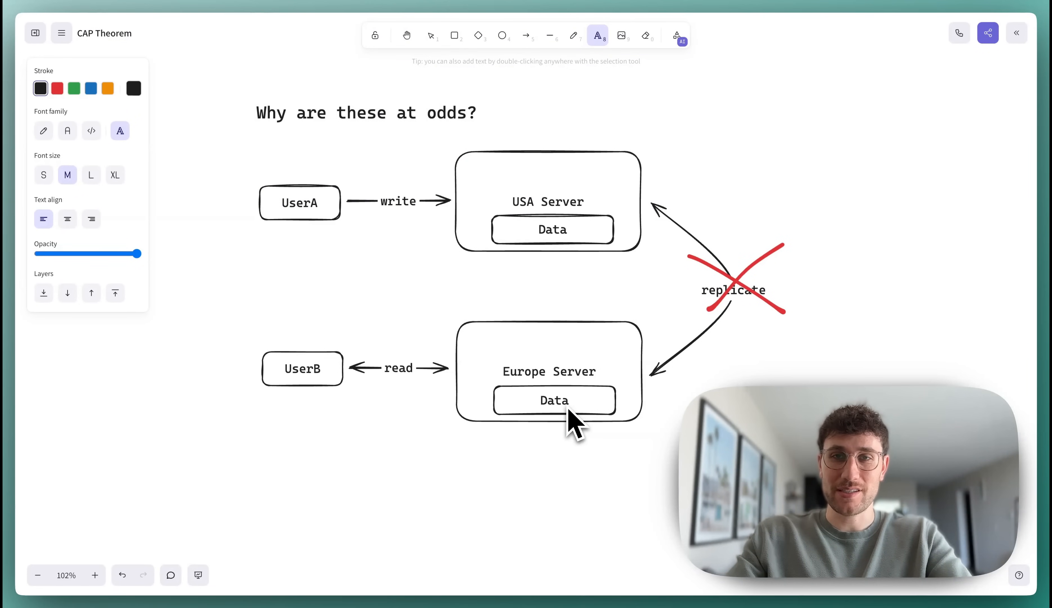
{"action": "left_click", "coordinate": [430, 35]}
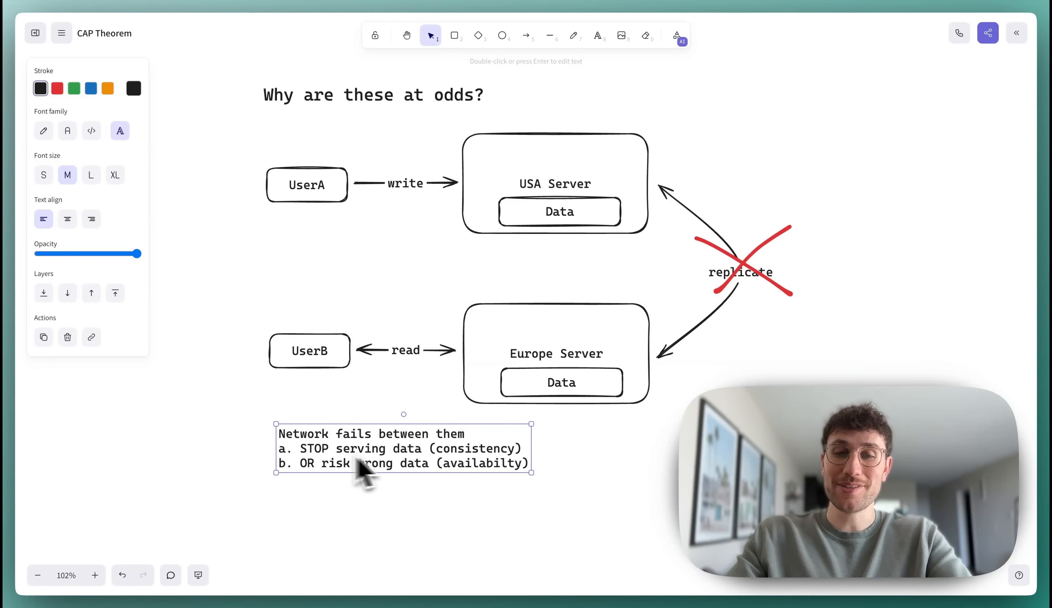
{"action": "mouse_move", "coordinate": [486, 469]}
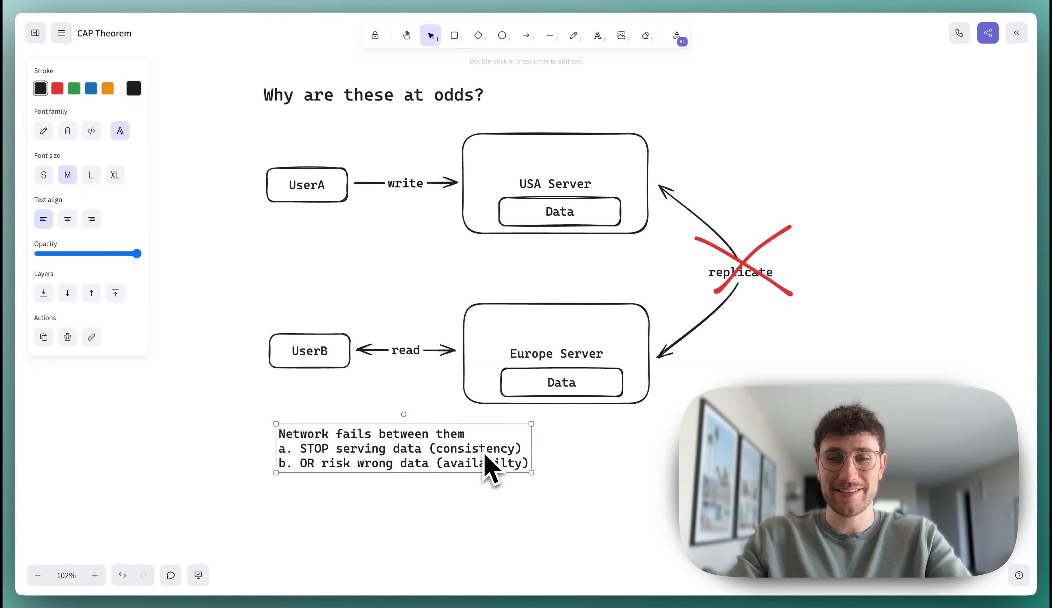
{"action": "mouse_move", "coordinate": [308, 479]}
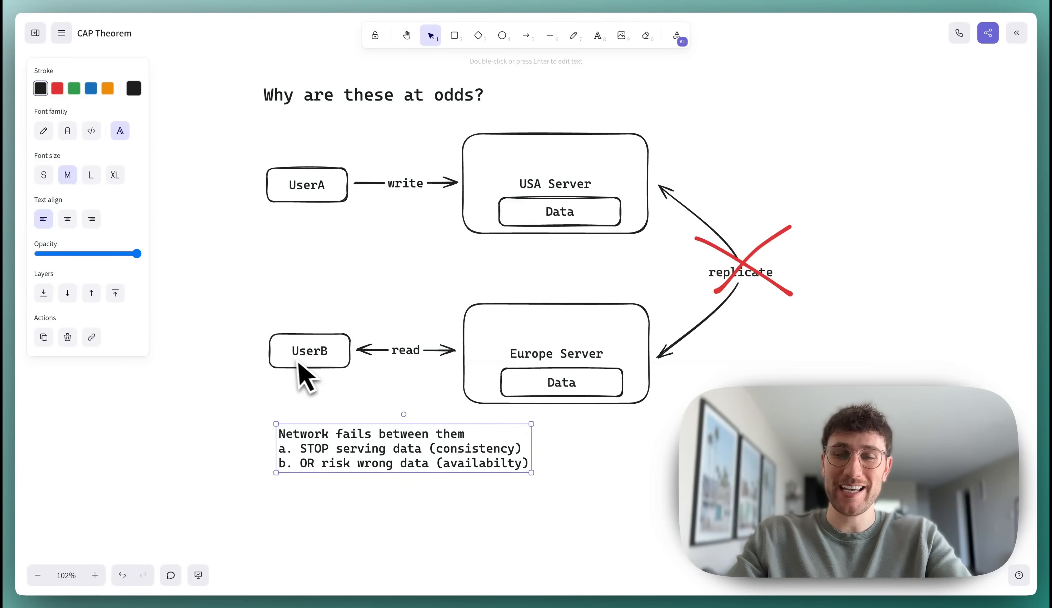
{"action": "mouse_move", "coordinate": [350, 363]}
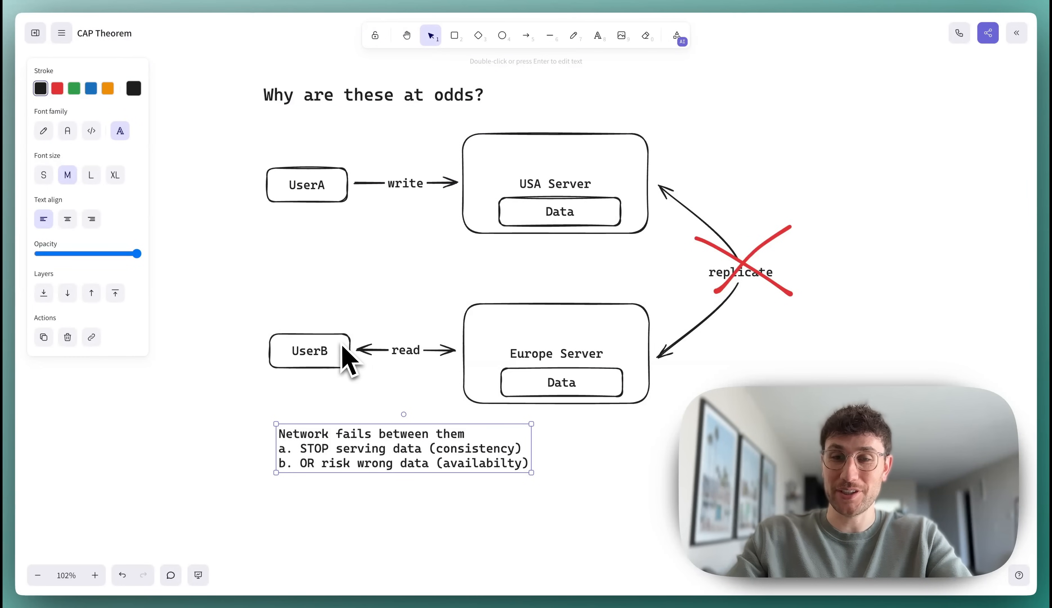
{"action": "mouse_move", "coordinate": [691, 322]}
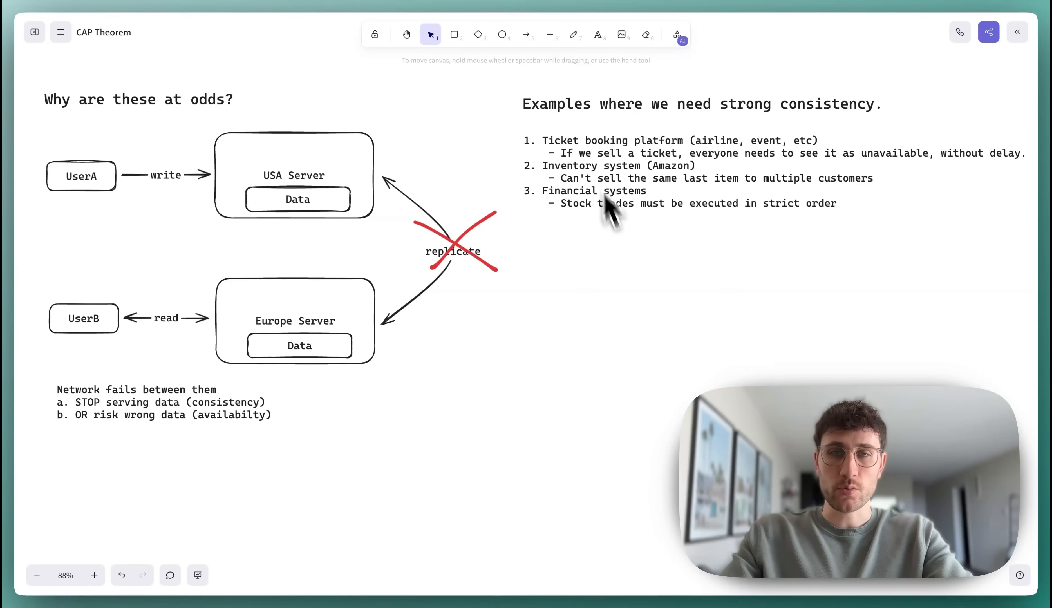
{"action": "mouse_move", "coordinate": [100, 420]}
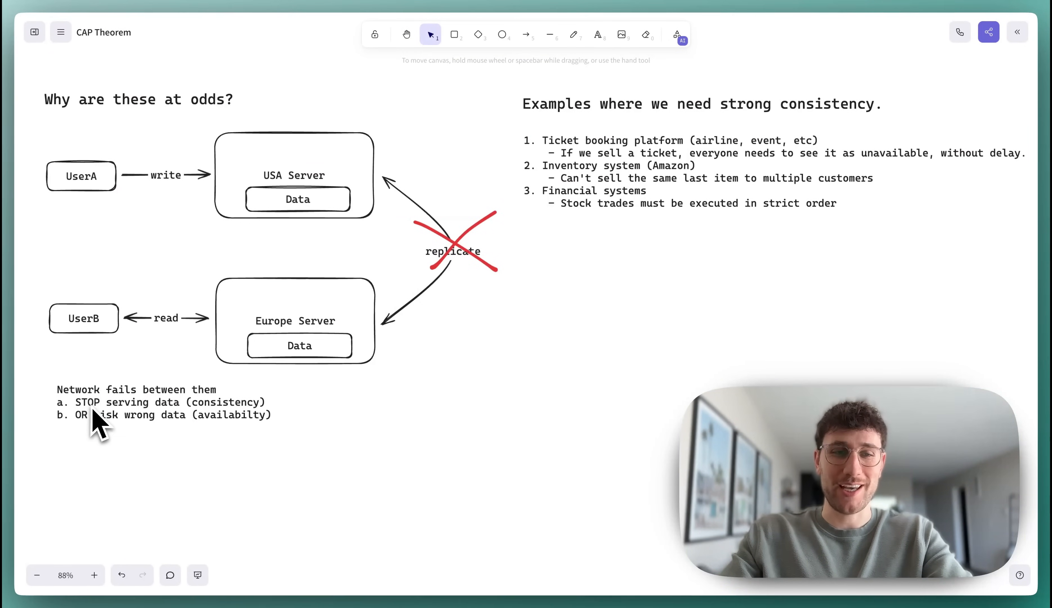
{"action": "mouse_move", "coordinate": [218, 416]}
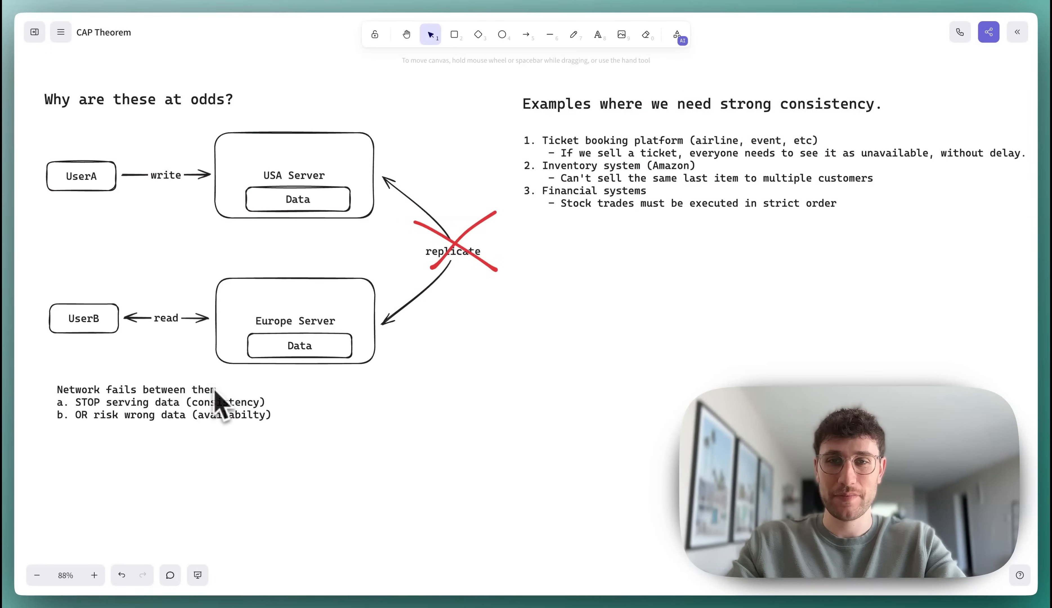
{"action": "mouse_move", "coordinate": [537, 165]}
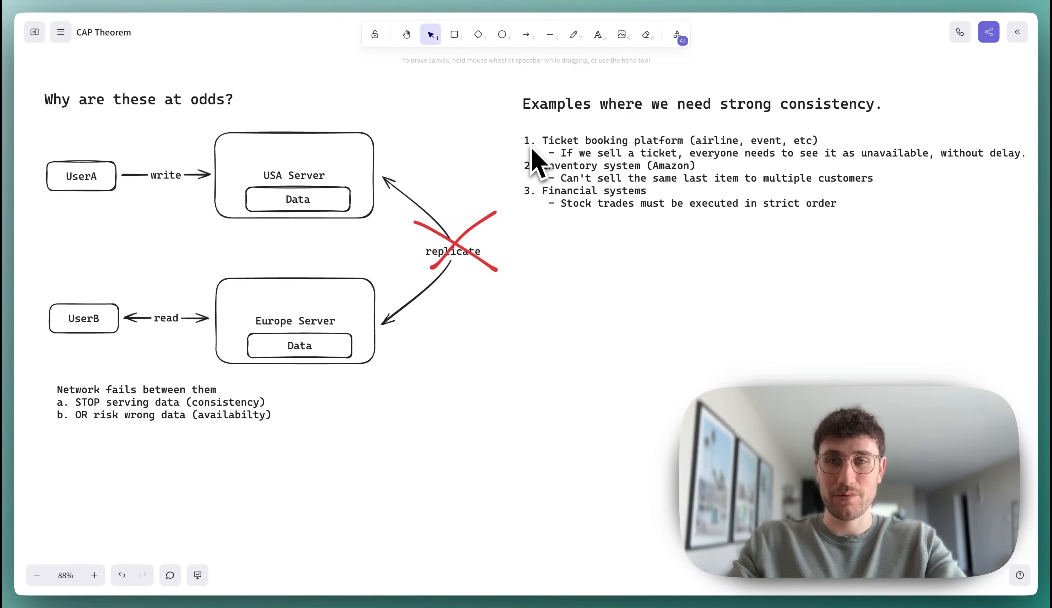
{"action": "mouse_move", "coordinate": [608, 168]}
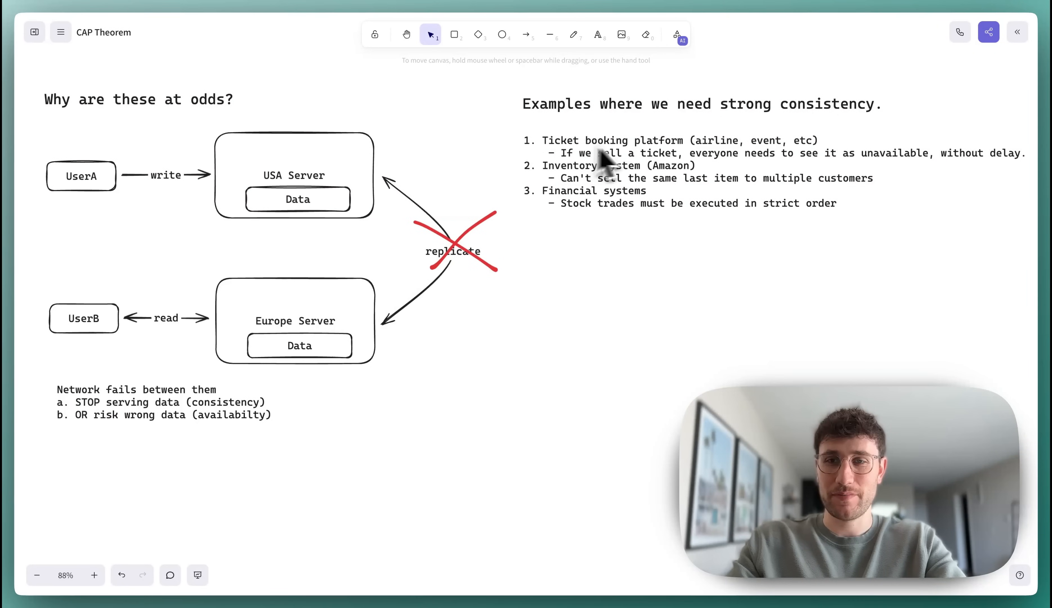
{"action": "mouse_move", "coordinate": [815, 165]}
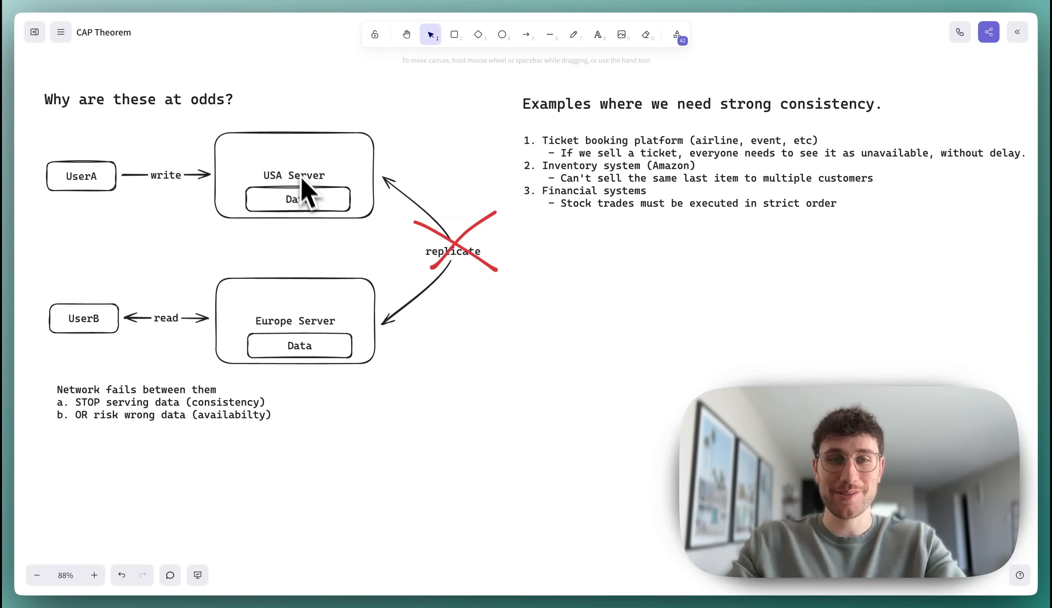
{"action": "mouse_move", "coordinate": [318, 168]}
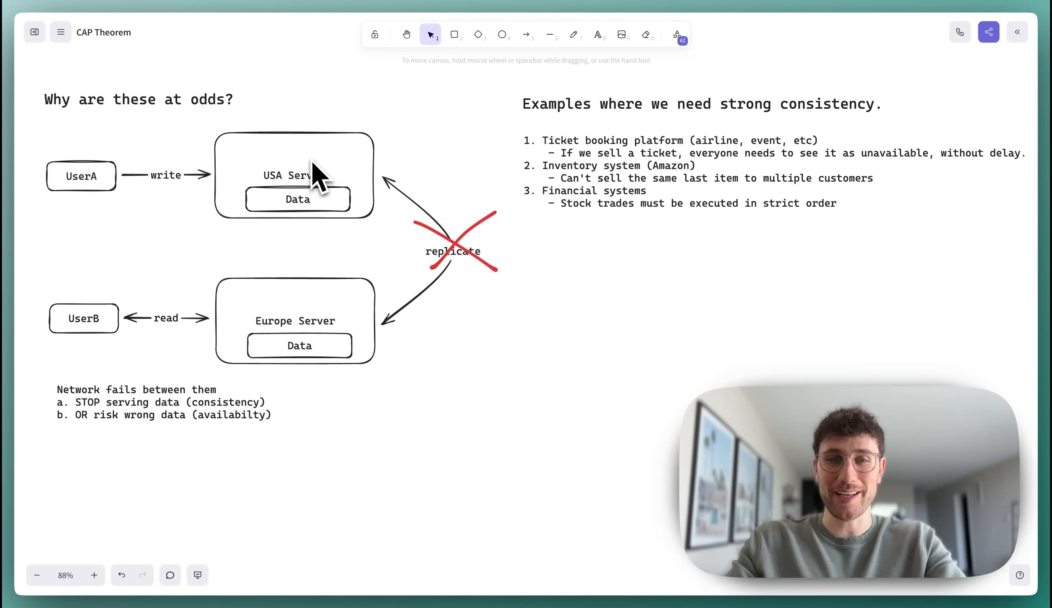
{"action": "mouse_move", "coordinate": [447, 279]}
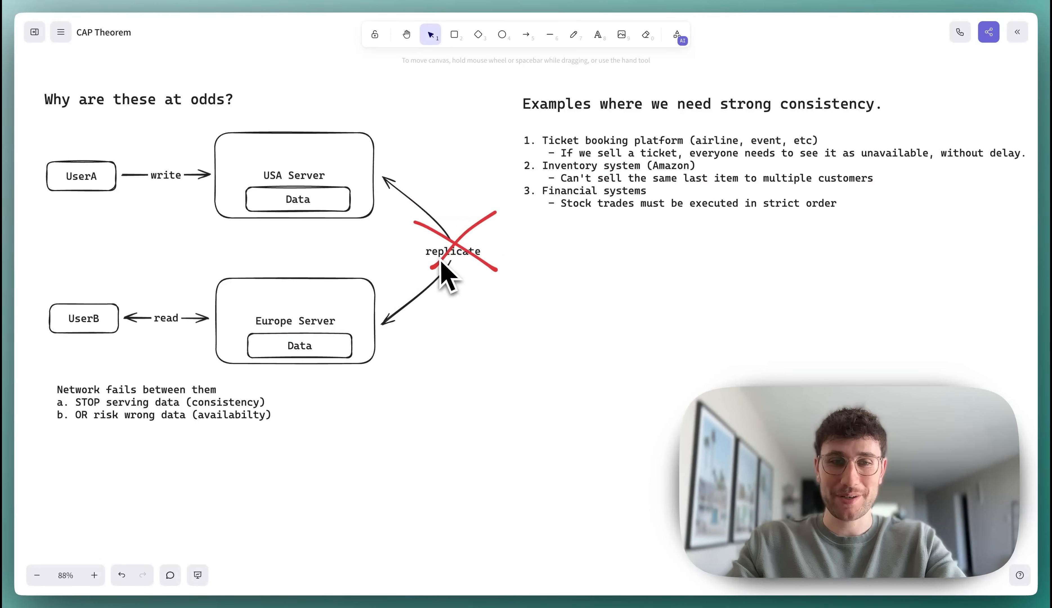
{"action": "mouse_move", "coordinate": [252, 329]}
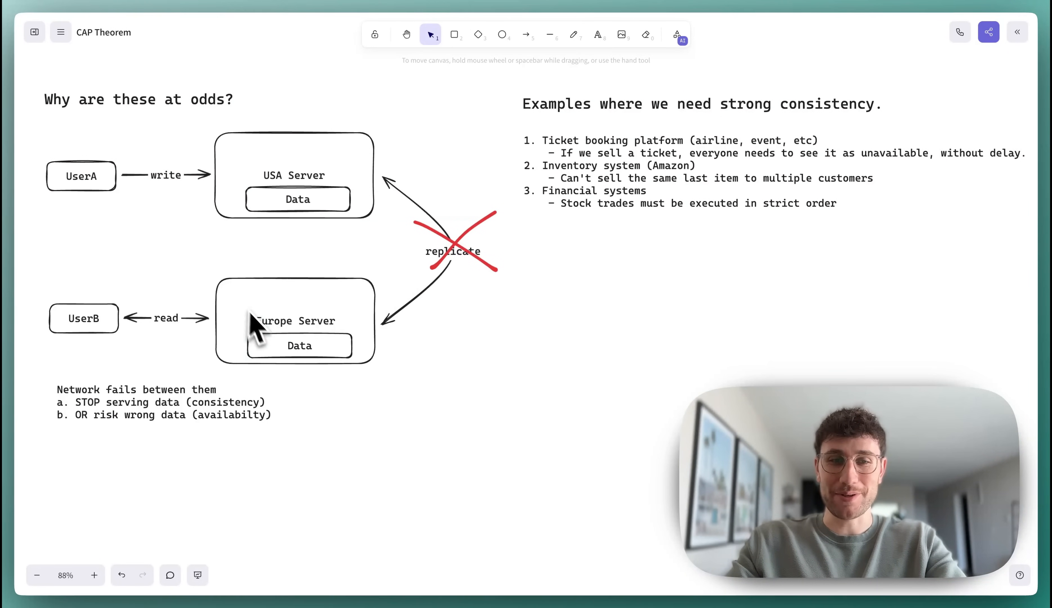
{"action": "mouse_move", "coordinate": [191, 339]}
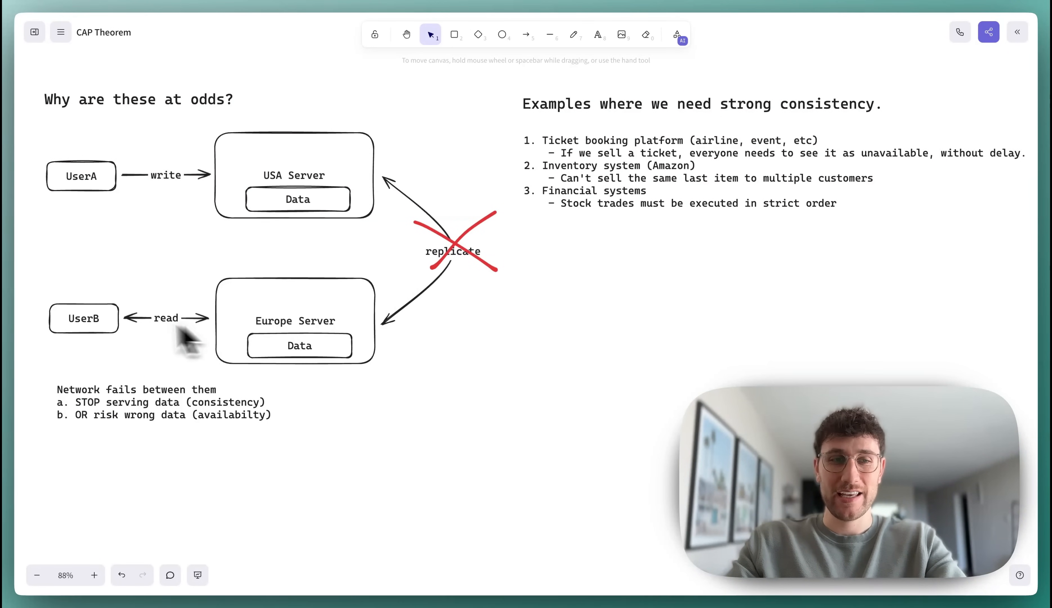
{"action": "mouse_move", "coordinate": [304, 334]}
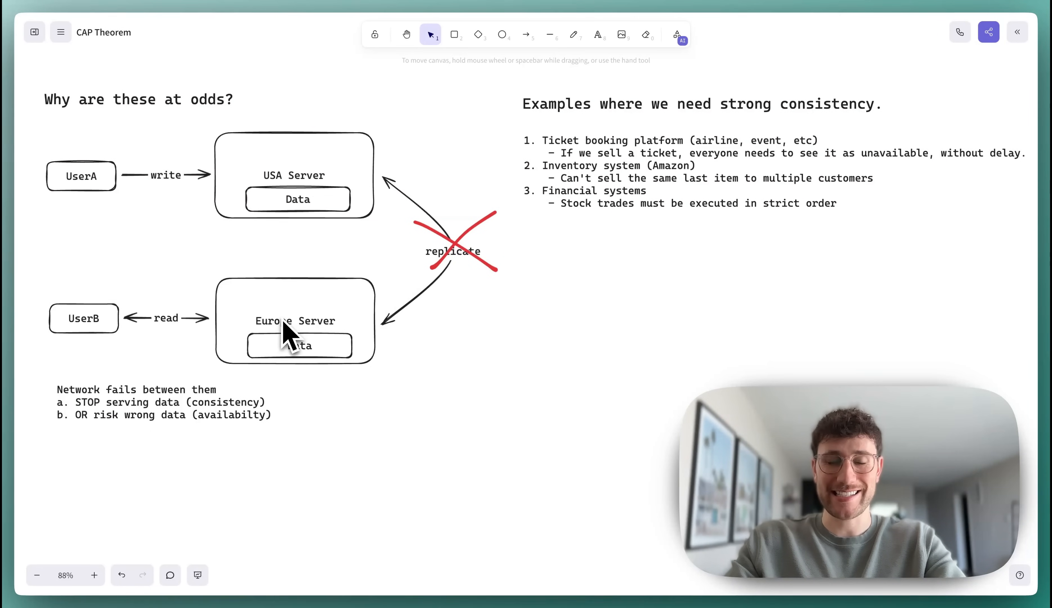
{"action": "mouse_move", "coordinate": [113, 339]}
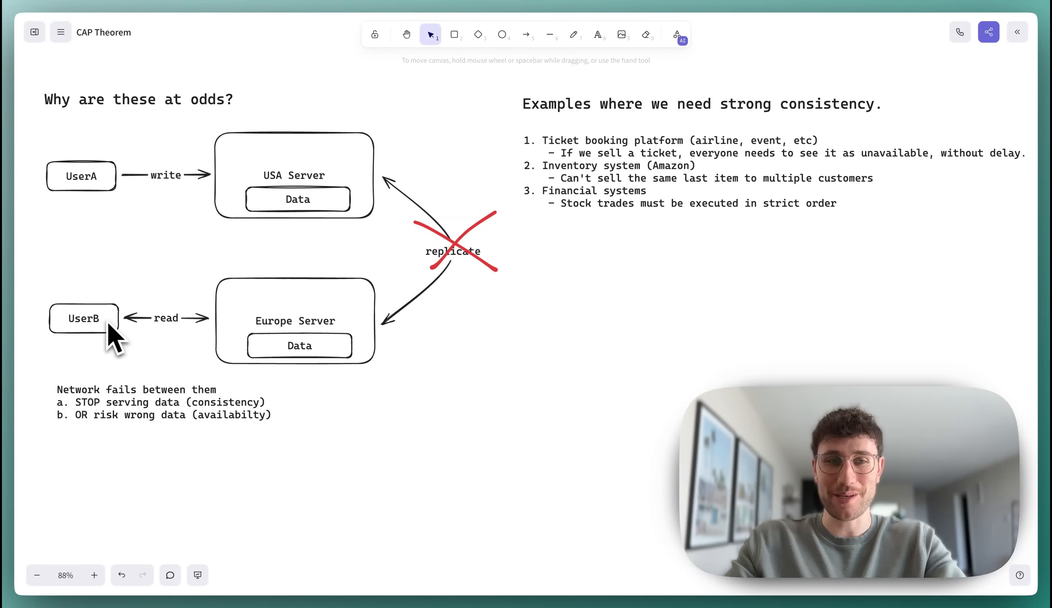
{"action": "mouse_move", "coordinate": [141, 261]}
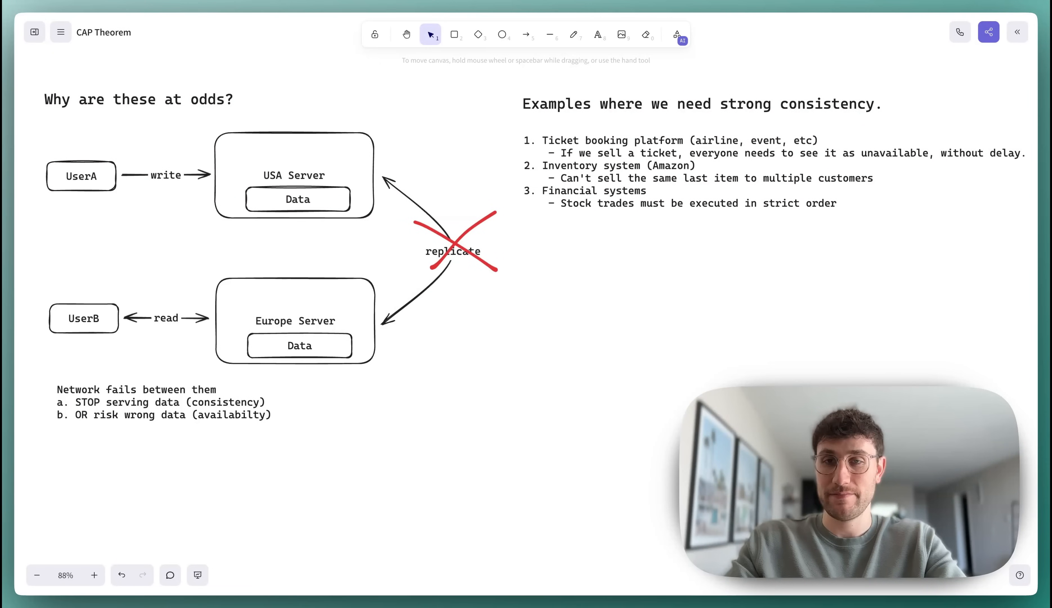
{"action": "mouse_move", "coordinate": [441, 201]}
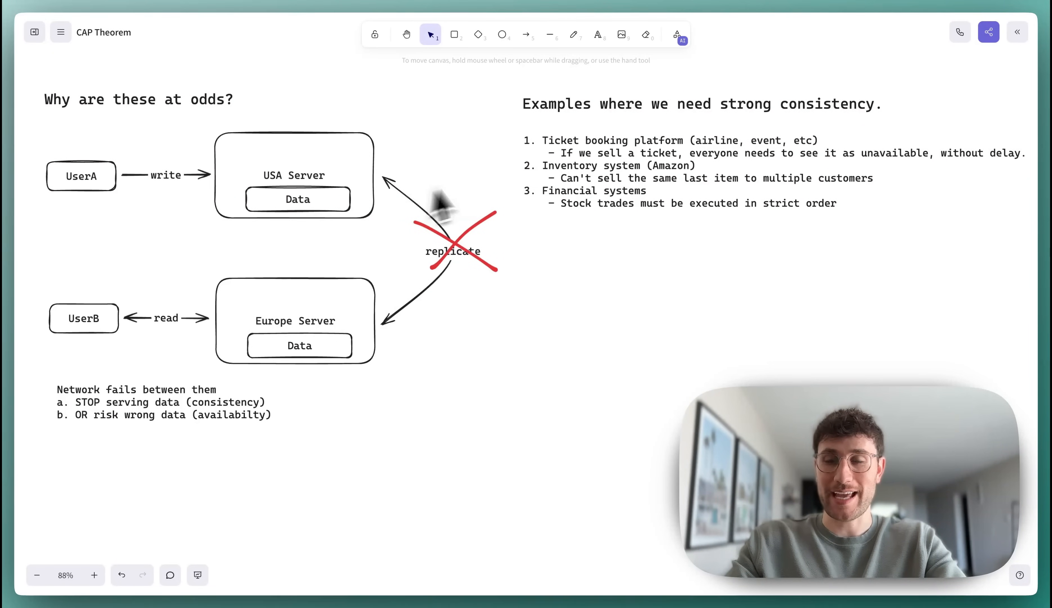
{"action": "mouse_move", "coordinate": [553, 171]}
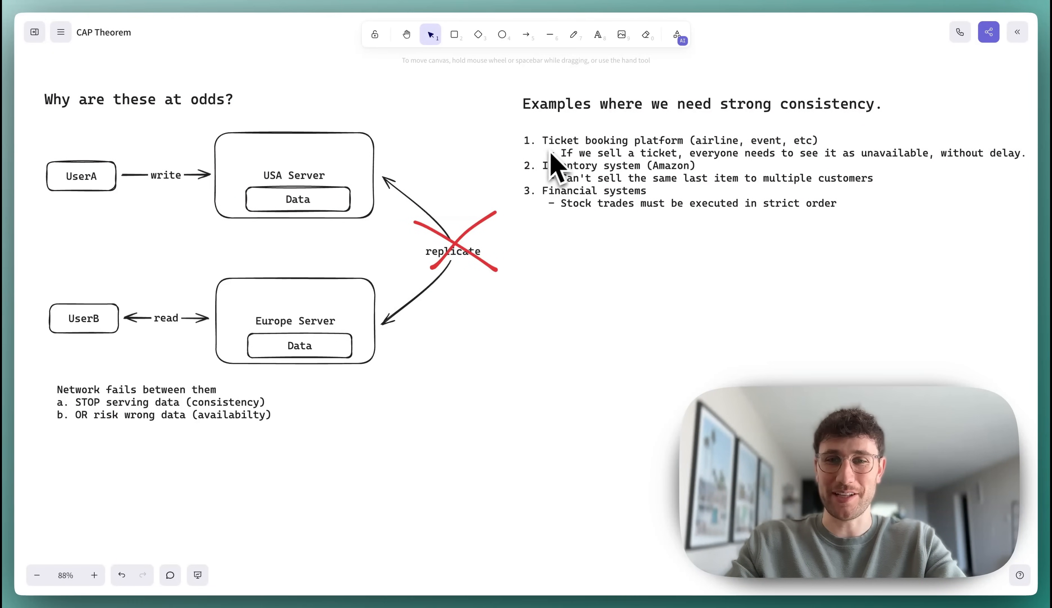
{"action": "mouse_move", "coordinate": [617, 187]}
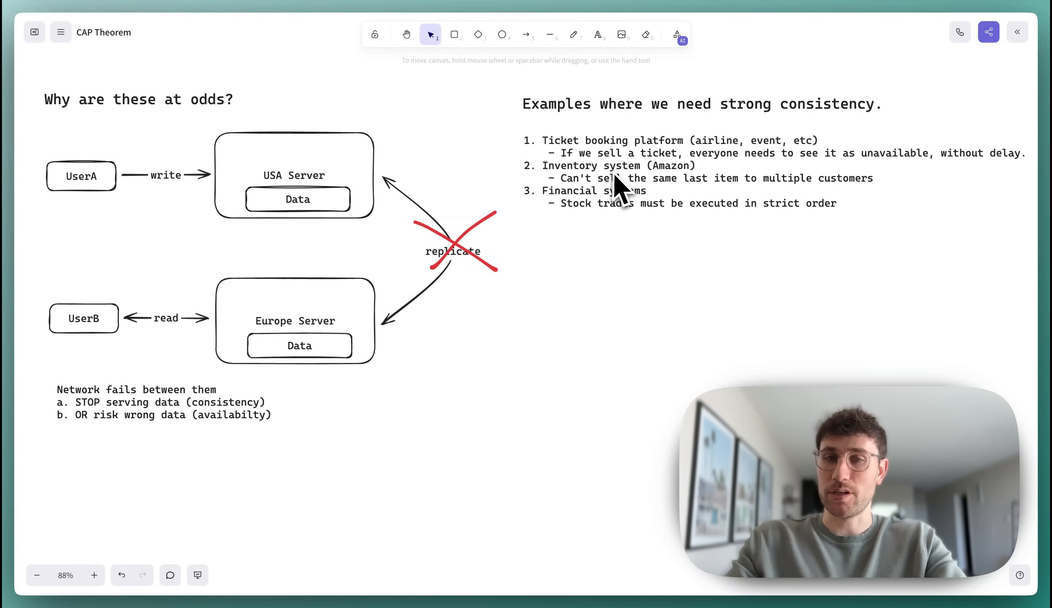
{"action": "mouse_move", "coordinate": [600, 184]}
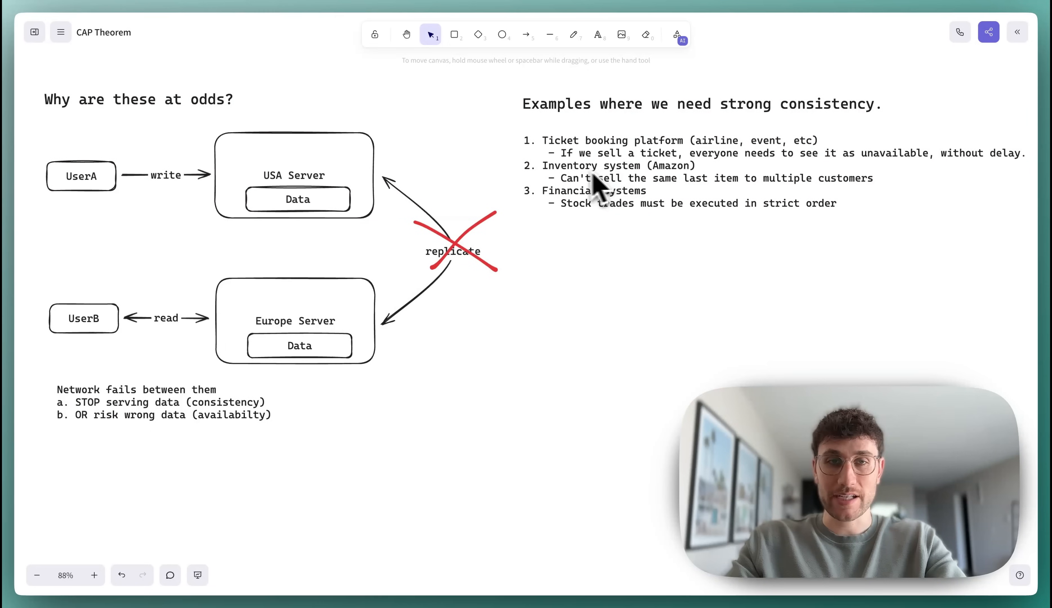
{"action": "mouse_move", "coordinate": [131, 208]}
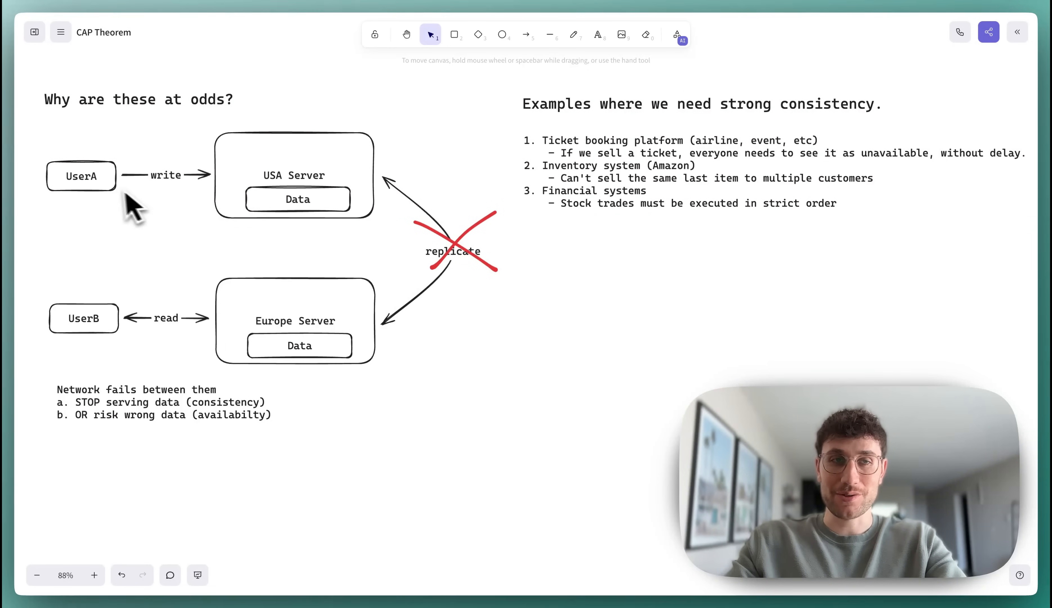
{"action": "mouse_move", "coordinate": [315, 188]}
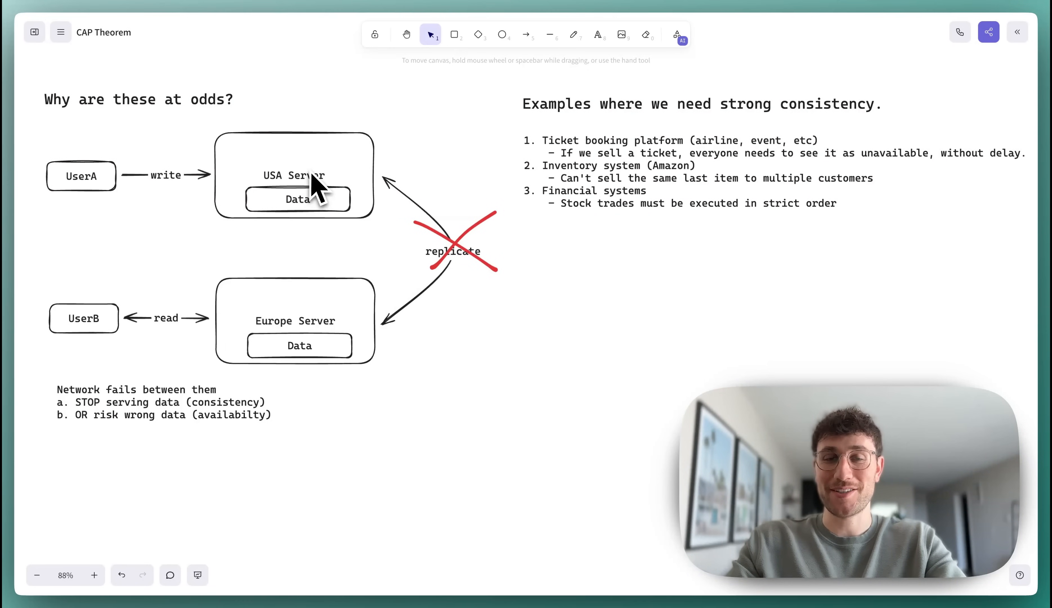
{"action": "mouse_move", "coordinate": [363, 209]}
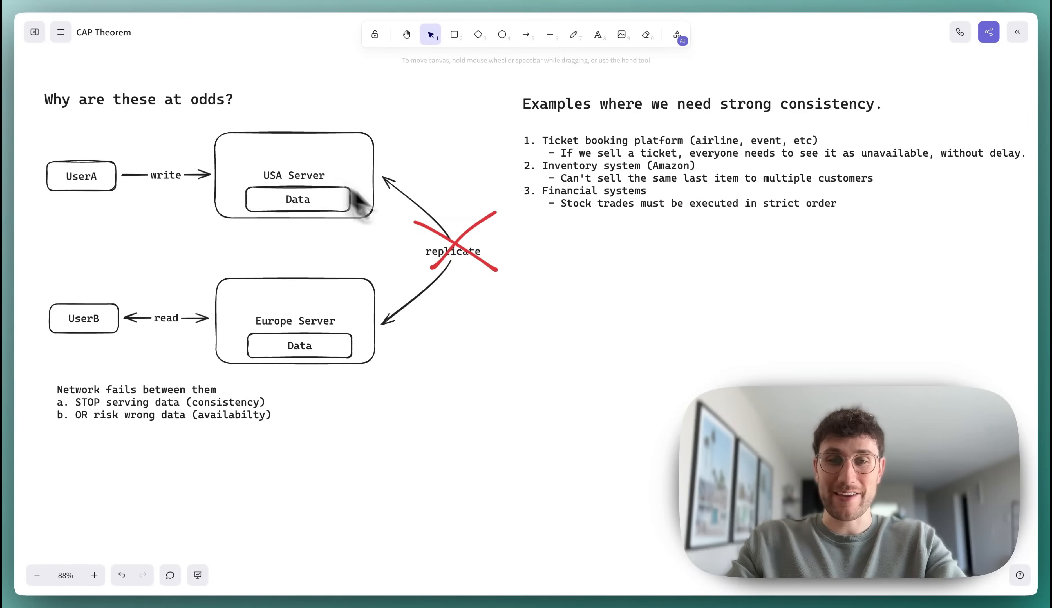
{"action": "mouse_move", "coordinate": [305, 345]}
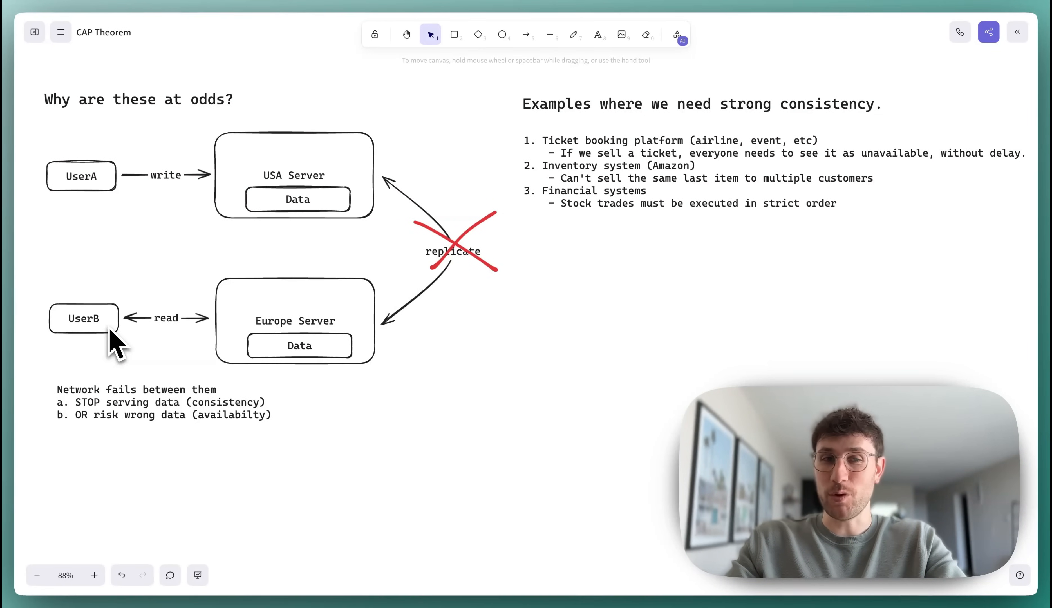
{"action": "mouse_move", "coordinate": [119, 299]}
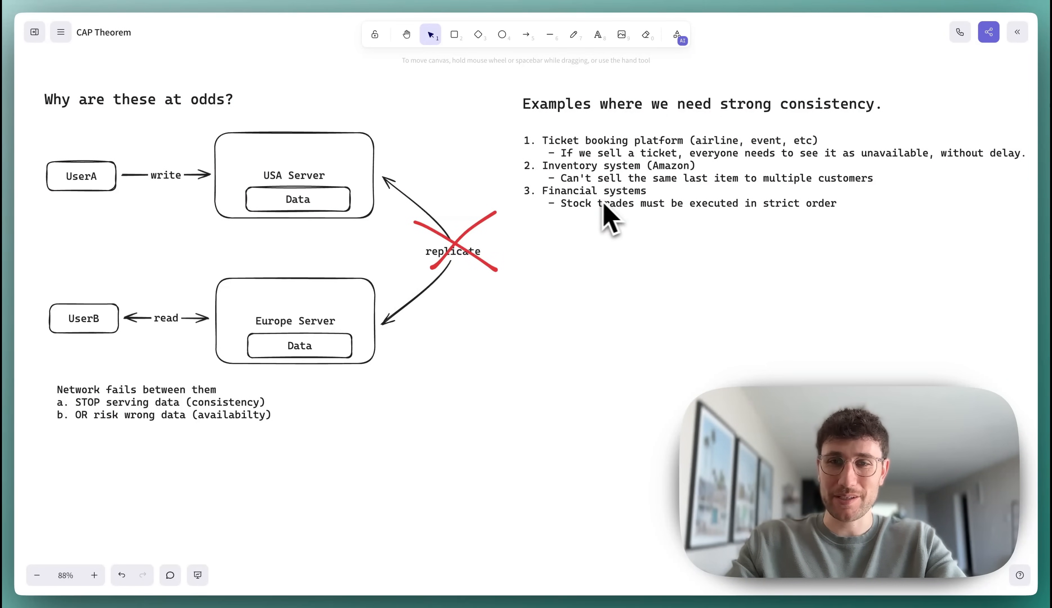
{"action": "mouse_move", "coordinate": [178, 228]}
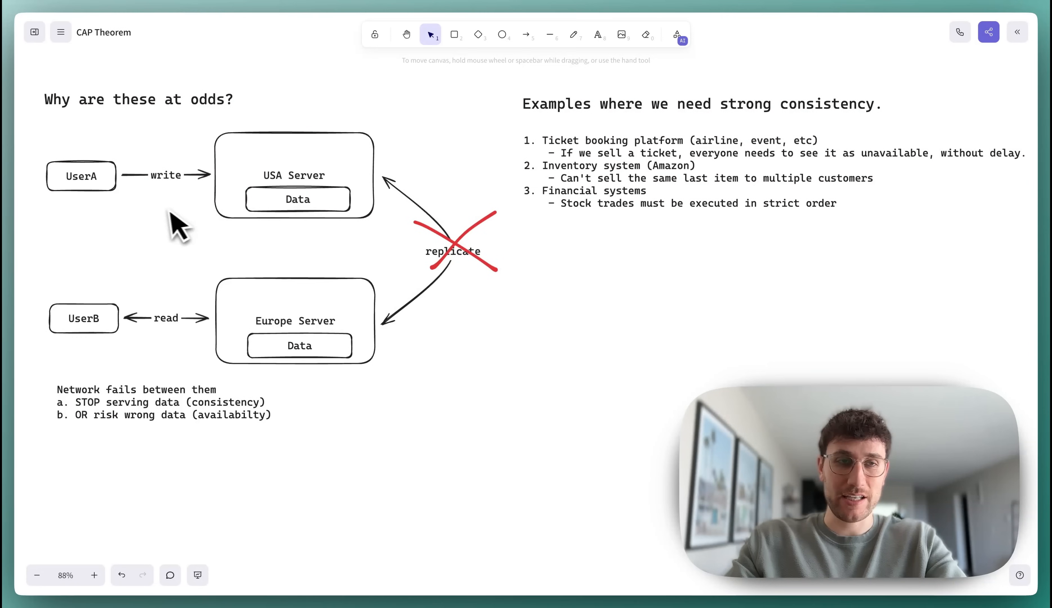
{"action": "mouse_move", "coordinate": [312, 199]}
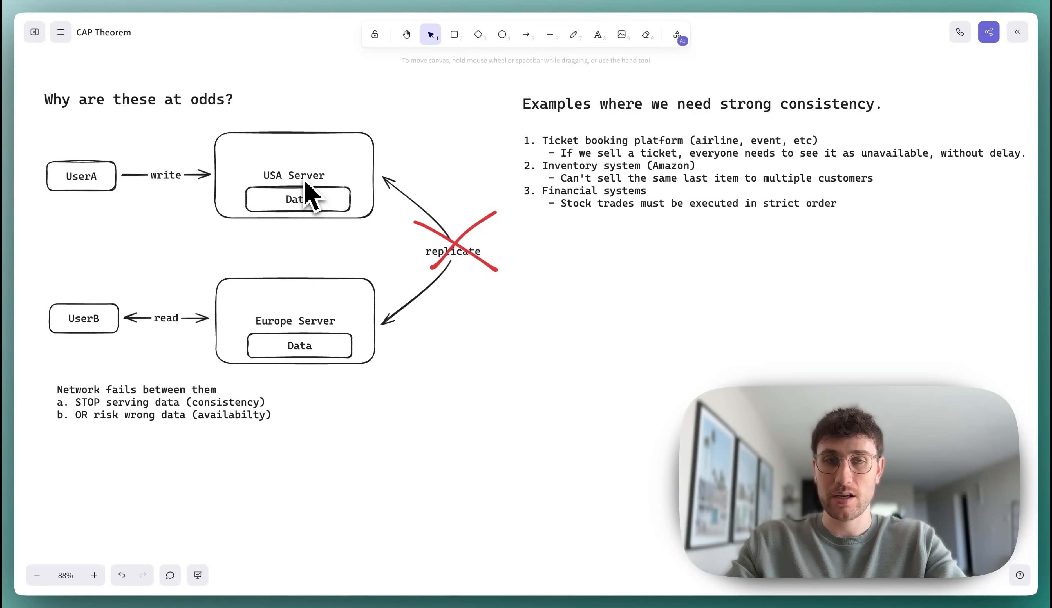
{"action": "mouse_move", "coordinate": [104, 339]}
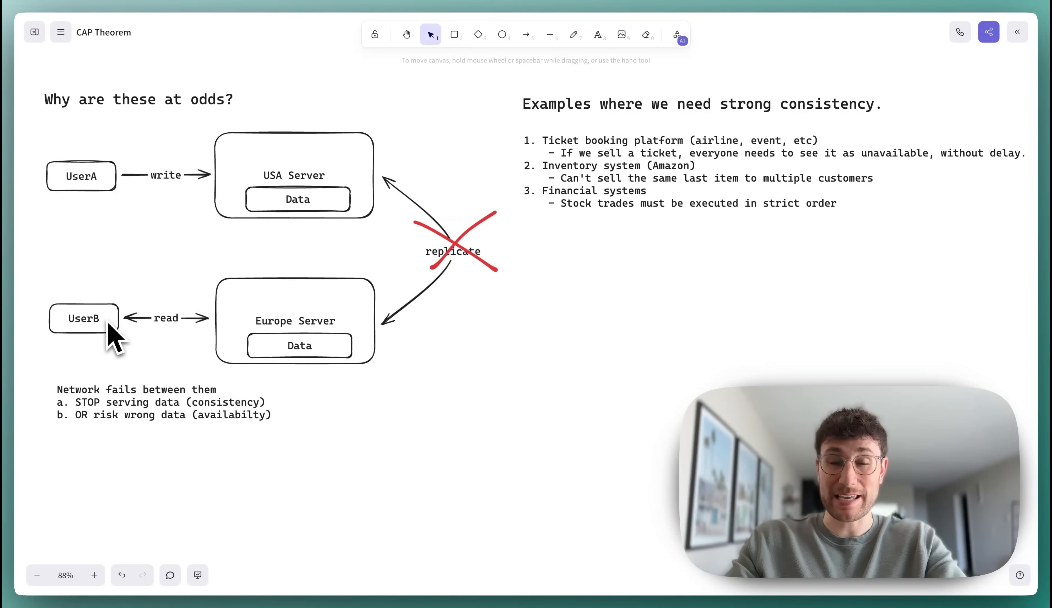
{"action": "mouse_move", "coordinate": [329, 202]}
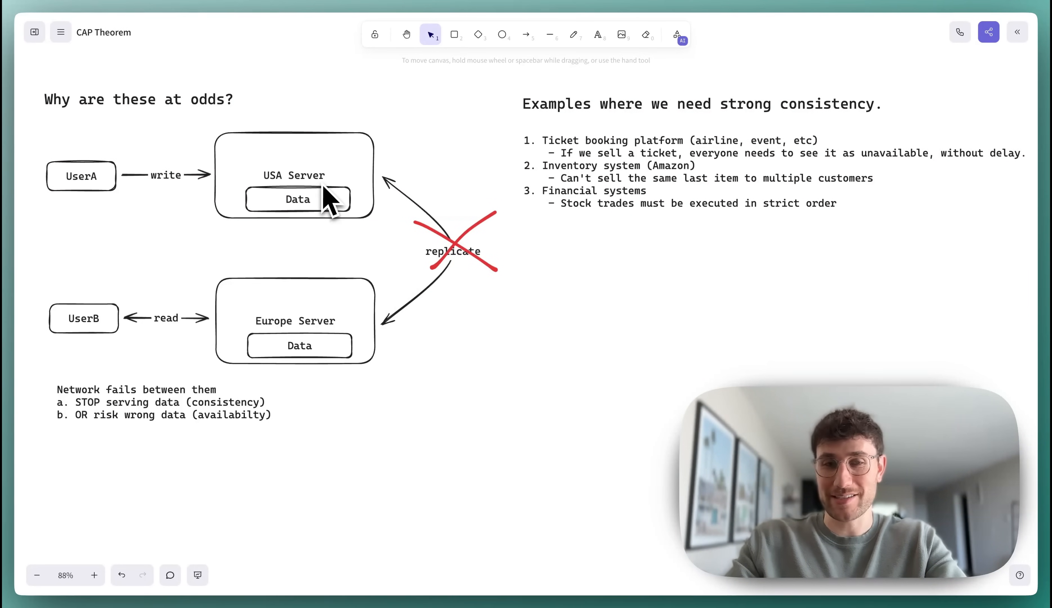
{"action": "mouse_move", "coordinate": [327, 206]}
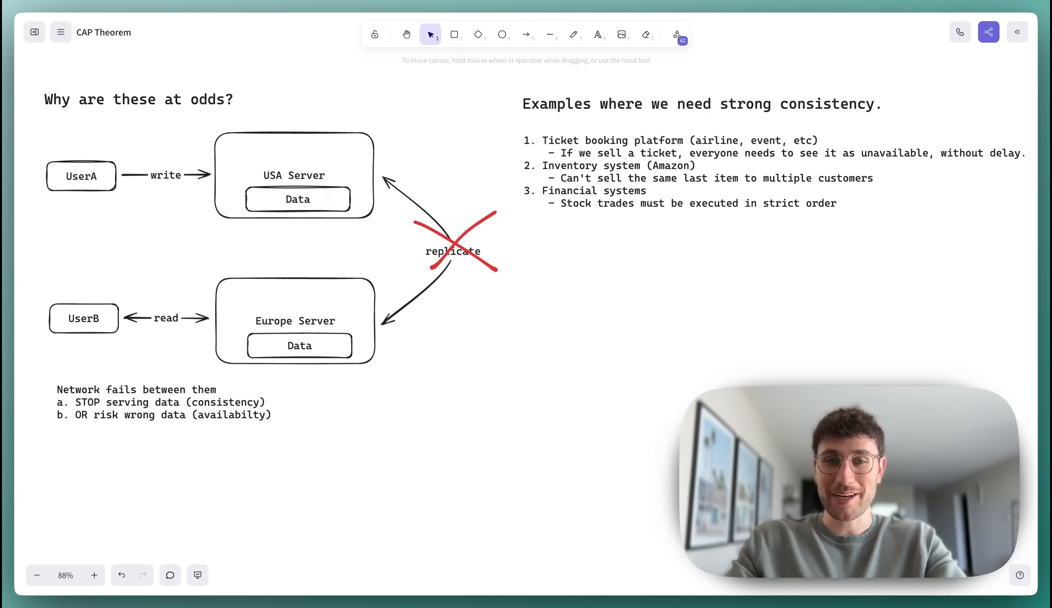
{"action": "mouse_move", "coordinate": [301, 184]}
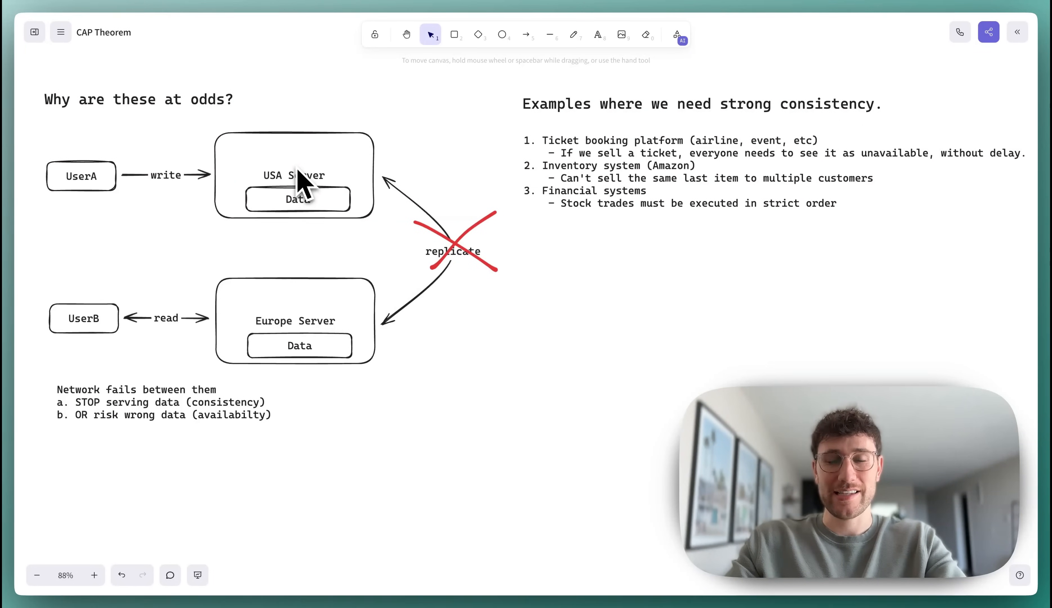
{"action": "mouse_move", "coordinate": [356, 218]}
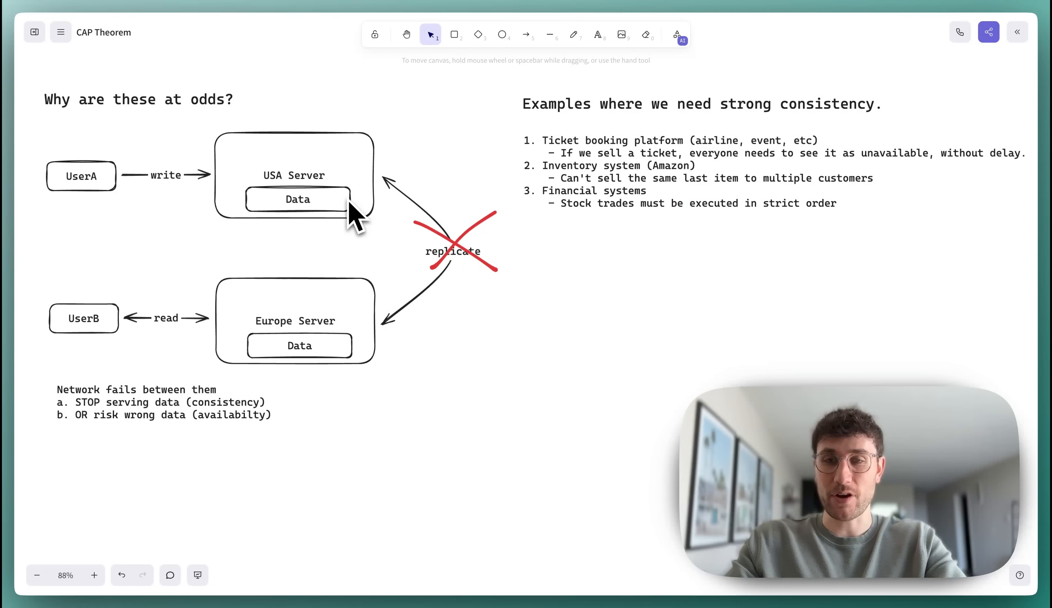
{"action": "mouse_move", "coordinate": [144, 346]}
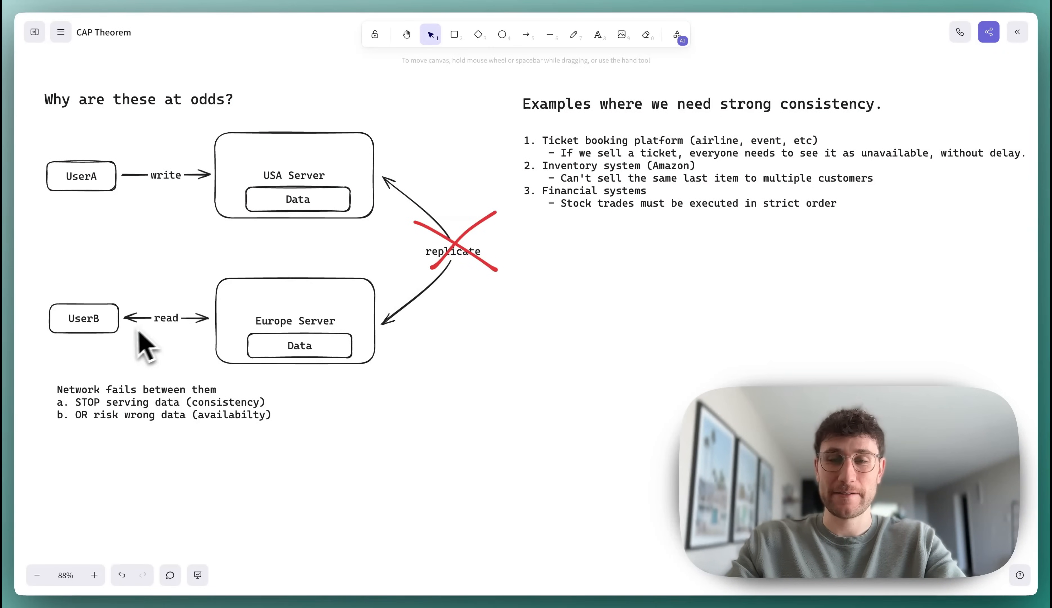
{"action": "mouse_move", "coordinate": [574, 211]}
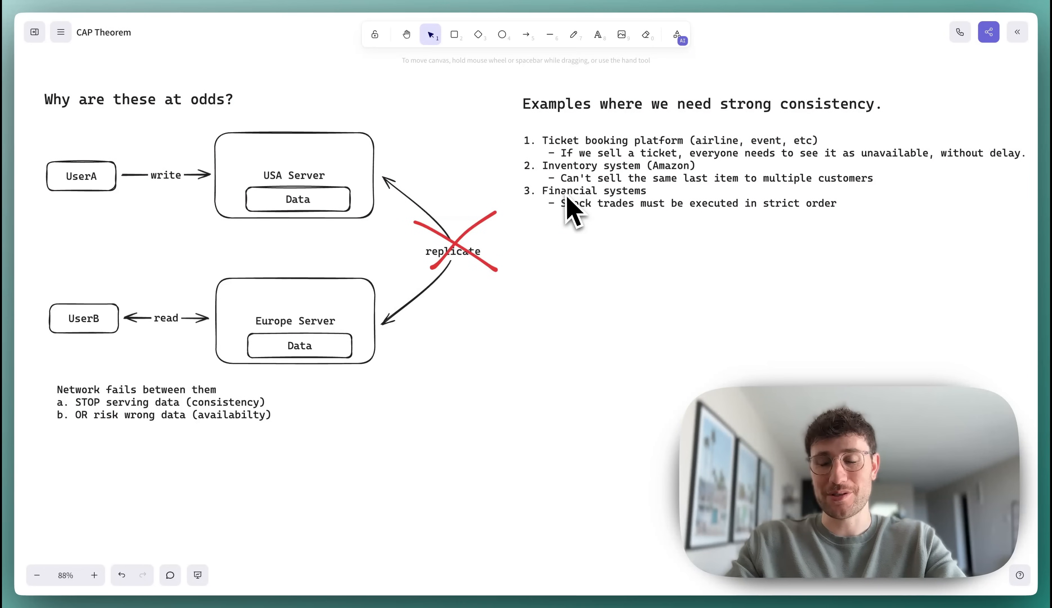
{"action": "mouse_move", "coordinate": [125, 346]}
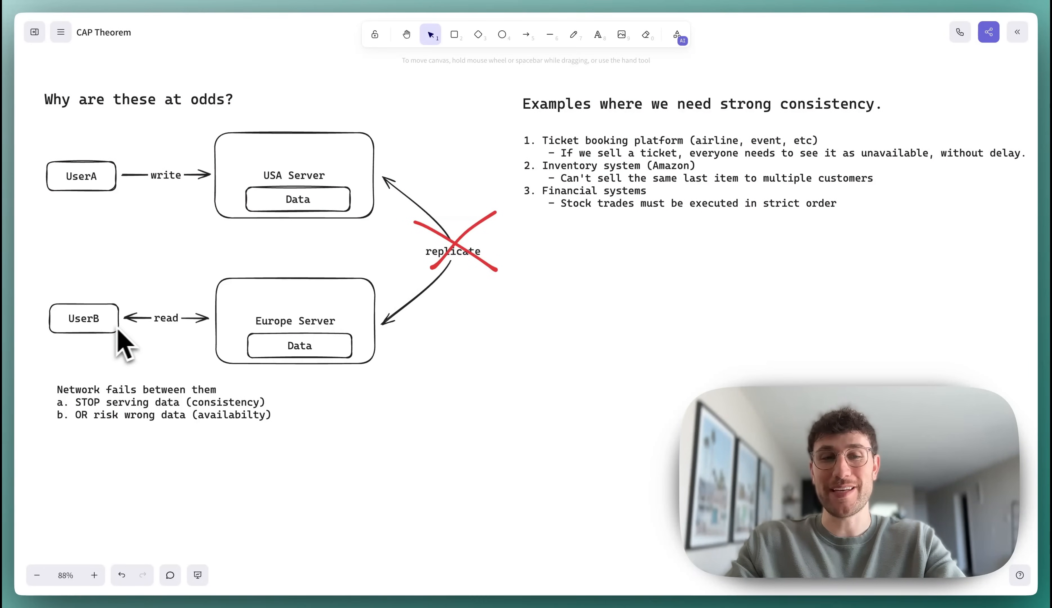
{"action": "mouse_move", "coordinate": [470, 299]}
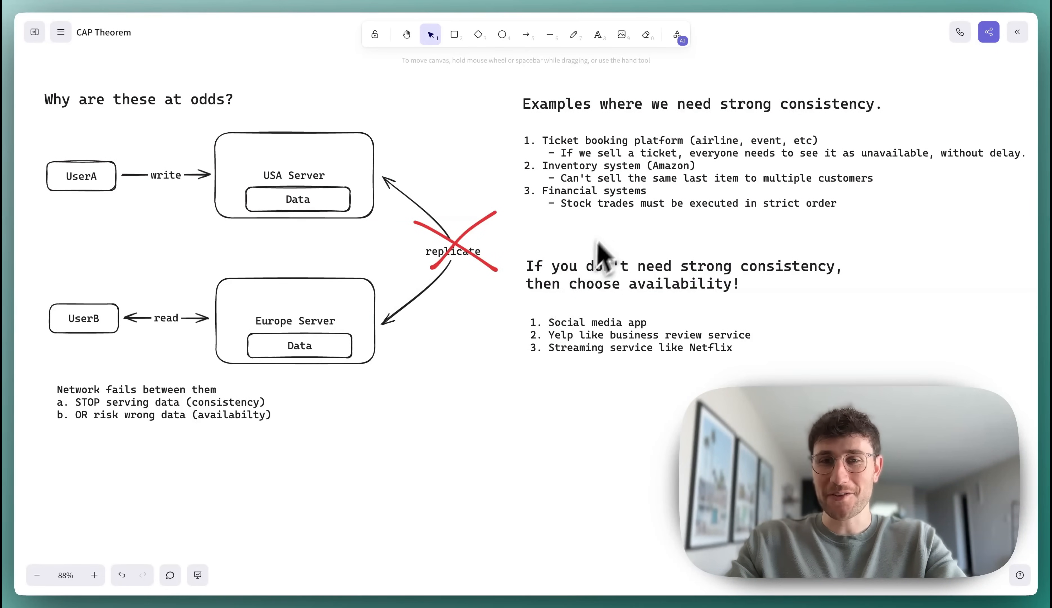
{"action": "mouse_move", "coordinate": [631, 210]}
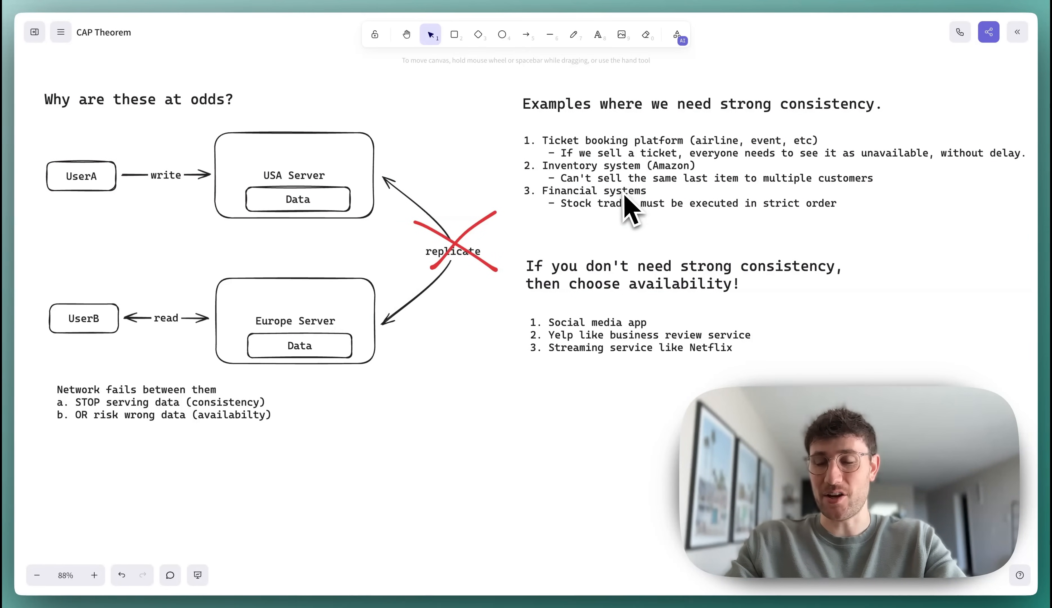
{"action": "mouse_move", "coordinate": [661, 305]}
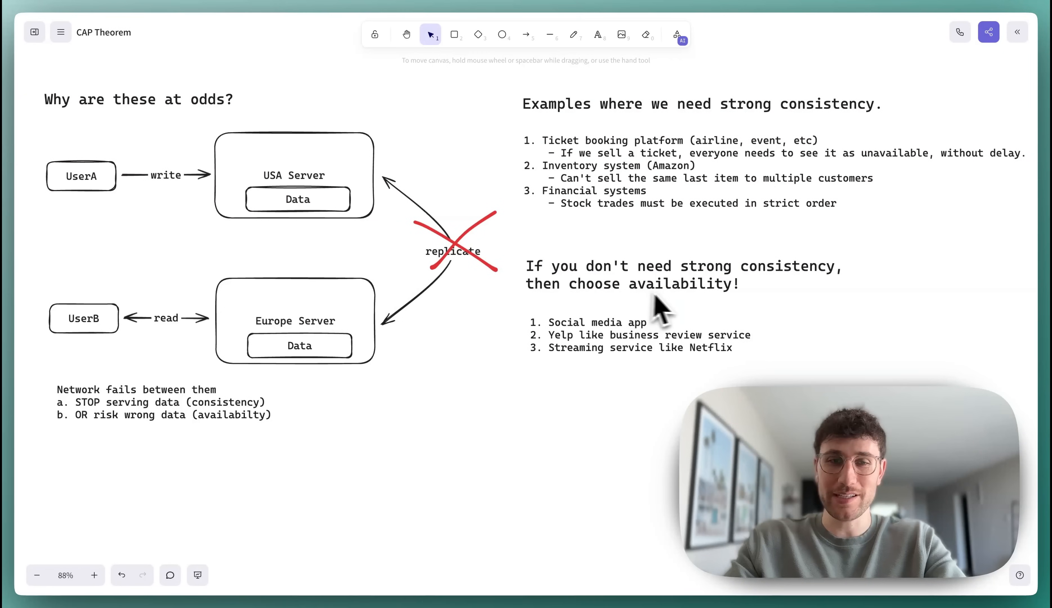
{"action": "mouse_move", "coordinate": [124, 437]}
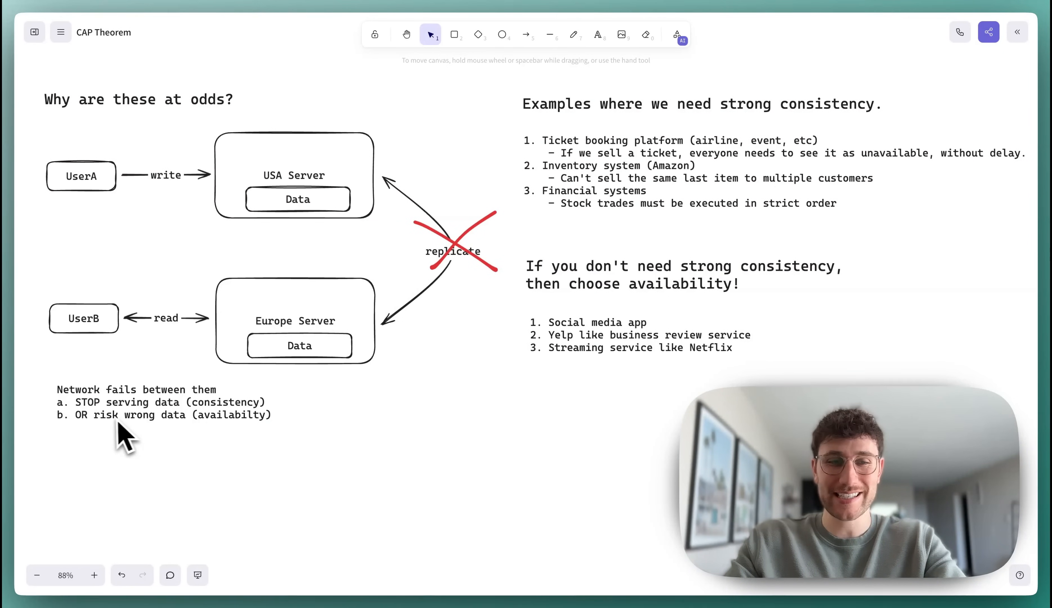
{"action": "mouse_move", "coordinate": [165, 443]}
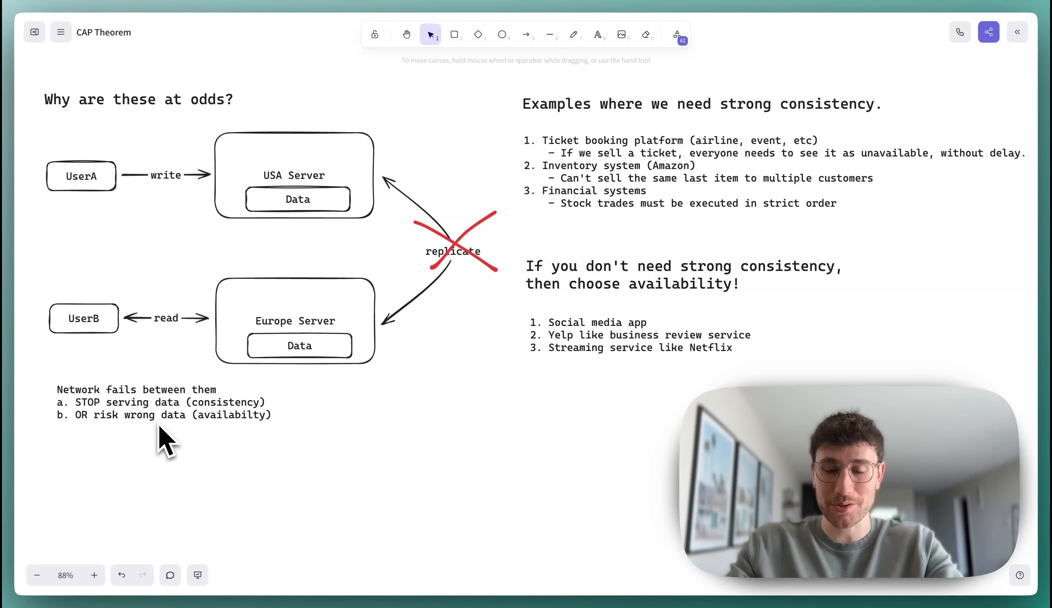
{"action": "mouse_move", "coordinate": [282, 285]}
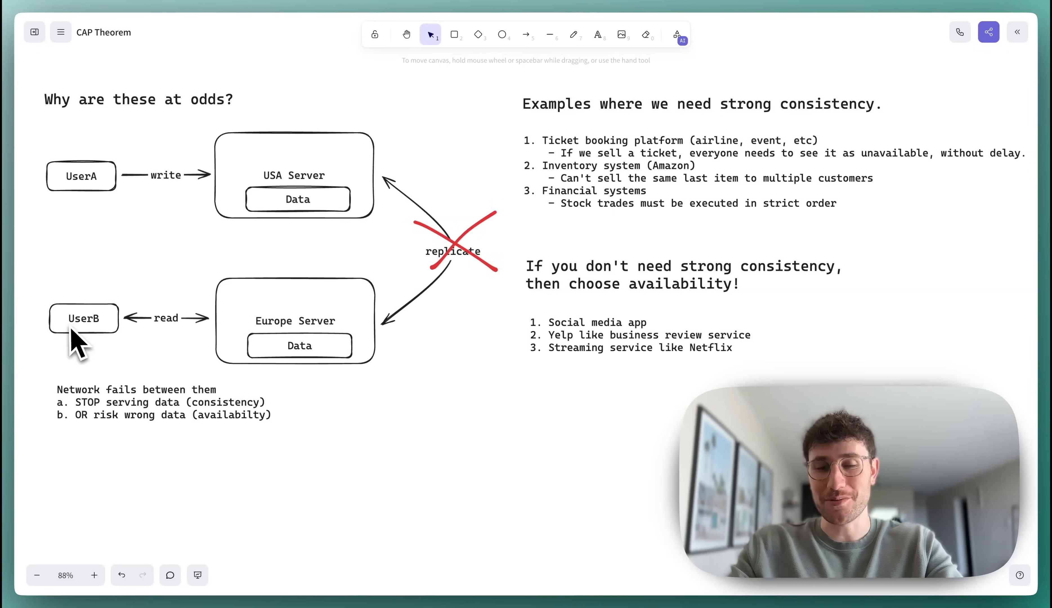
{"action": "mouse_move", "coordinate": [299, 346]}
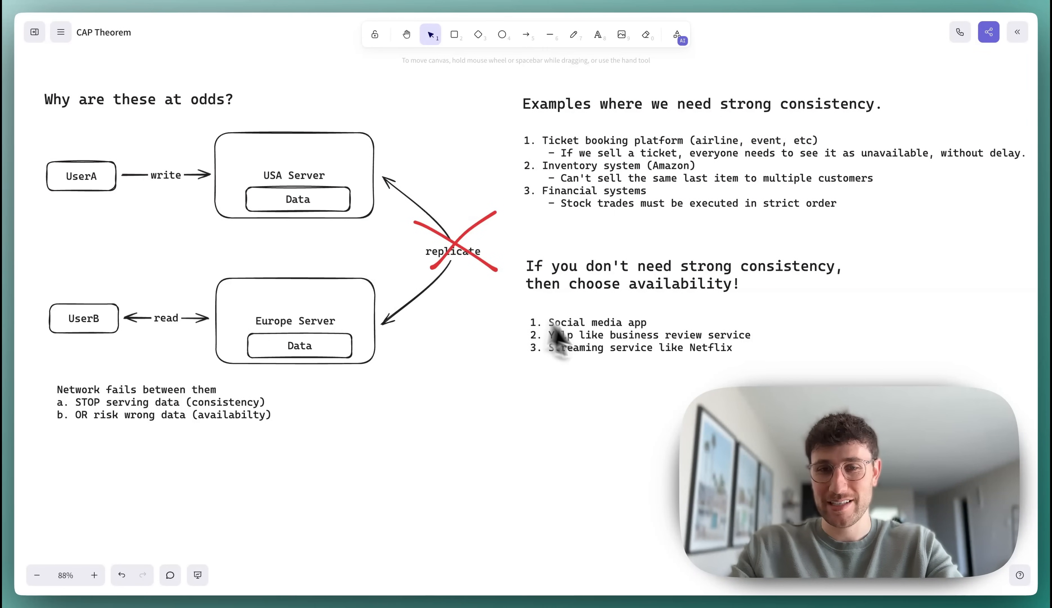
{"action": "mouse_move", "coordinate": [366, 262]}
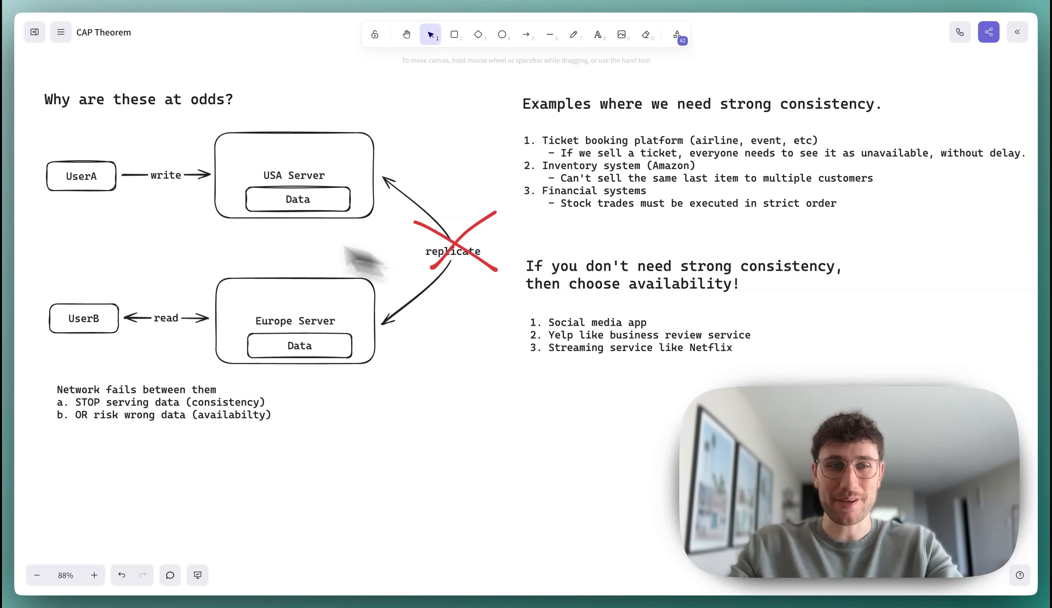
{"action": "mouse_move", "coordinate": [156, 339]}
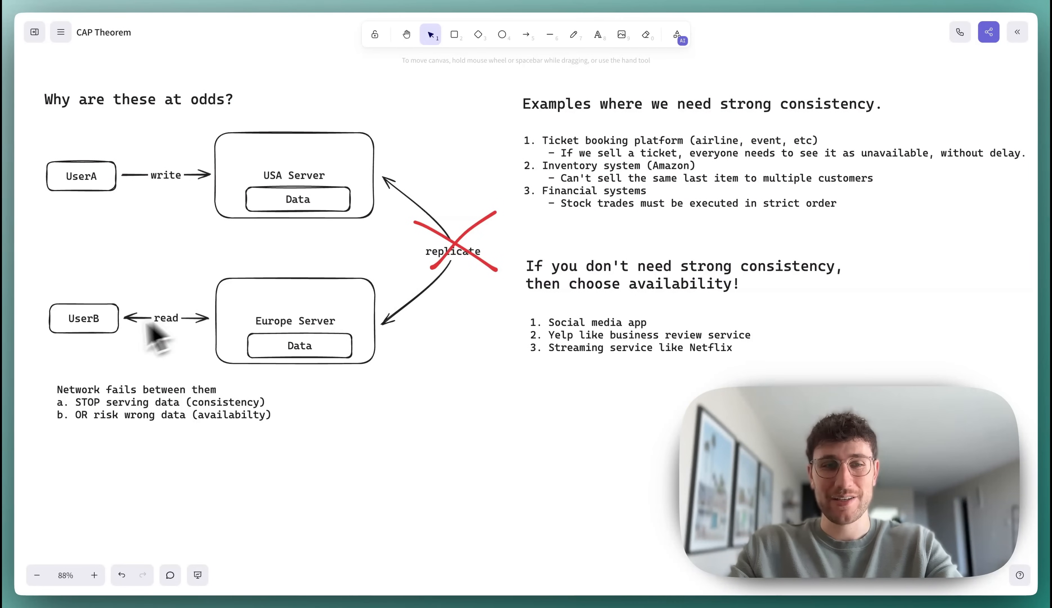
{"action": "mouse_move", "coordinate": [143, 195]}
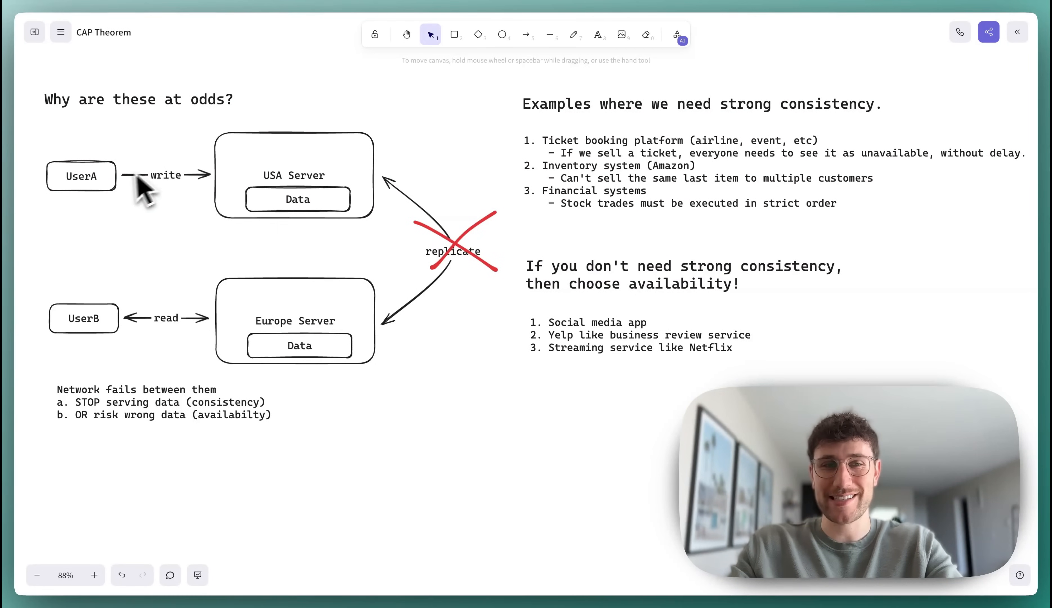
{"action": "mouse_move", "coordinate": [280, 377]}
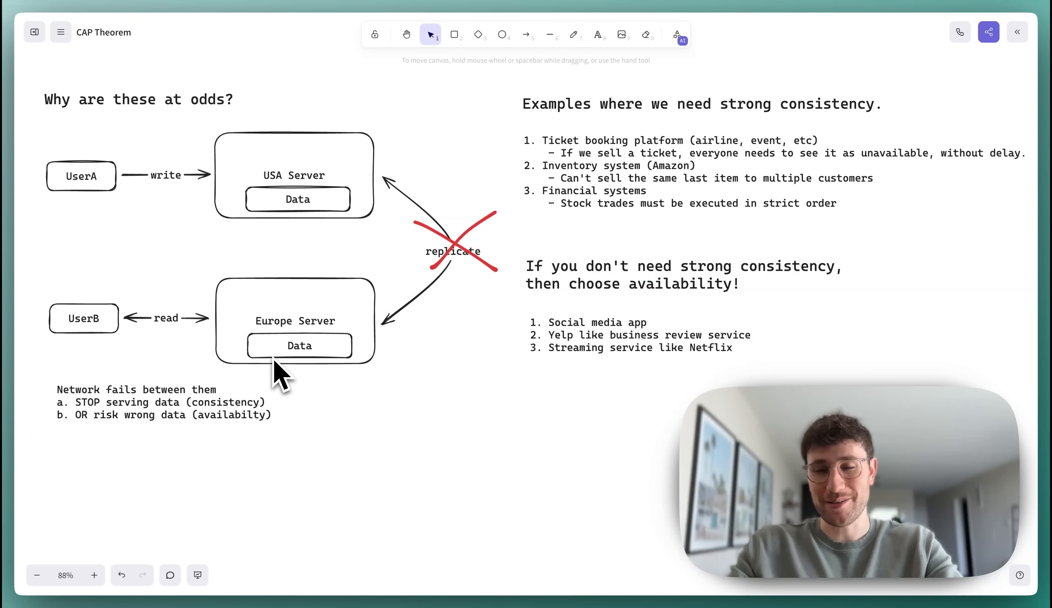
{"action": "mouse_move", "coordinate": [657, 373]}
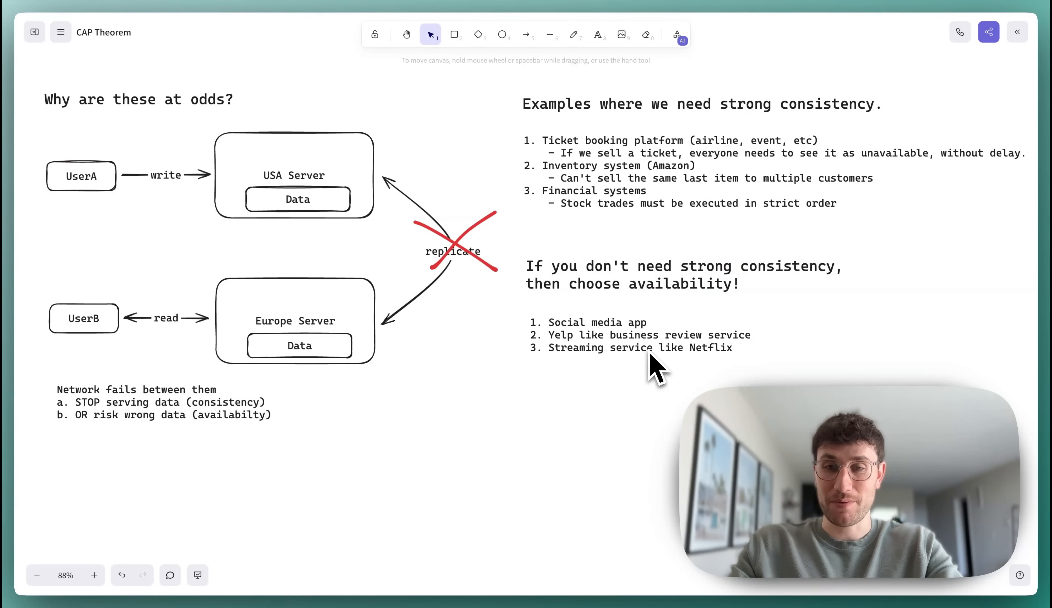
{"action": "mouse_move", "coordinate": [397, 262]}
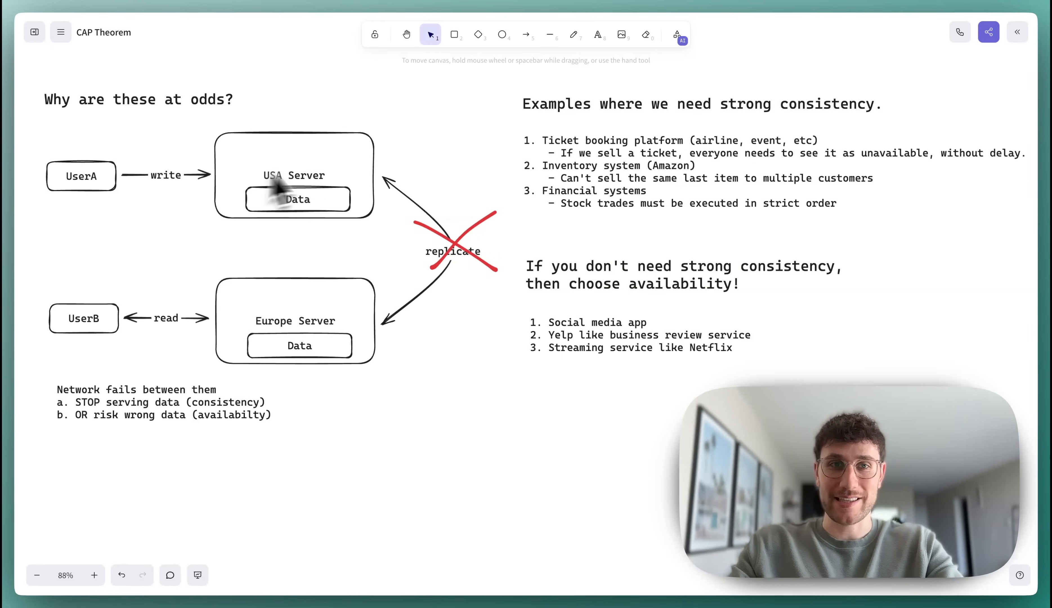
{"action": "mouse_move", "coordinate": [248, 262]}
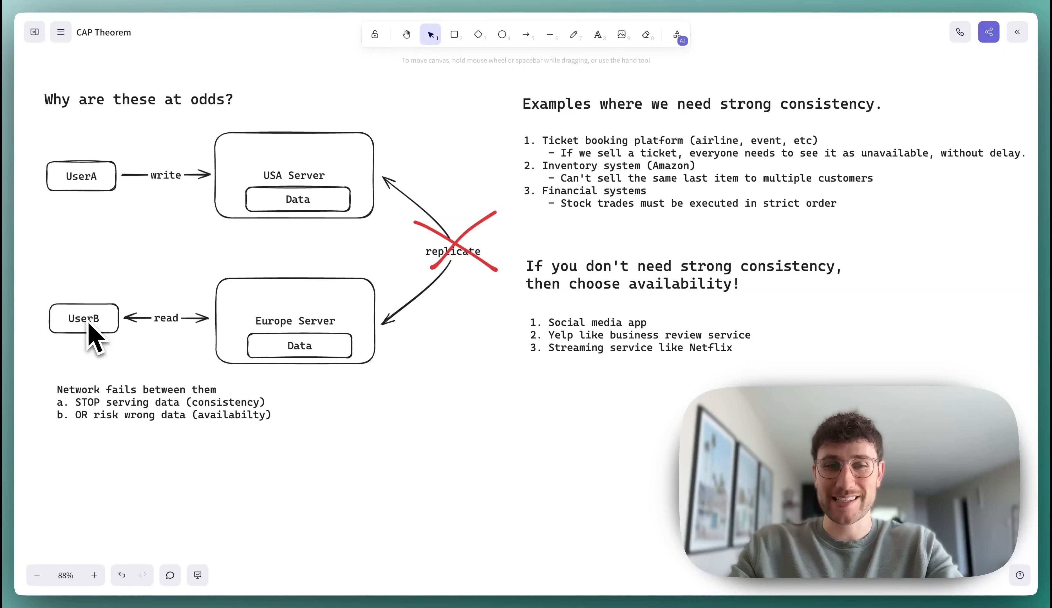
{"action": "mouse_move", "coordinate": [262, 352]}
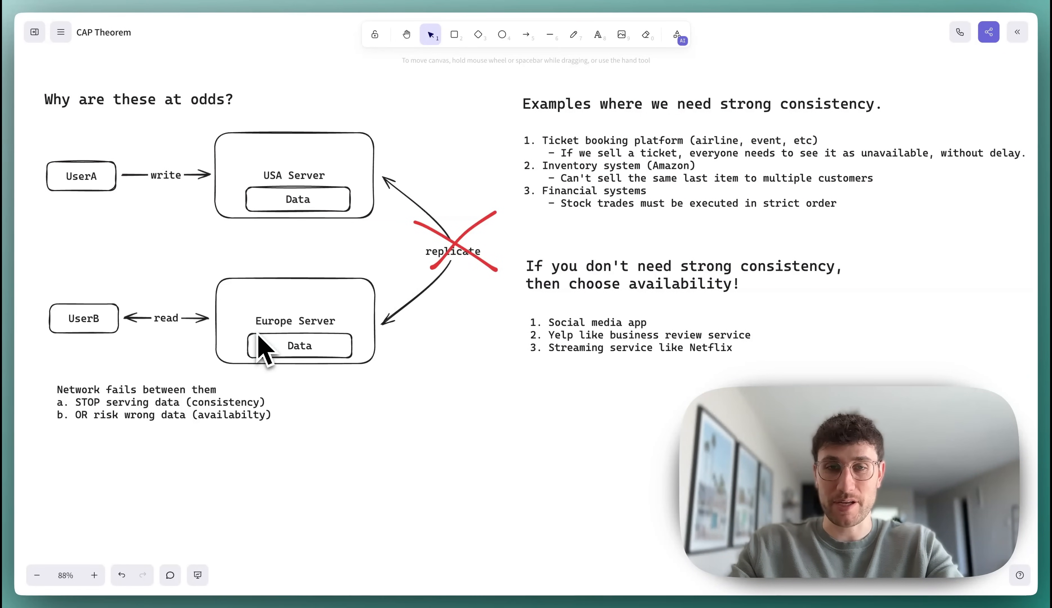
{"action": "mouse_move", "coordinate": [265, 353]}
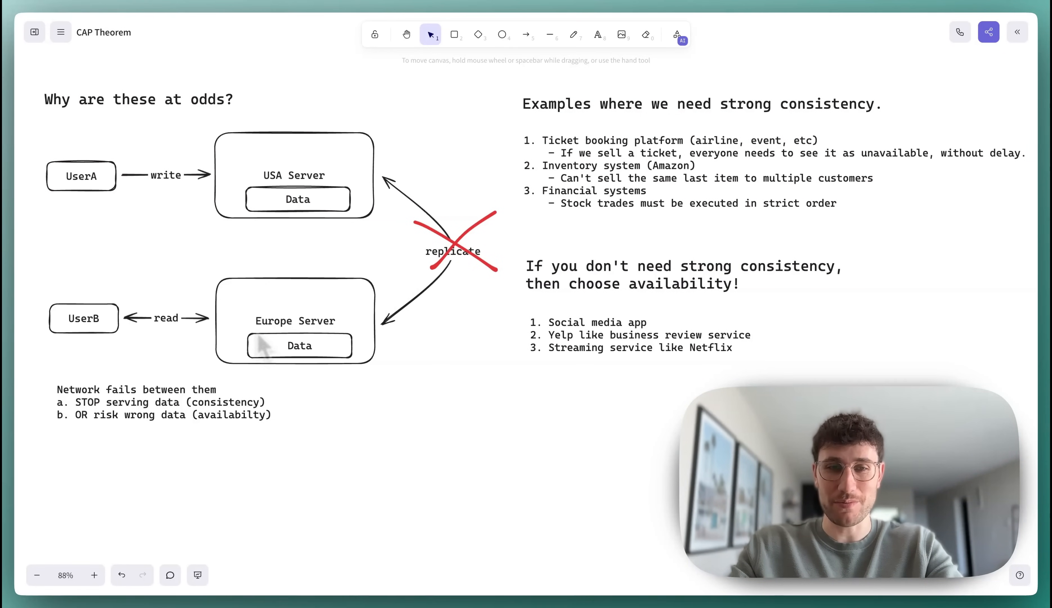
{"action": "mouse_move", "coordinate": [413, 356]}
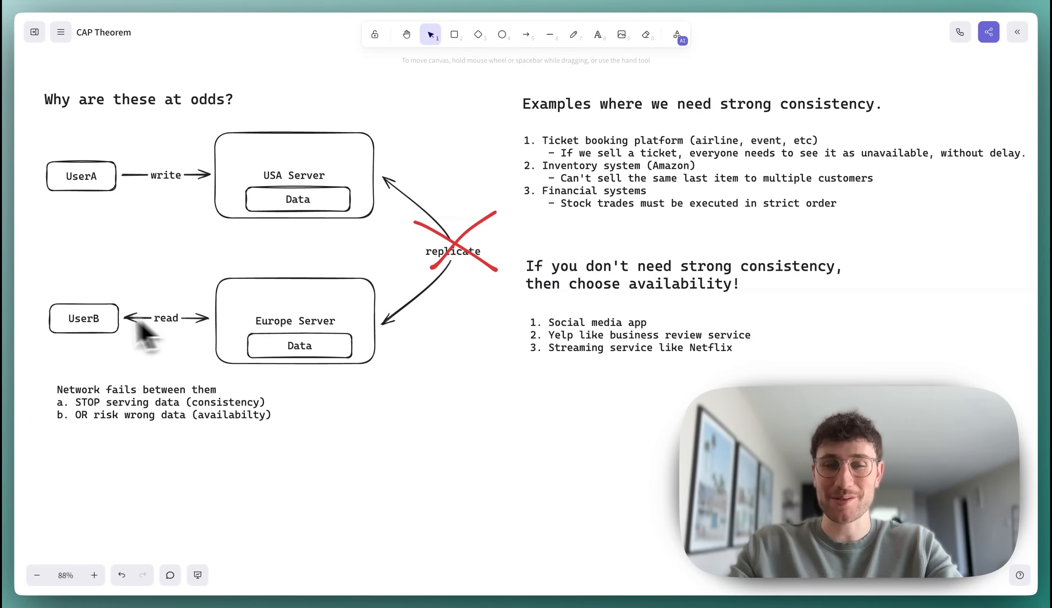
{"action": "mouse_move", "coordinate": [181, 371]}
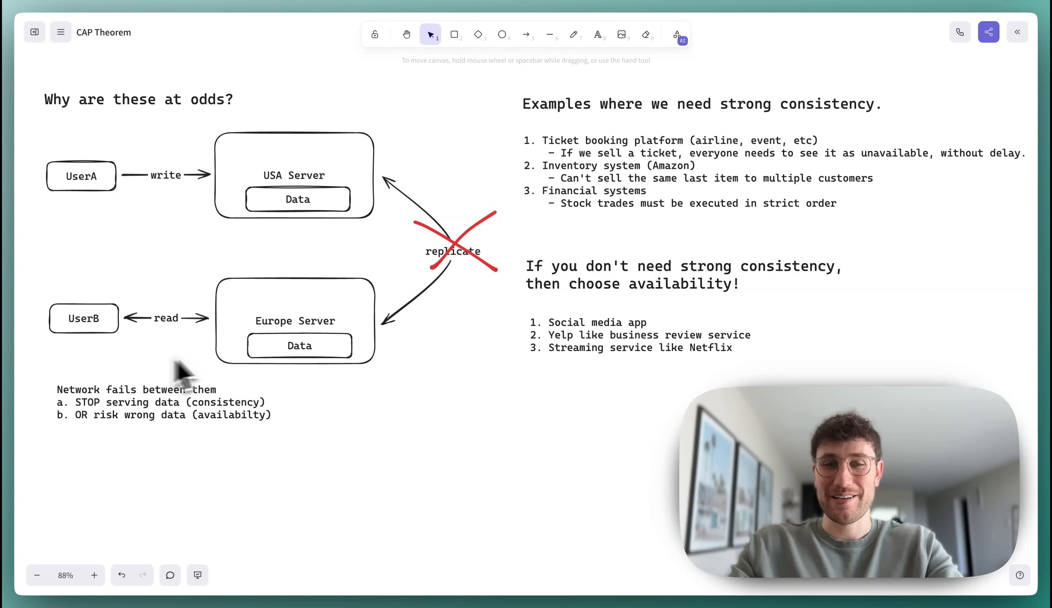
{"action": "mouse_move", "coordinate": [104, 342]}
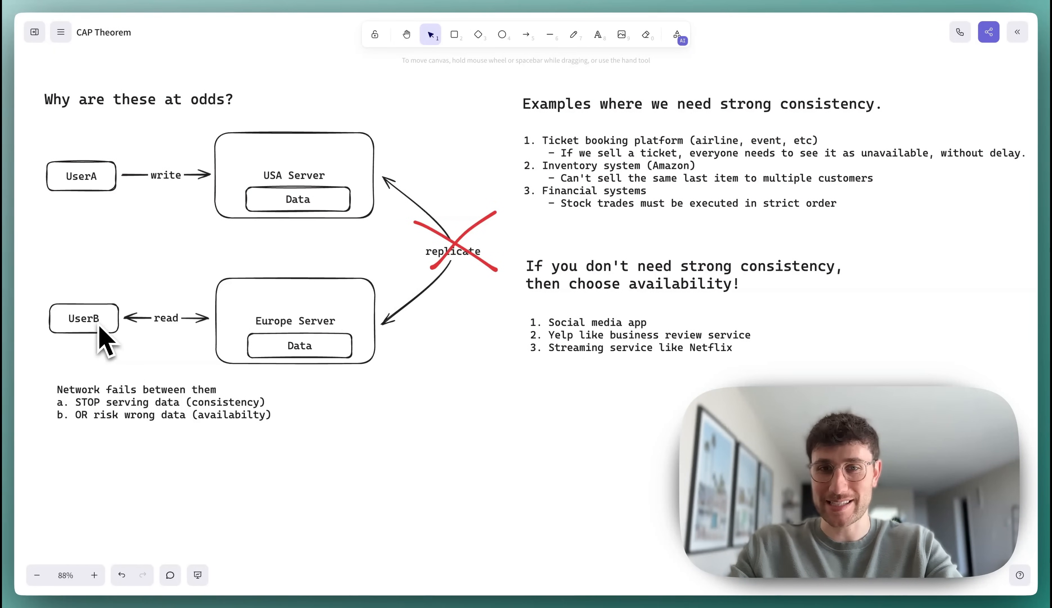
{"action": "mouse_move", "coordinate": [617, 376]}
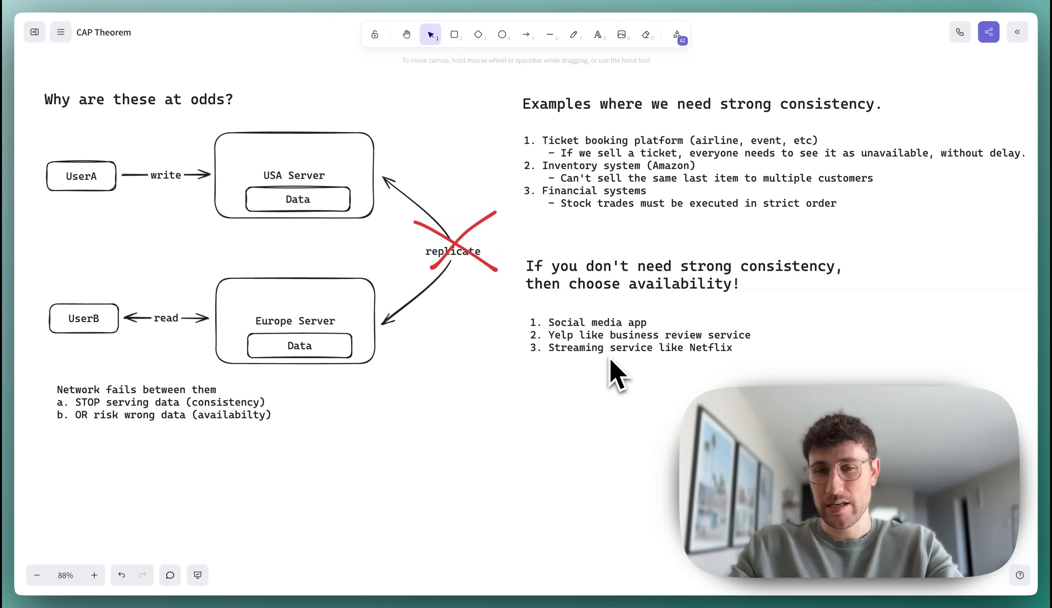
{"action": "mouse_move", "coordinate": [105, 208]}
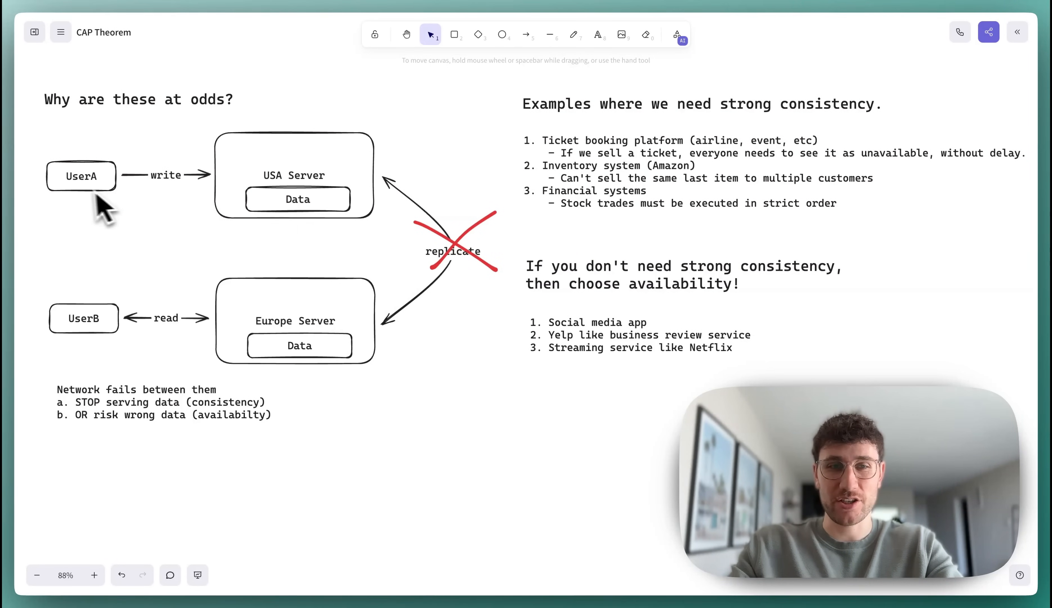
{"action": "mouse_move", "coordinate": [315, 198]}
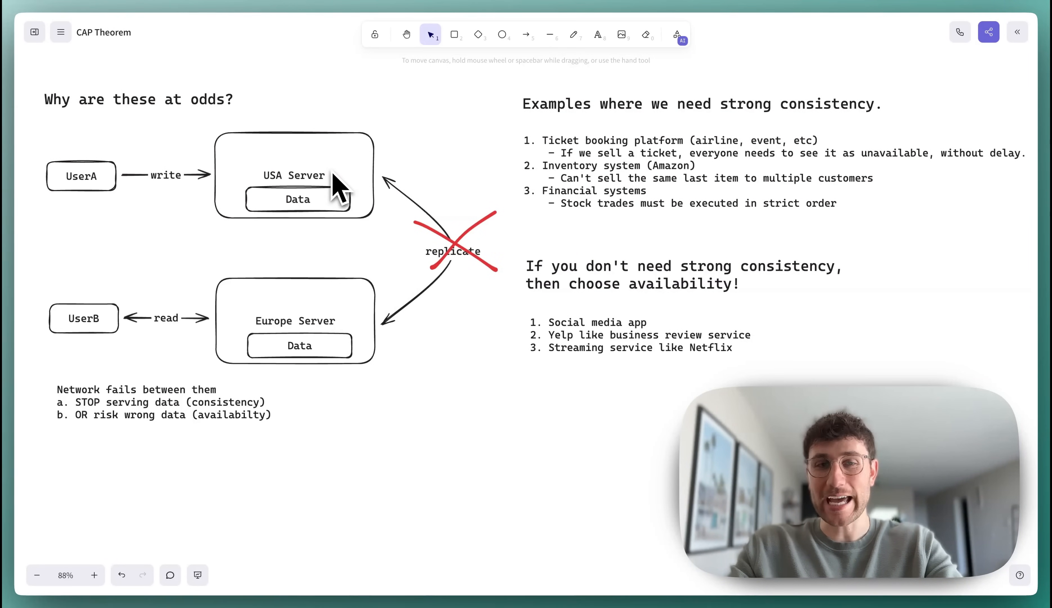
{"action": "mouse_move", "coordinate": [101, 336]}
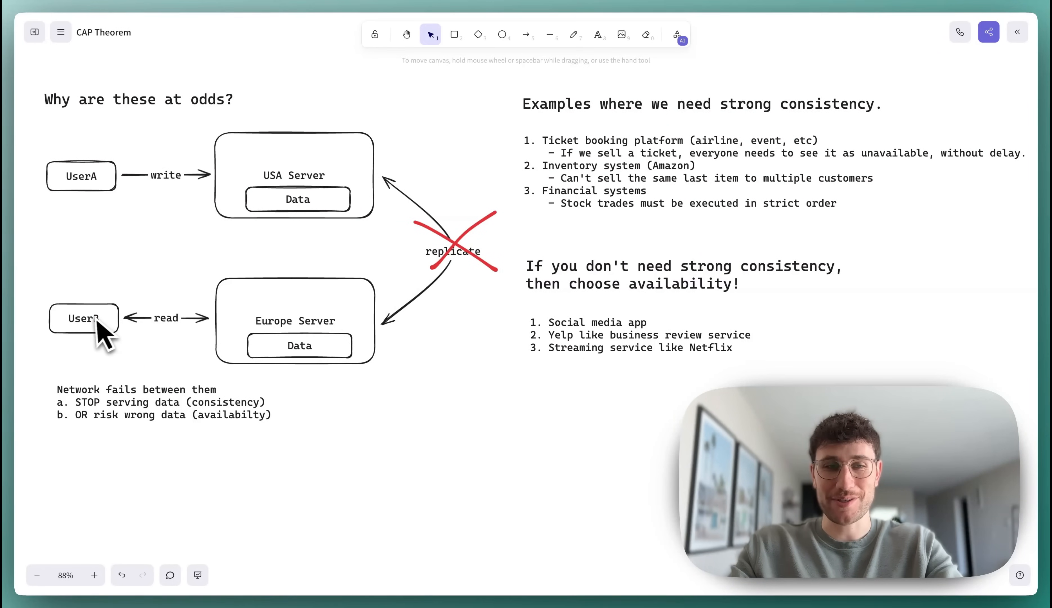
{"action": "mouse_move", "coordinate": [349, 339]}
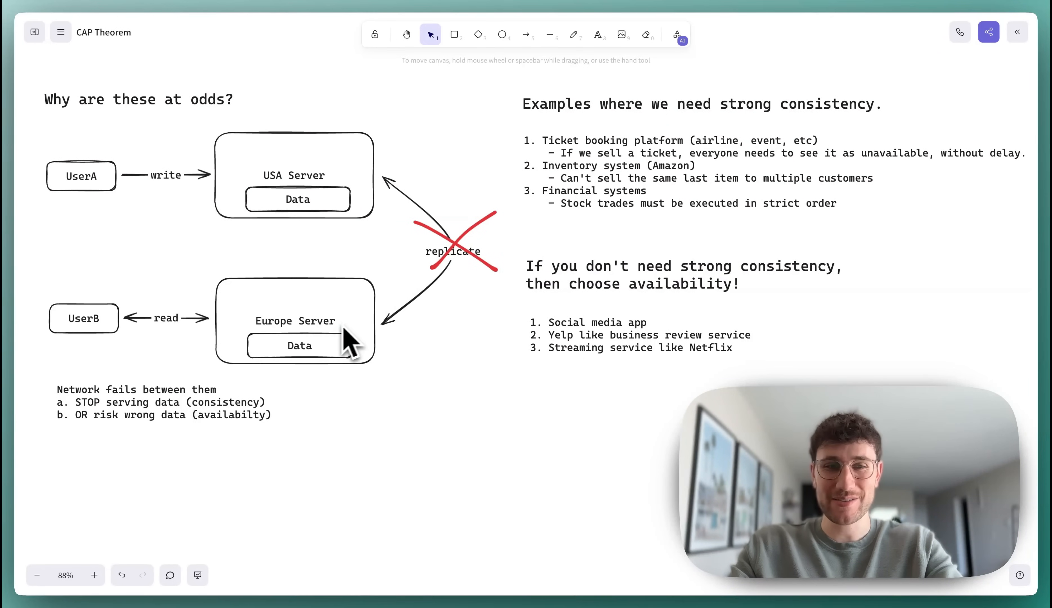
{"action": "mouse_move", "coordinate": [269, 309]}
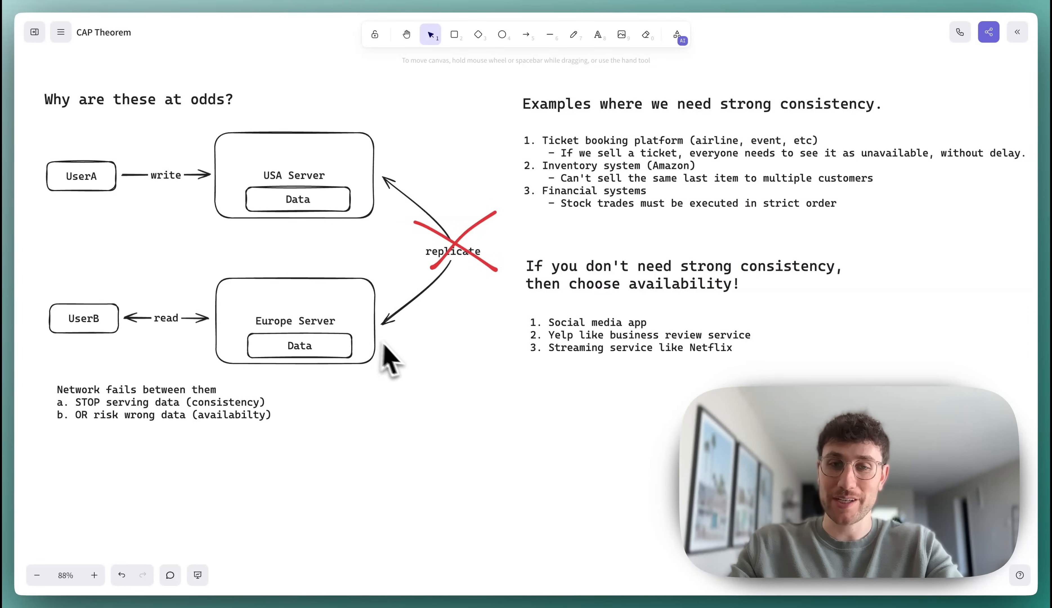
{"action": "mouse_move", "coordinate": [458, 406]}
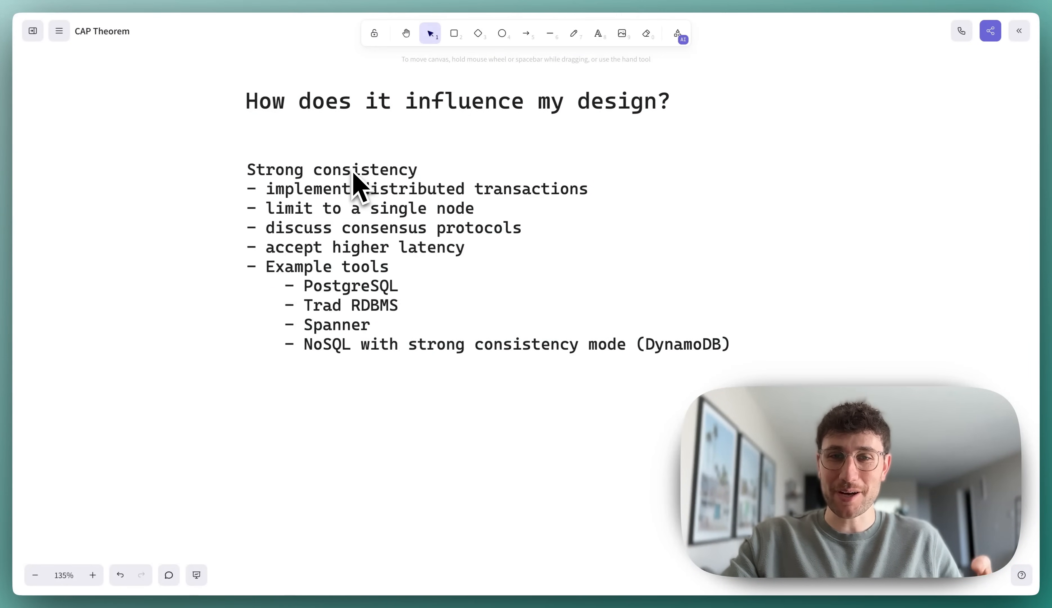
{"action": "mouse_move", "coordinate": [356, 211]}
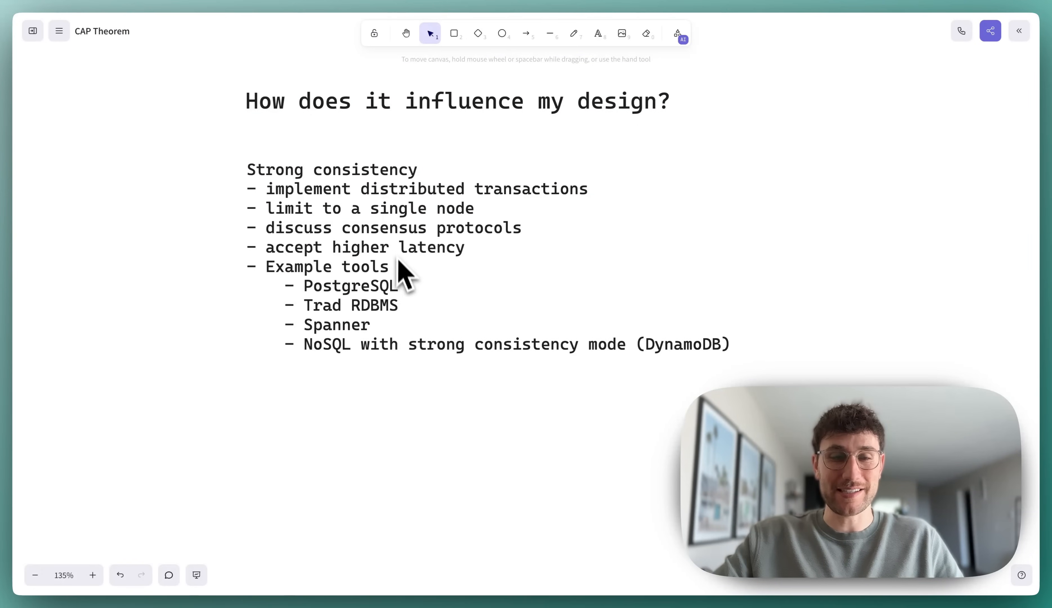
{"action": "mouse_move", "coordinate": [376, 315]}
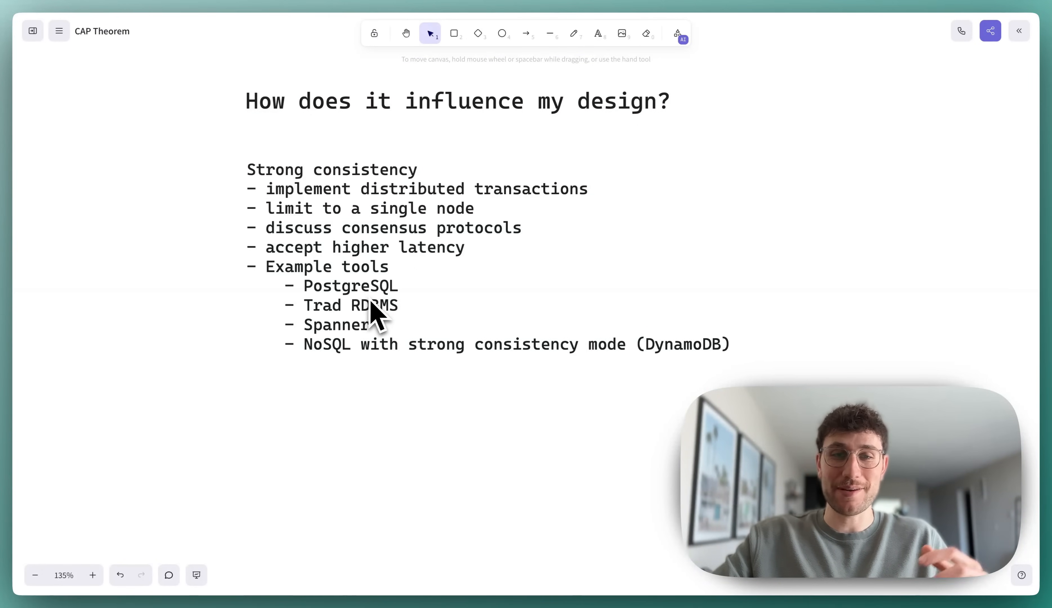
{"action": "mouse_move", "coordinate": [383, 275]}
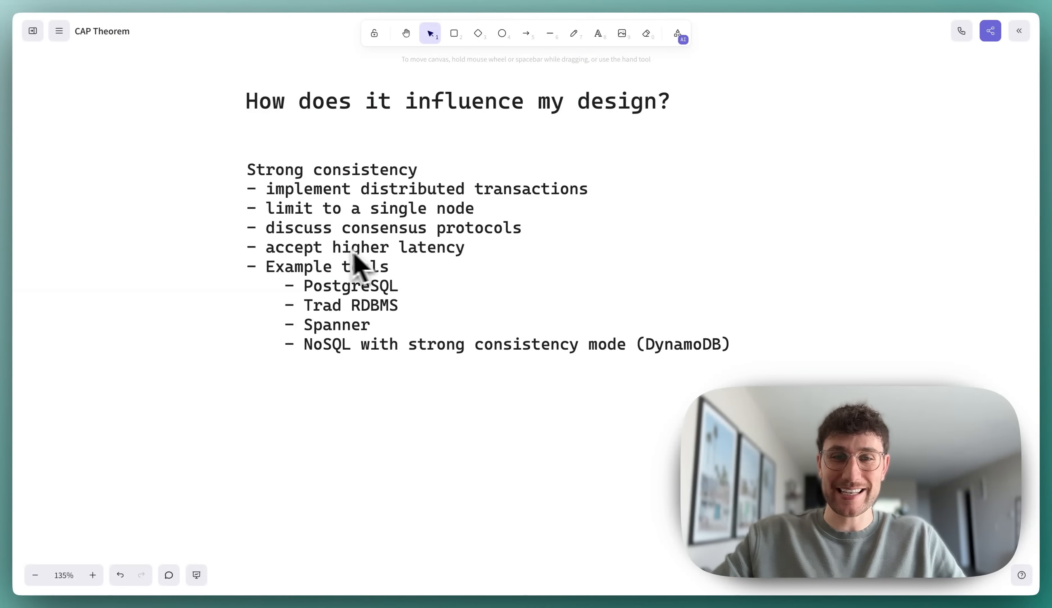
{"action": "mouse_move", "coordinate": [436, 279]}
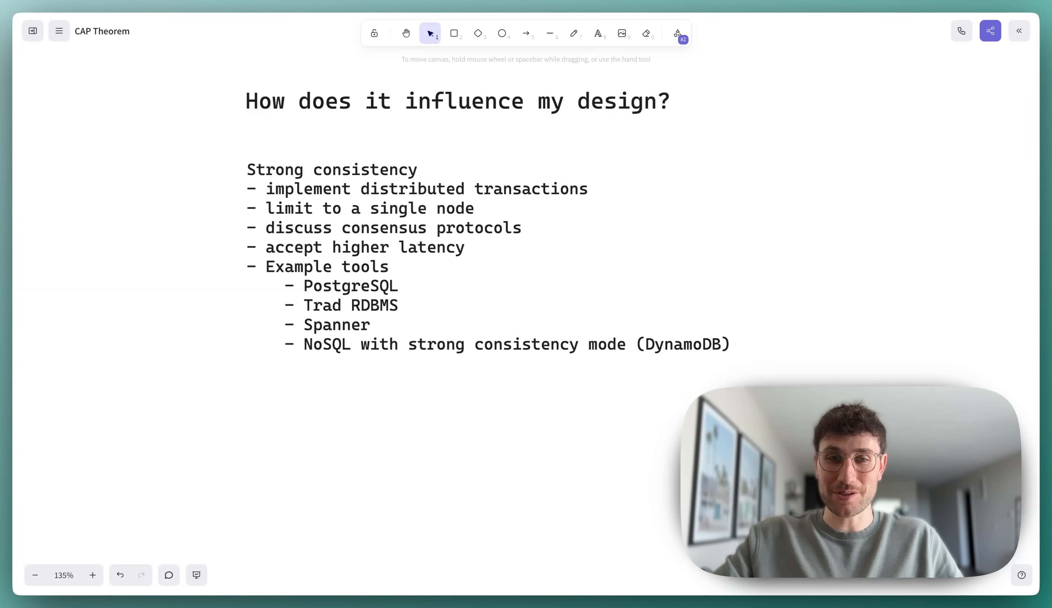
{"action": "mouse_move", "coordinate": [436, 279]}
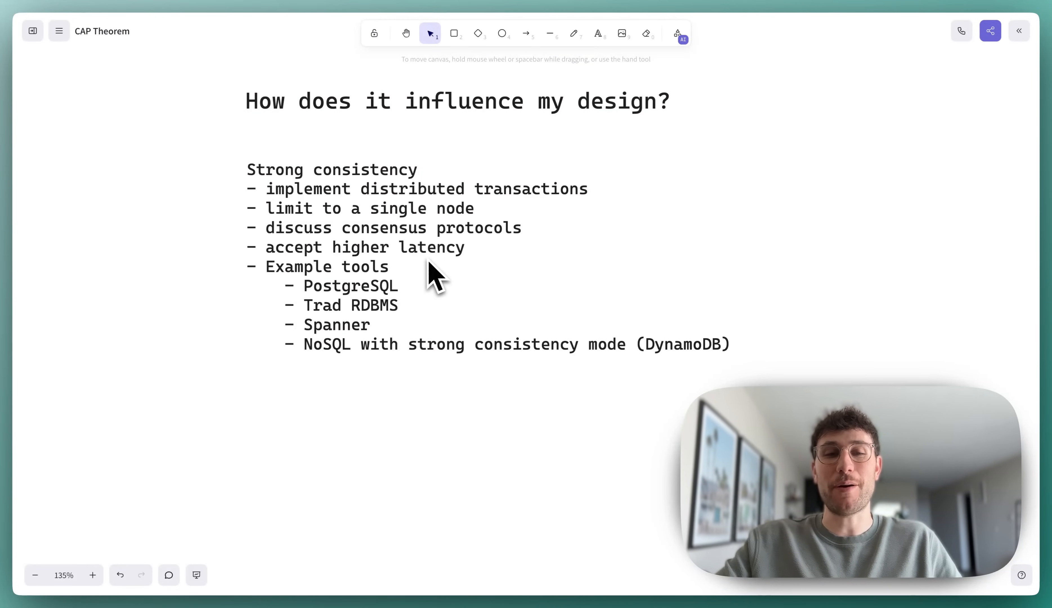
{"action": "mouse_move", "coordinate": [433, 282]}
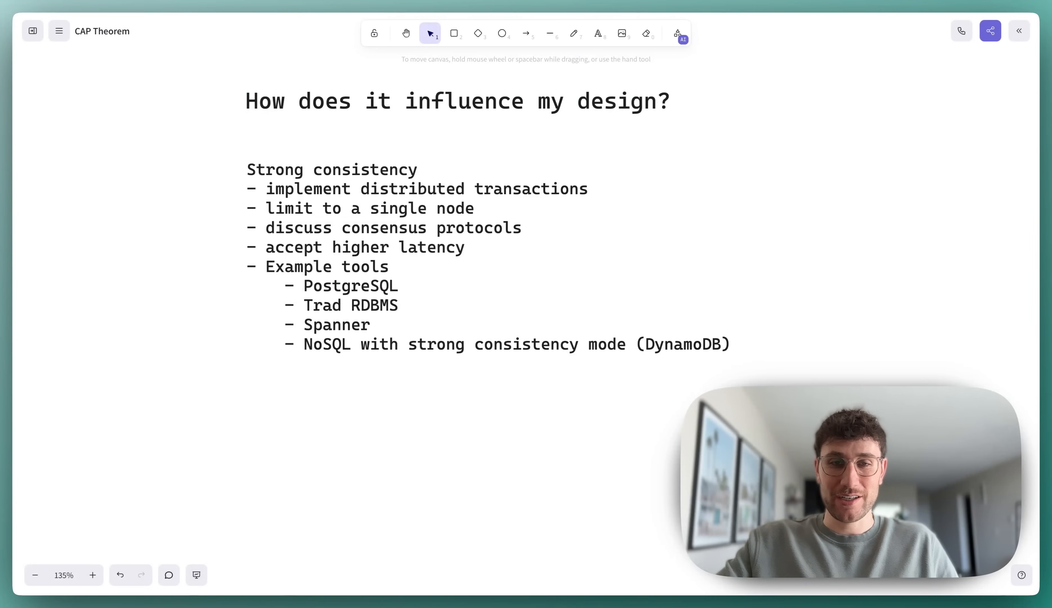
{"action": "mouse_move", "coordinate": [399, 311]}
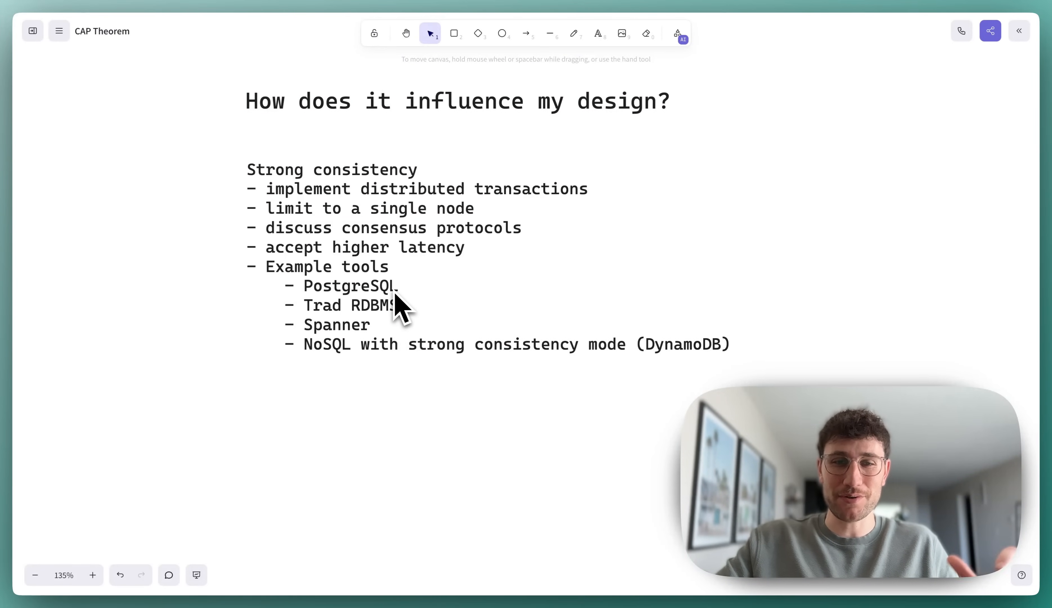
{"action": "mouse_move", "coordinate": [413, 301]}
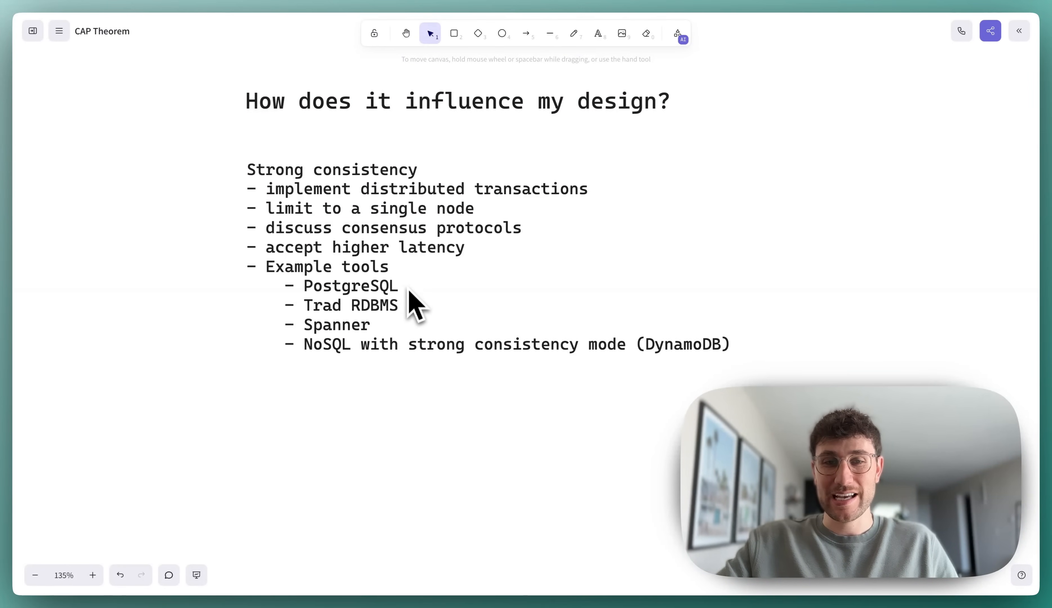
{"action": "mouse_move", "coordinate": [396, 333]}
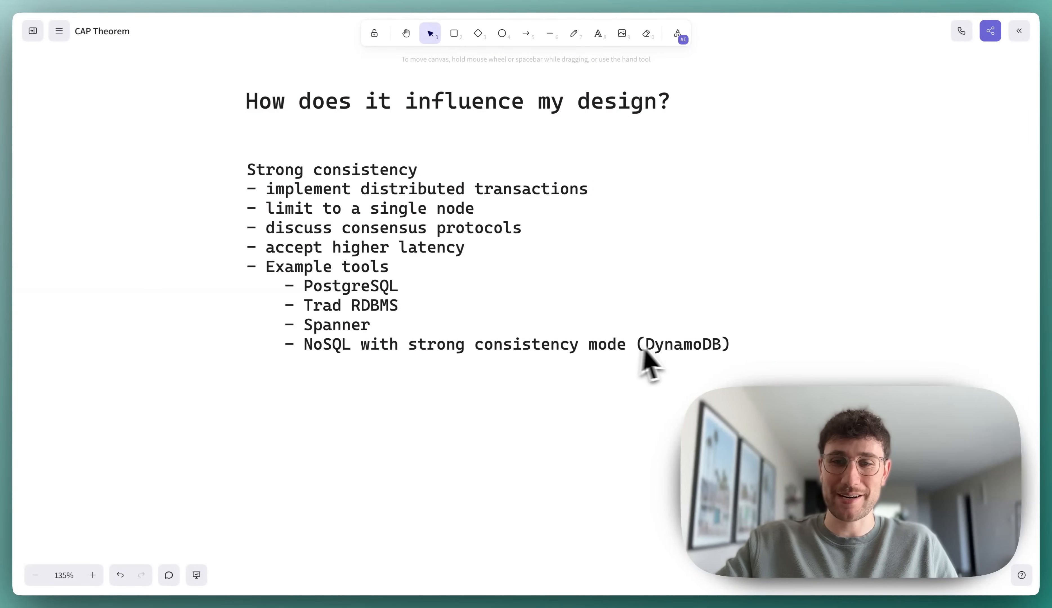
{"action": "mouse_move", "coordinate": [391, 381]}
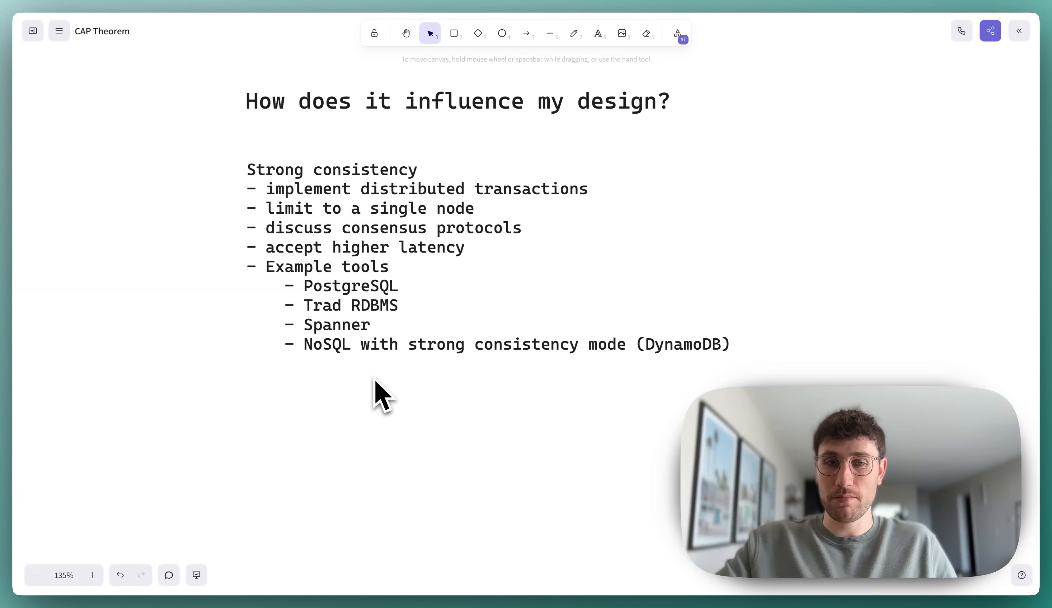
{"action": "mouse_move", "coordinate": [349, 370]}
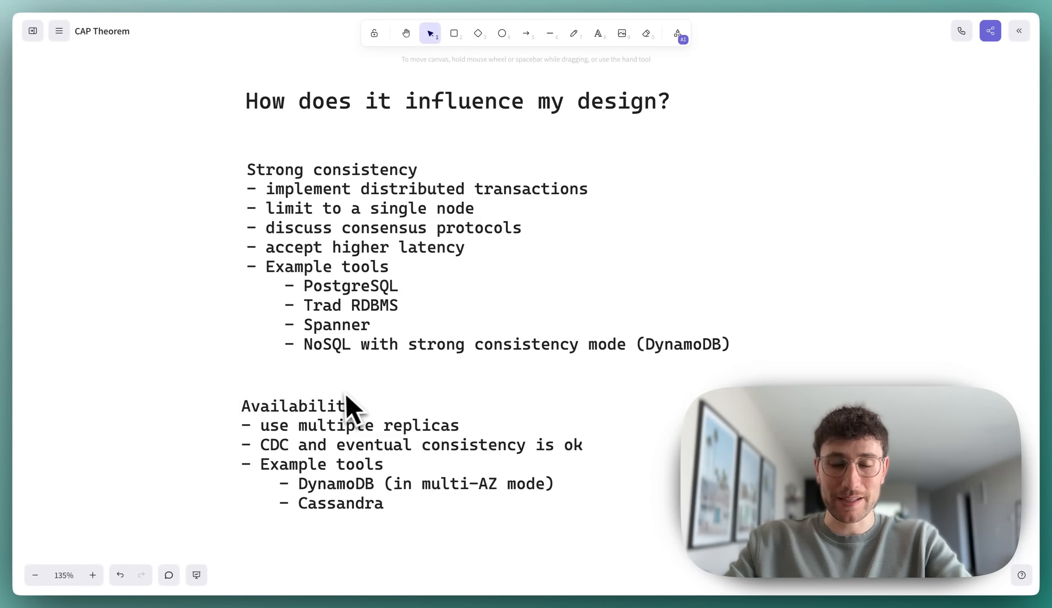
{"action": "mouse_move", "coordinate": [344, 412]}
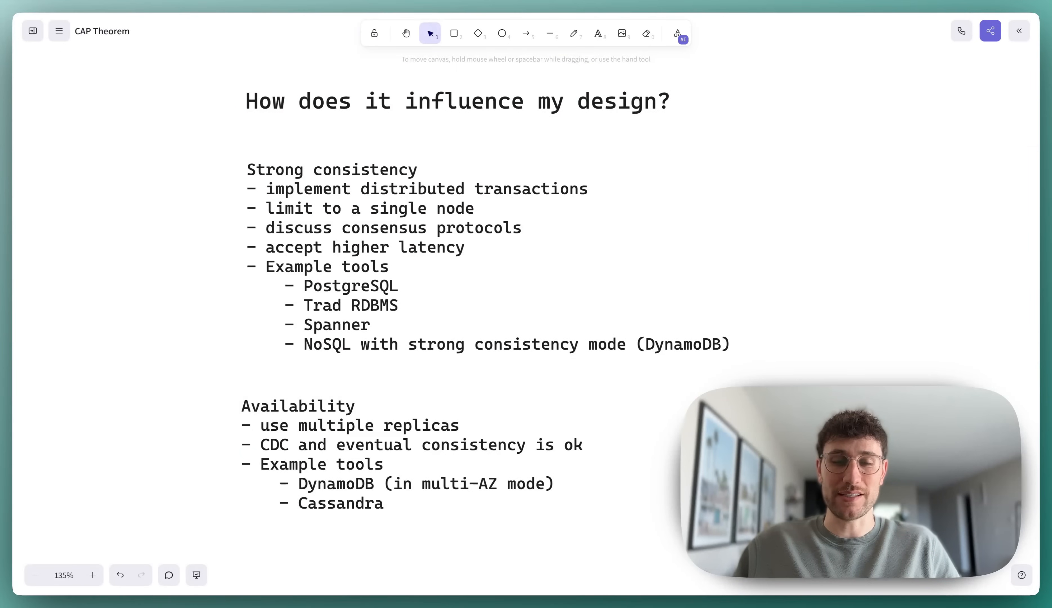
{"action": "mouse_move", "coordinate": [410, 543]}
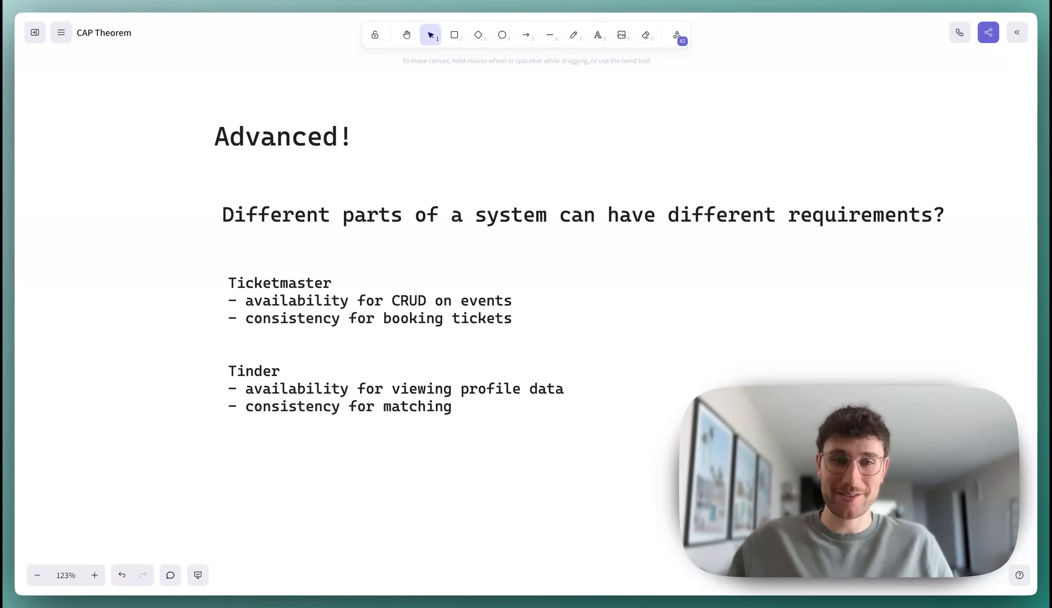
{"action": "mouse_move", "coordinate": [701, 312]}
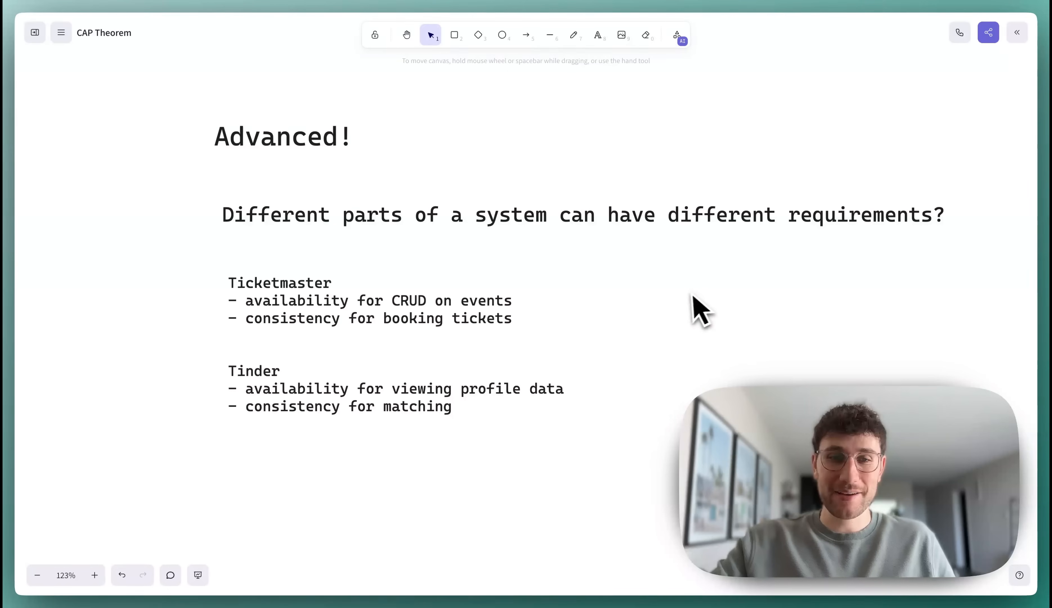
{"action": "mouse_move", "coordinate": [419, 359]}
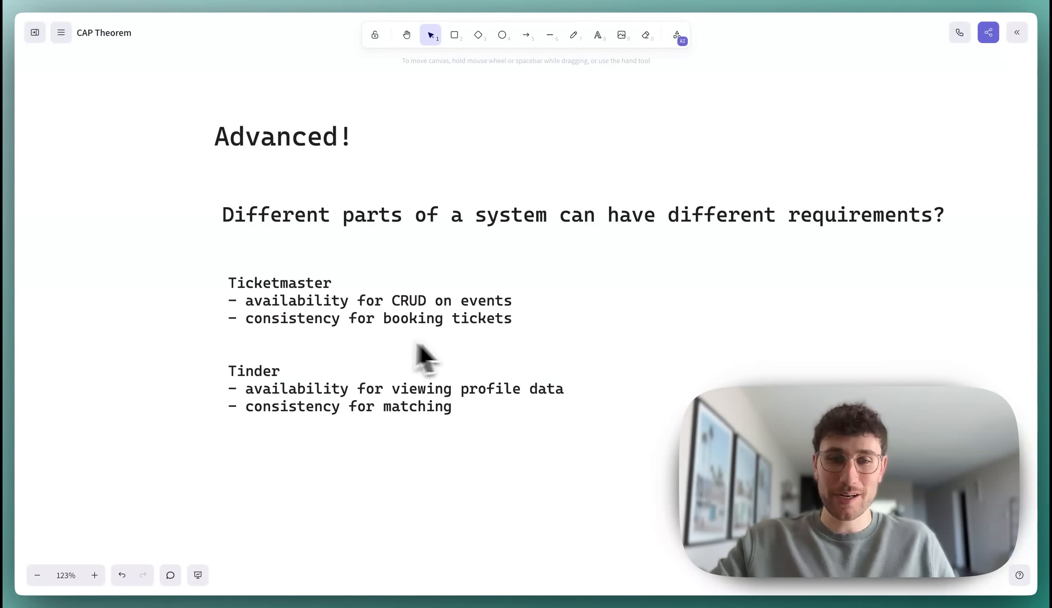
{"action": "mouse_move", "coordinate": [360, 353]}
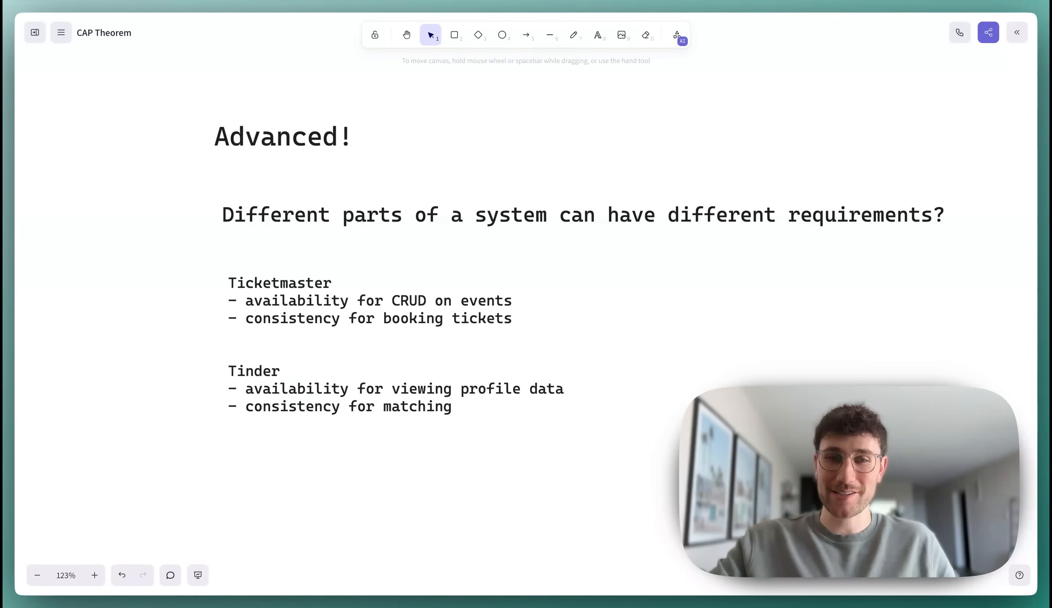
{"action": "mouse_move", "coordinate": [356, 352]}
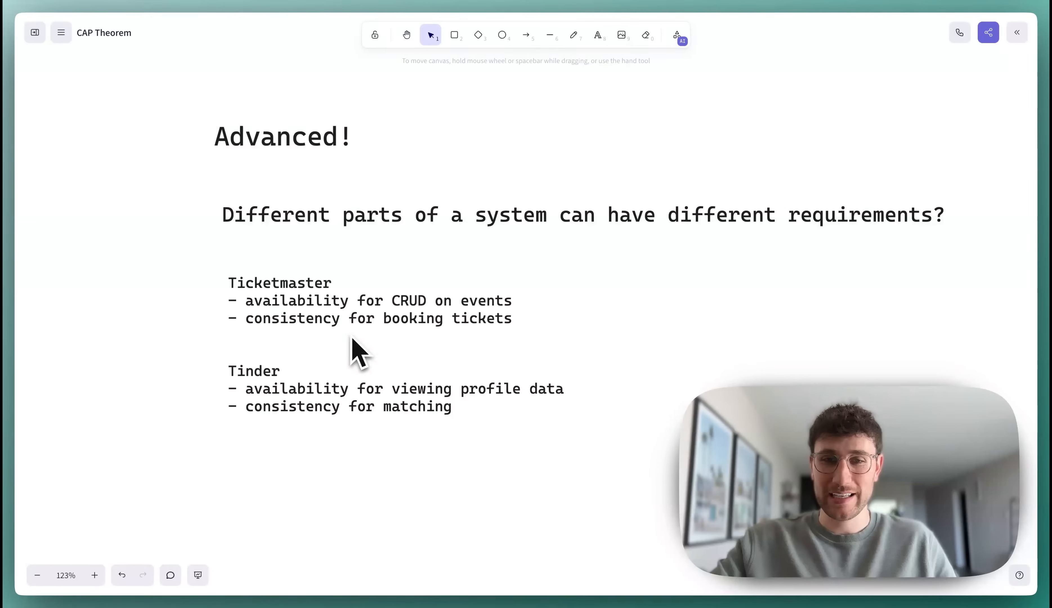
{"action": "mouse_move", "coordinate": [427, 327]}
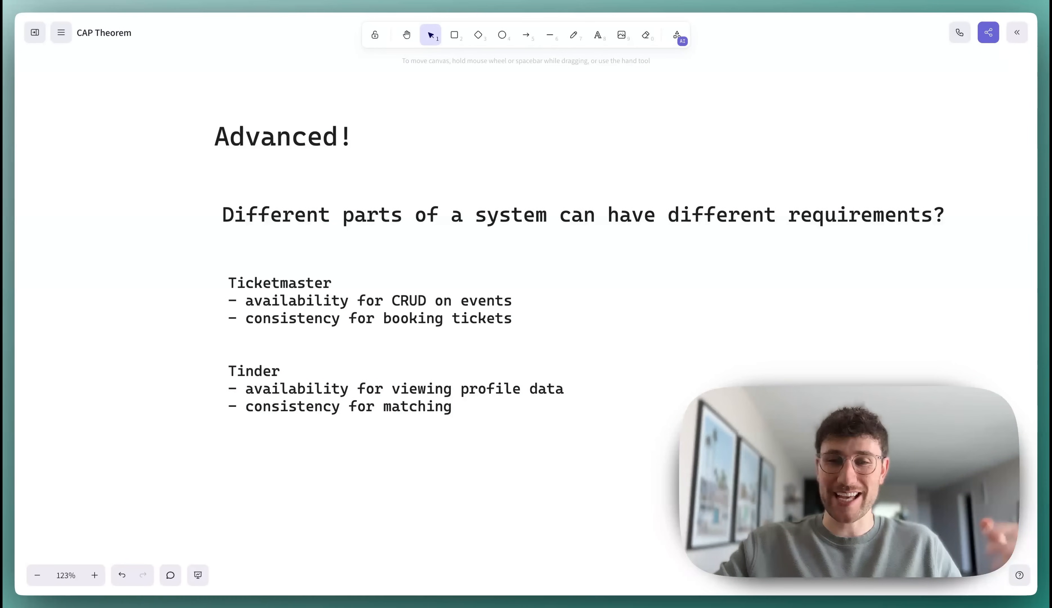
{"action": "mouse_move", "coordinate": [369, 349]}
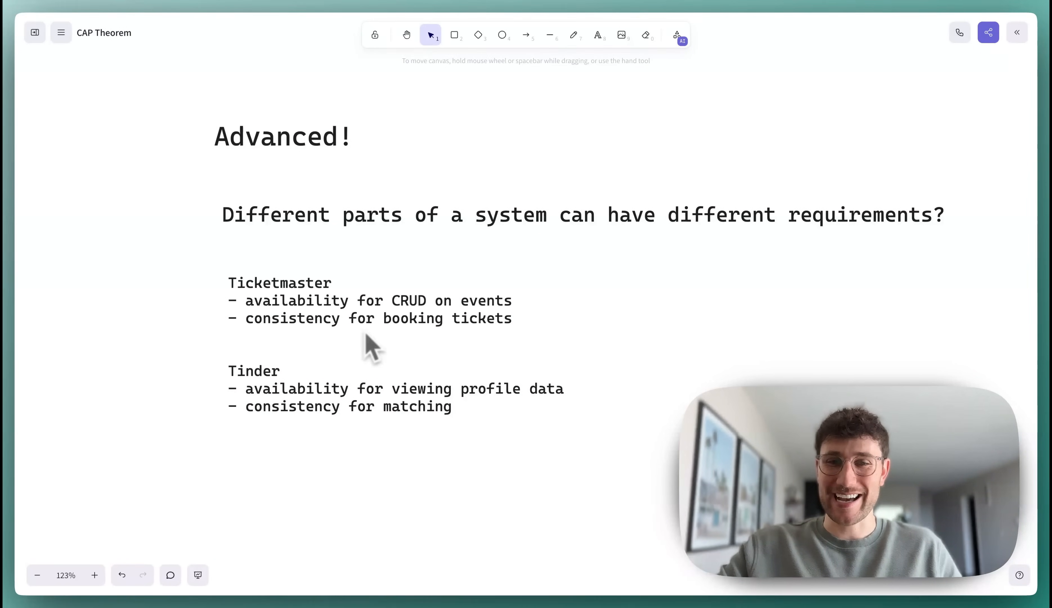
{"action": "mouse_move", "coordinate": [334, 335]}
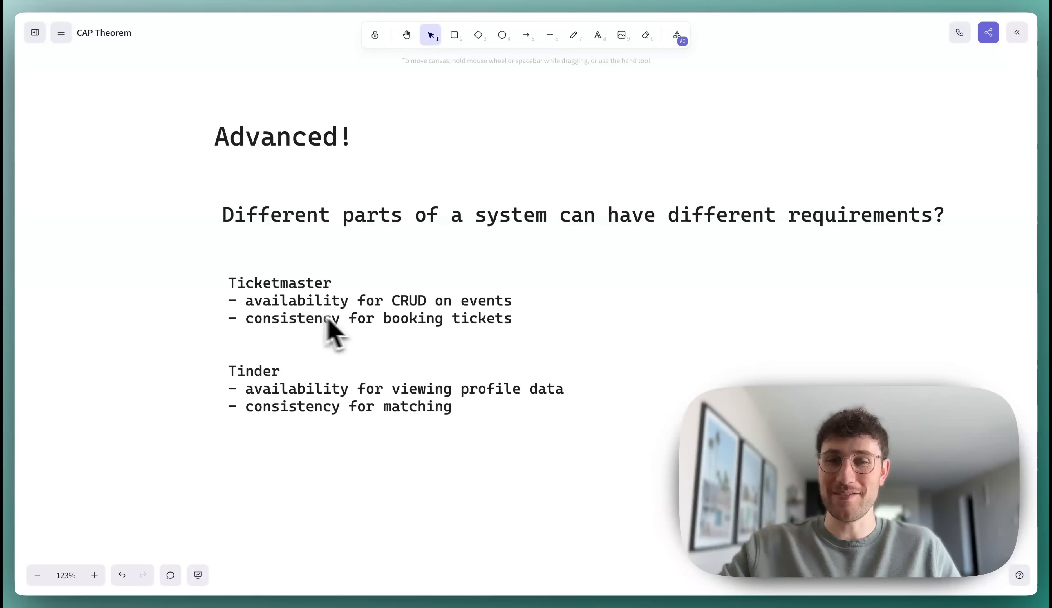
{"action": "mouse_move", "coordinate": [363, 332]}
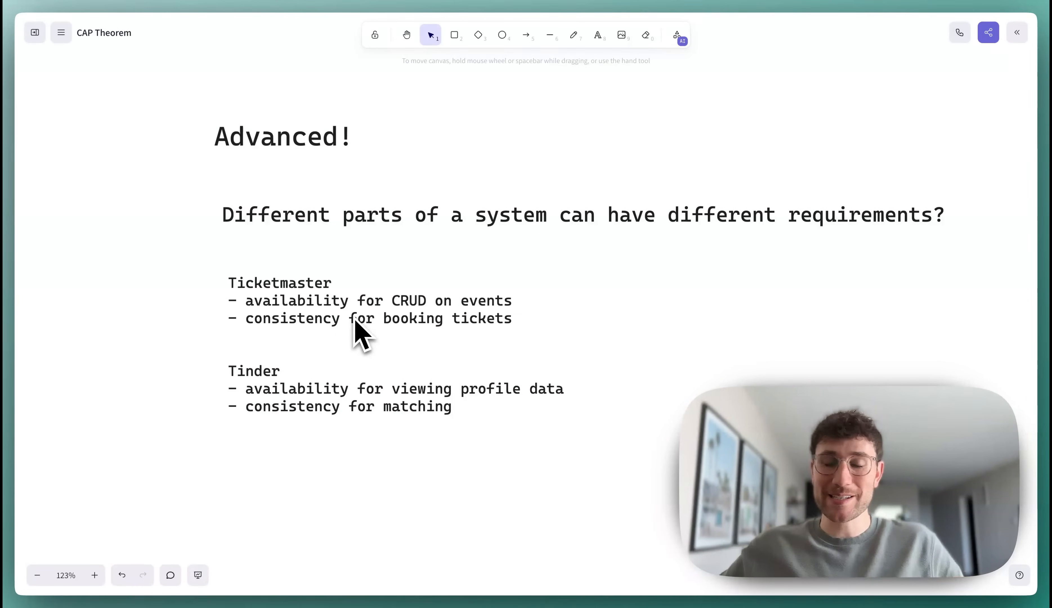